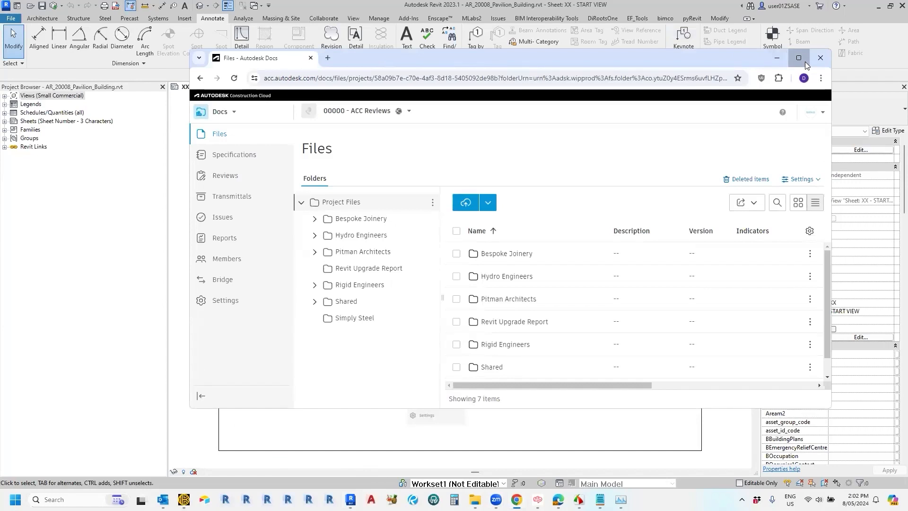
# Step: Maximize the Docs window and open the Reviews page listing six reviews
pyautogui.click(799, 58)
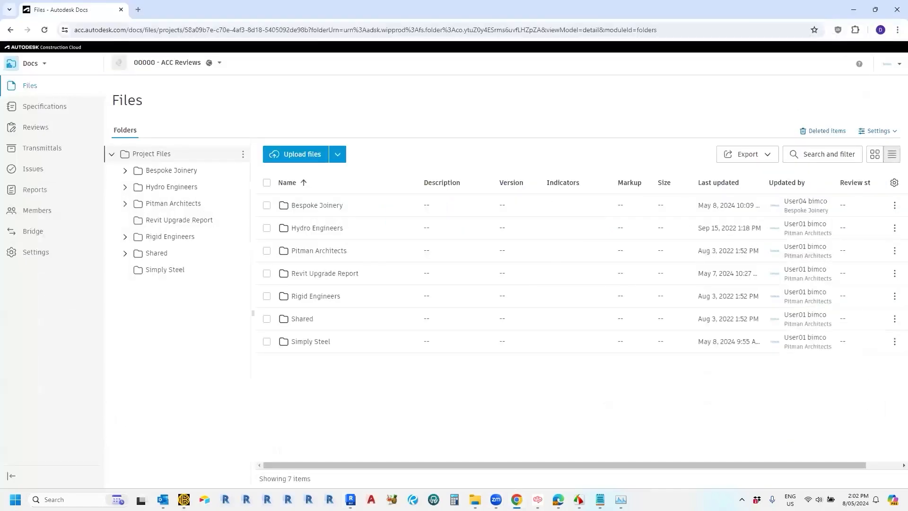
pyautogui.click(35, 126)
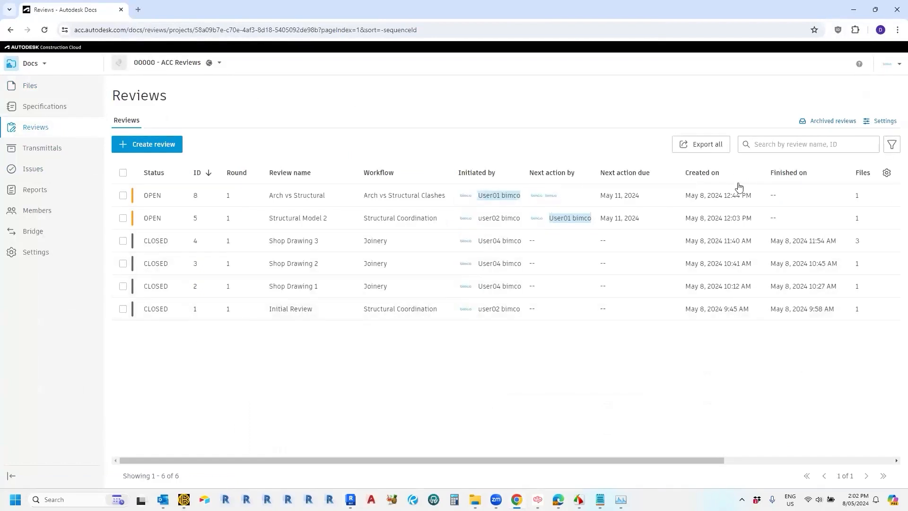
pyautogui.click(815, 145)
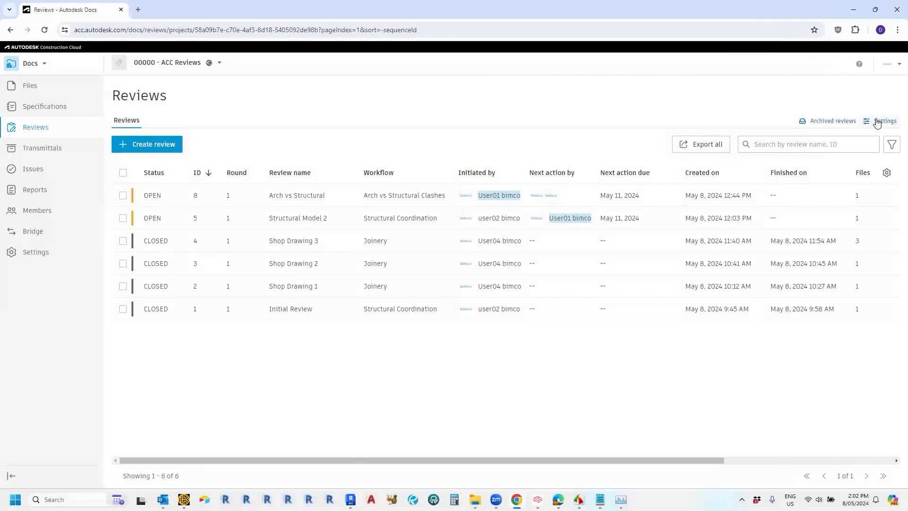
# Step: From Settings, create an approval workflow using the One Step Approval template
pyautogui.click(885, 122)
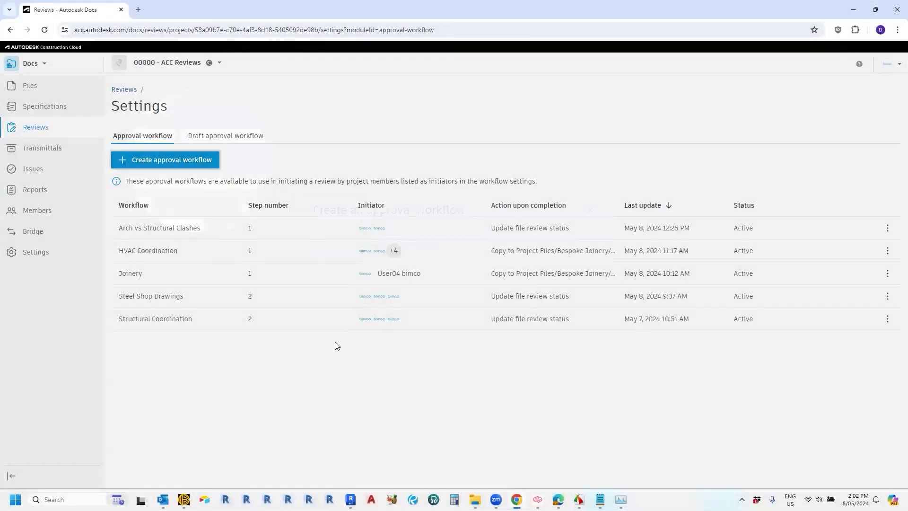
pyautogui.click(165, 160)
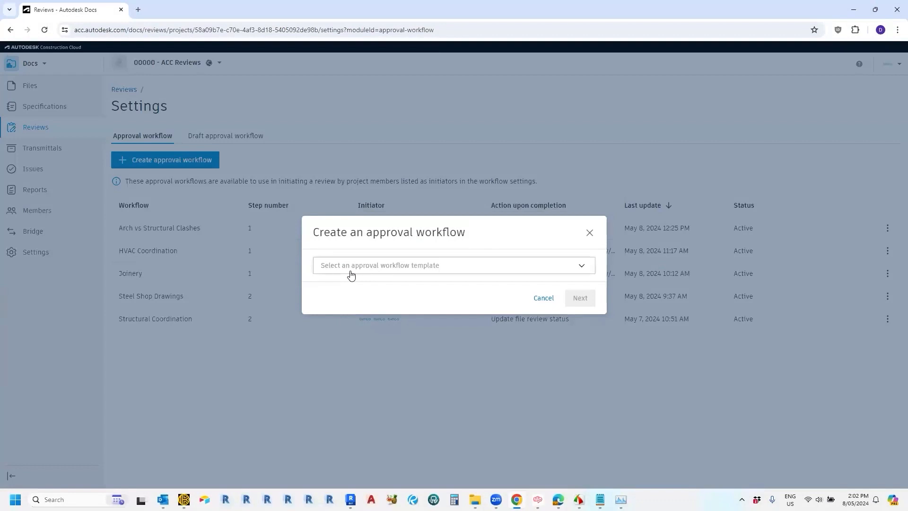
pyautogui.click(452, 265)
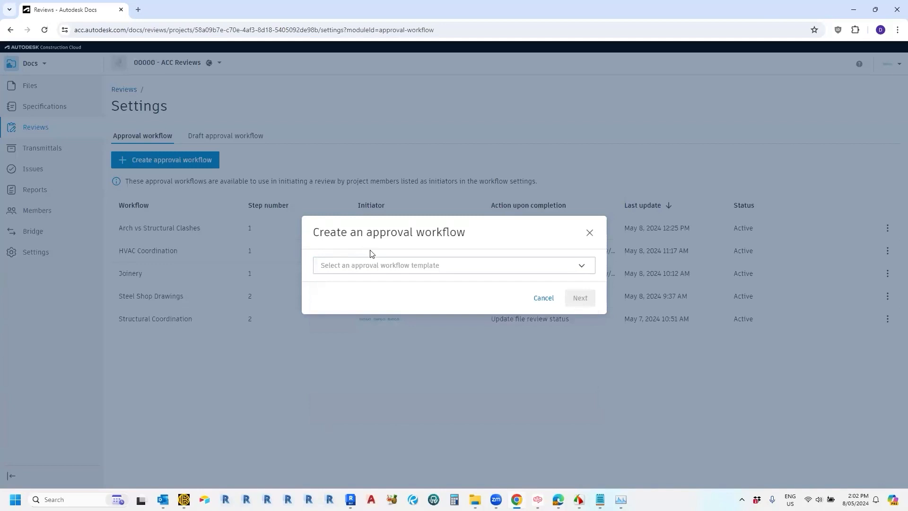
pyautogui.moveTo(376, 267)
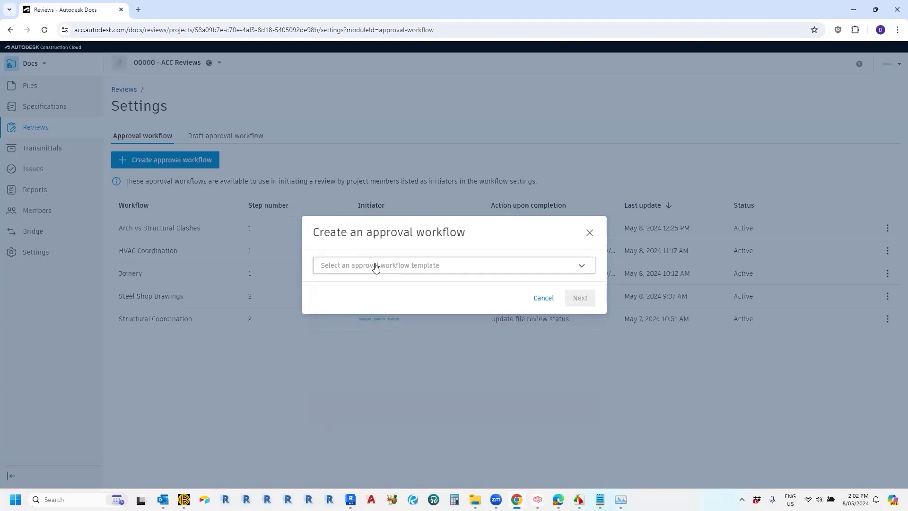
pyautogui.click(454, 265)
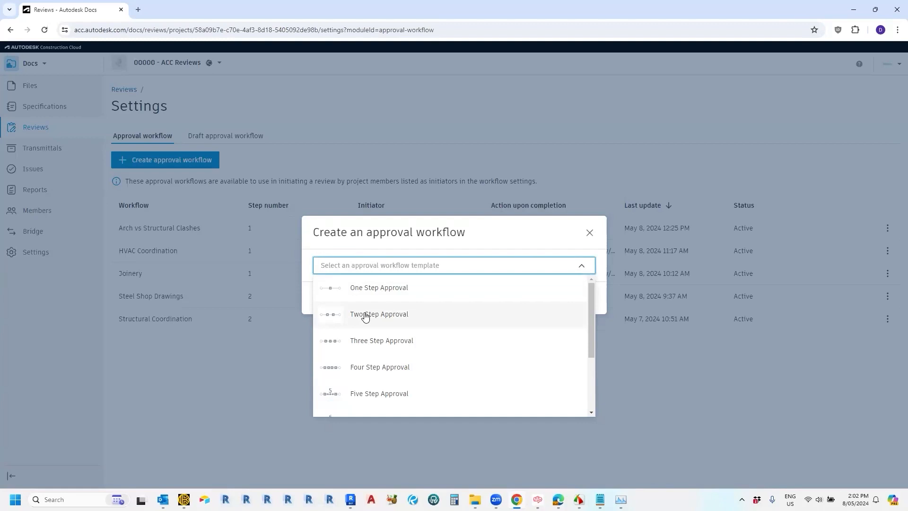
pyautogui.moveTo(372, 296)
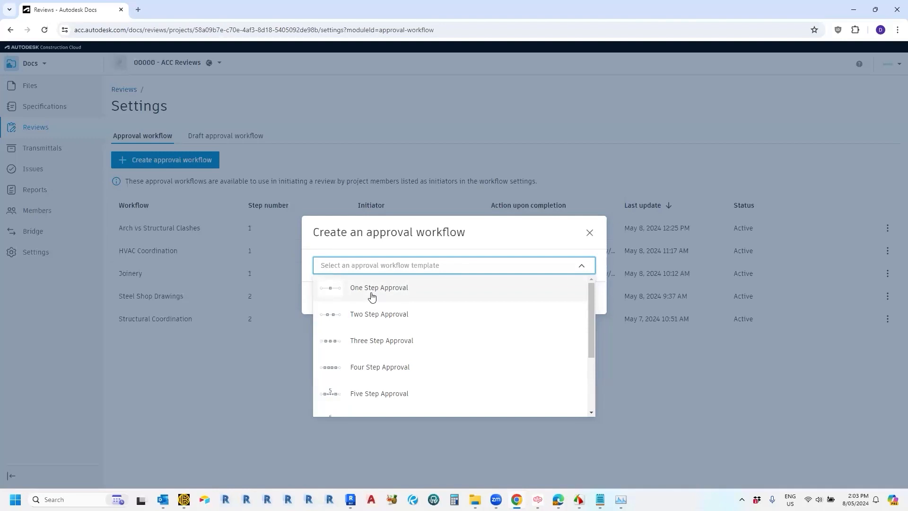
pyautogui.click(379, 288)
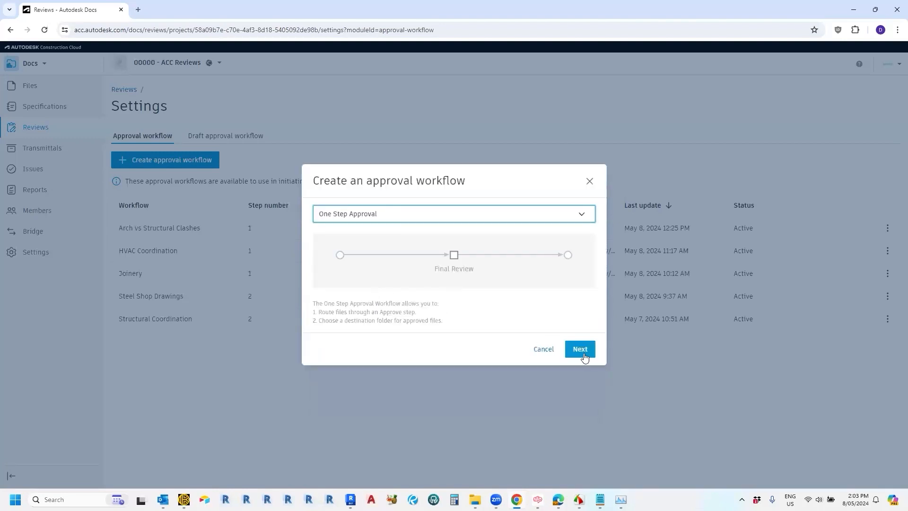
# Step: On the workflow setup form, enter 'Joinery Shop Drawings' as the workflow name
pyautogui.click(580, 349)
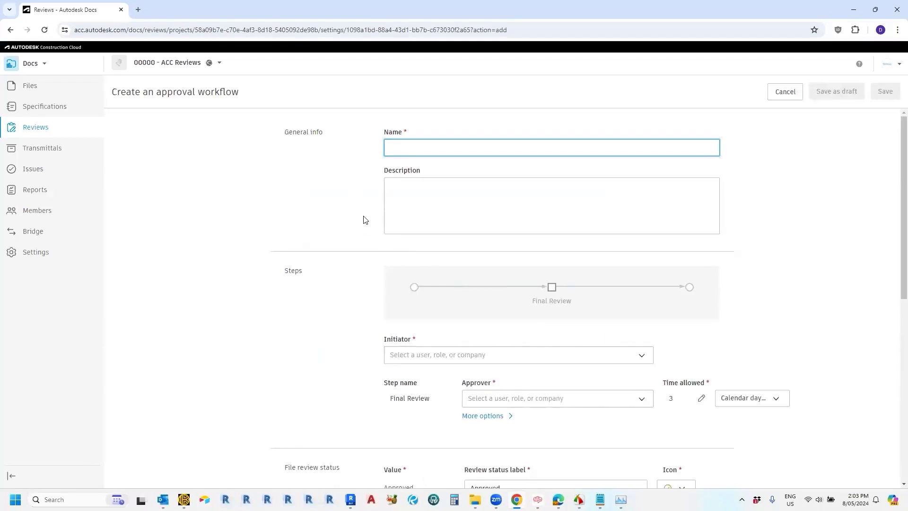
pyautogui.click(408, 147)
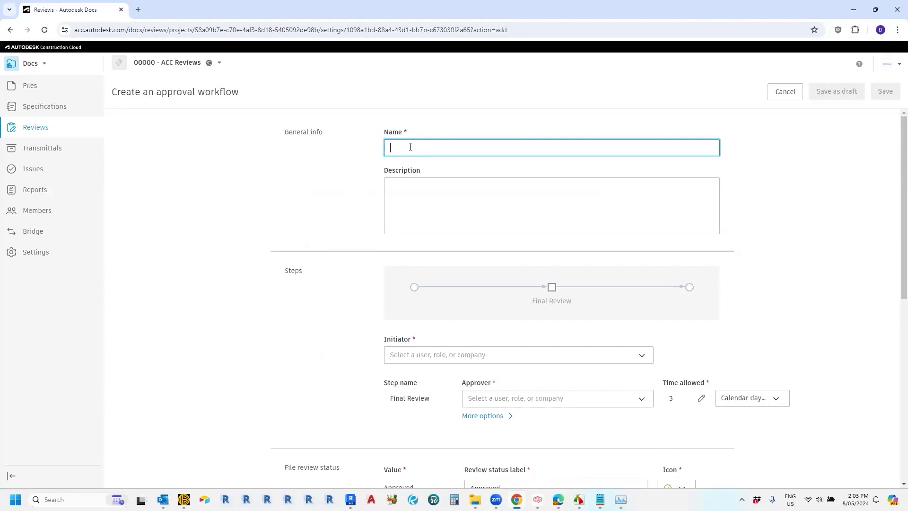
pyautogui.write('acting')
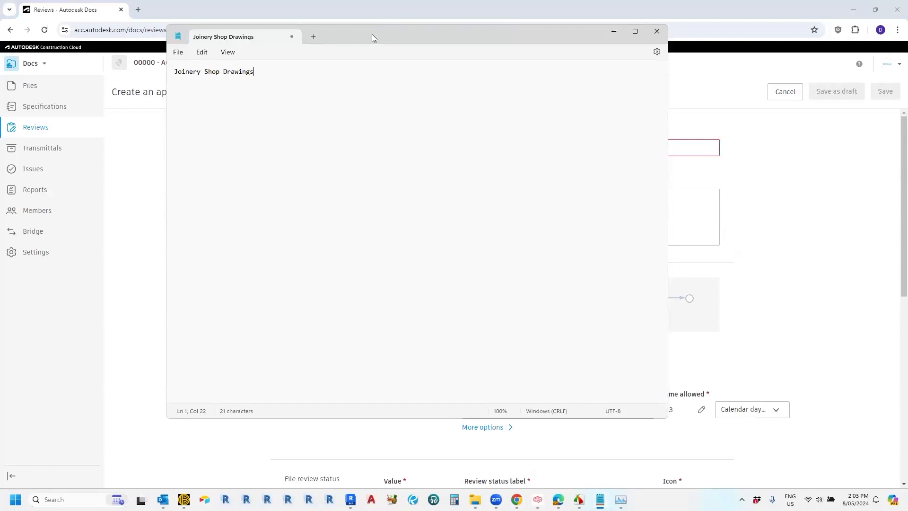
pyautogui.click(657, 32)
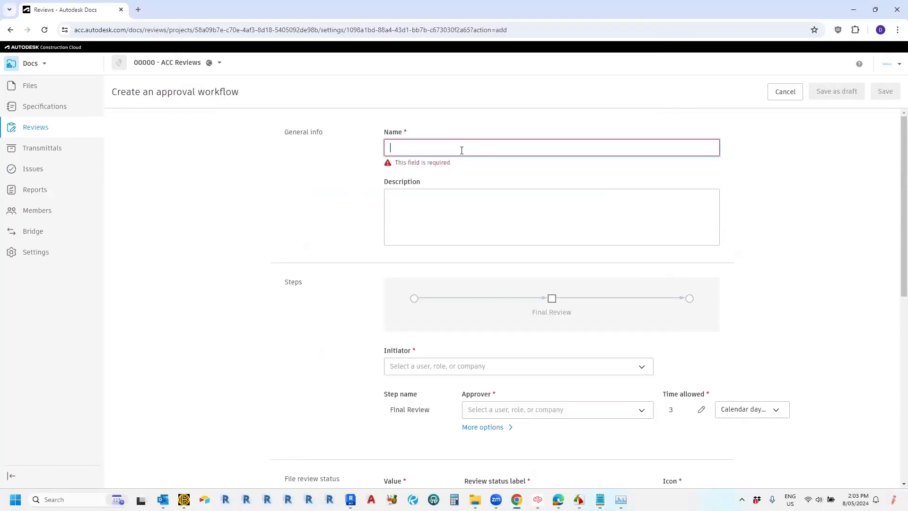
pyautogui.write('Joinery Shop Drawings')
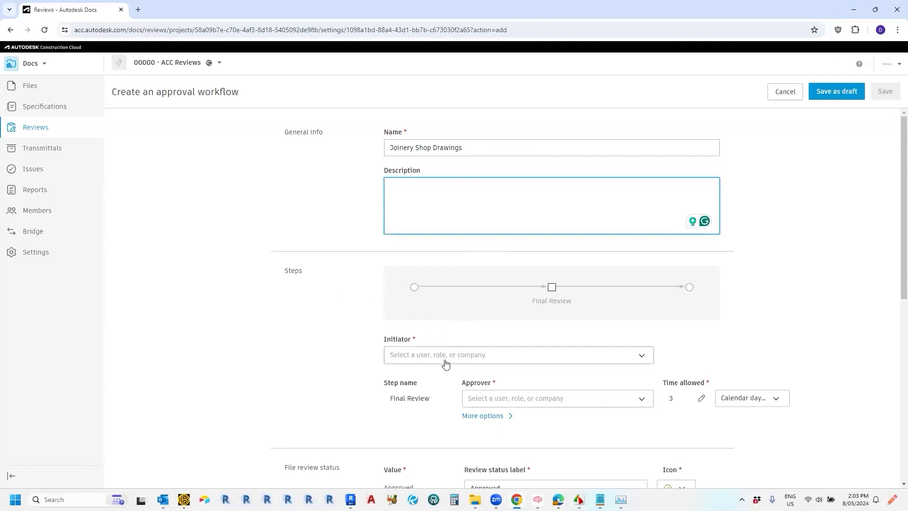
pyautogui.moveTo(445, 361)
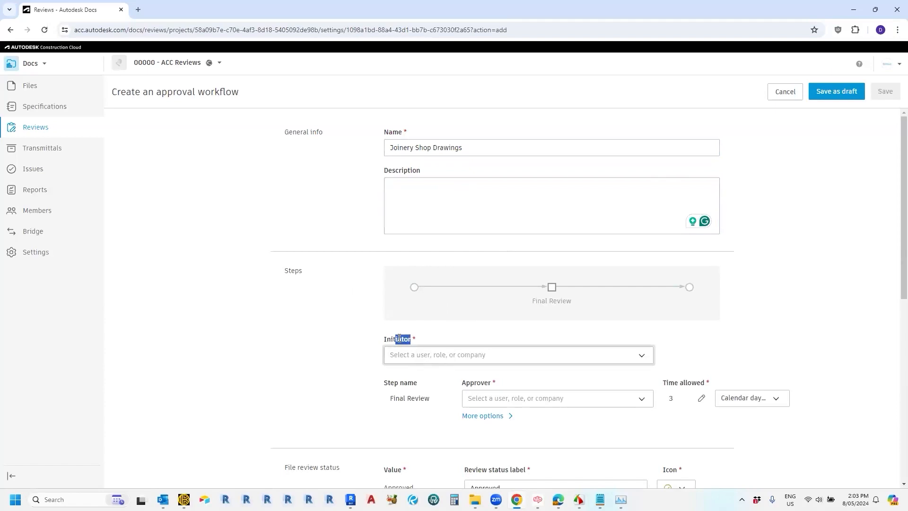
# Step: Add User01, user03, User04, user05 and User06 as workflow initiators
pyautogui.click(519, 354)
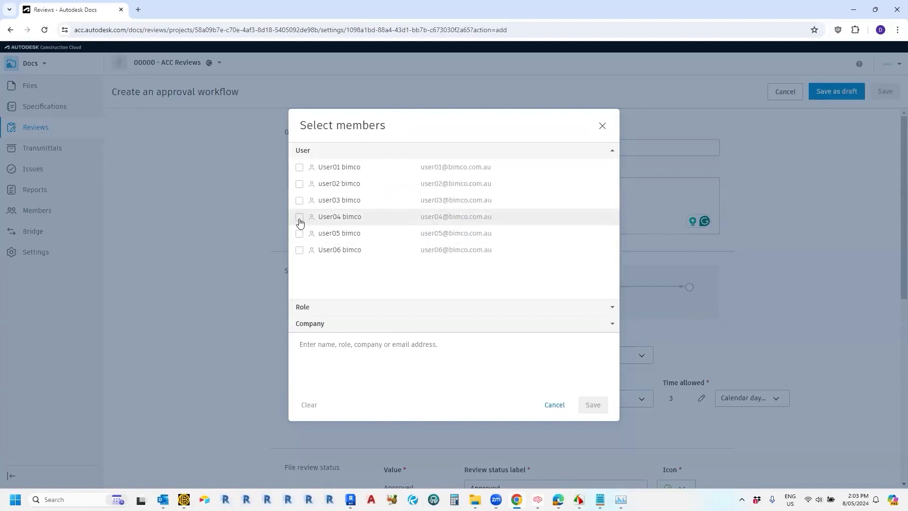
pyautogui.click(299, 217)
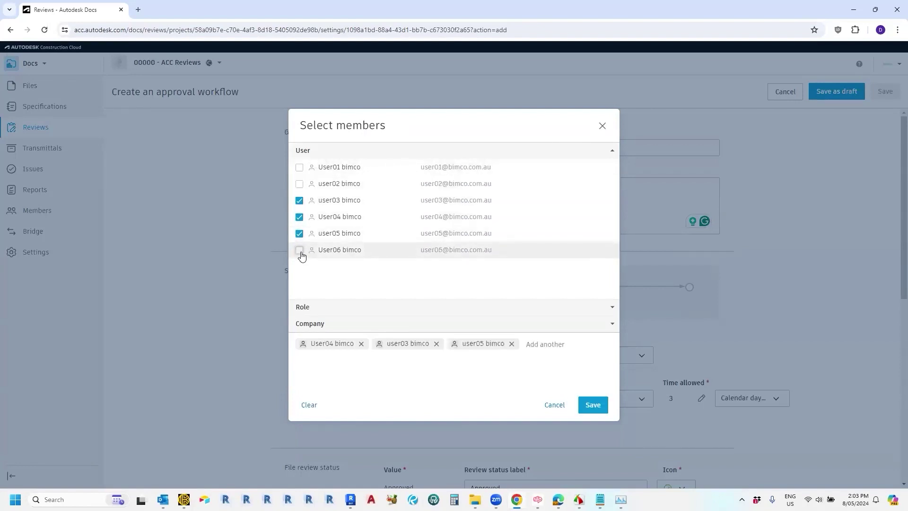
pyautogui.click(299, 250)
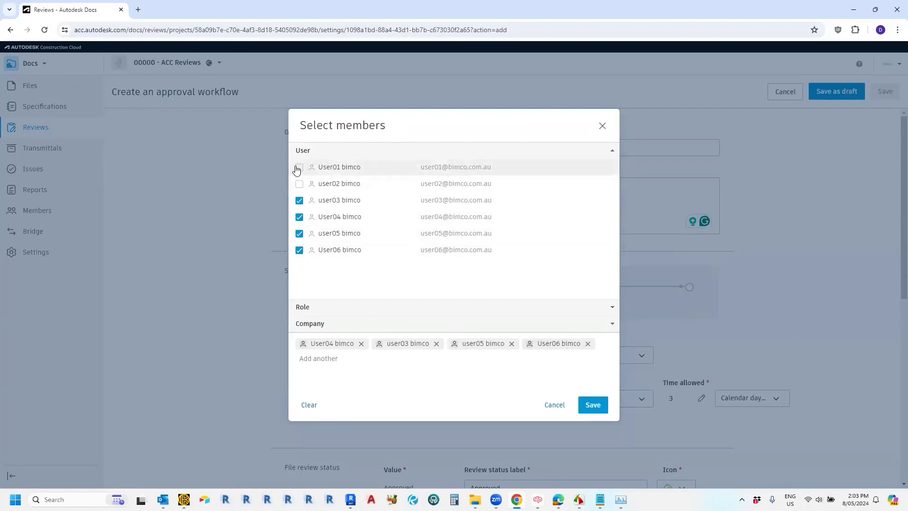
pyautogui.click(299, 169)
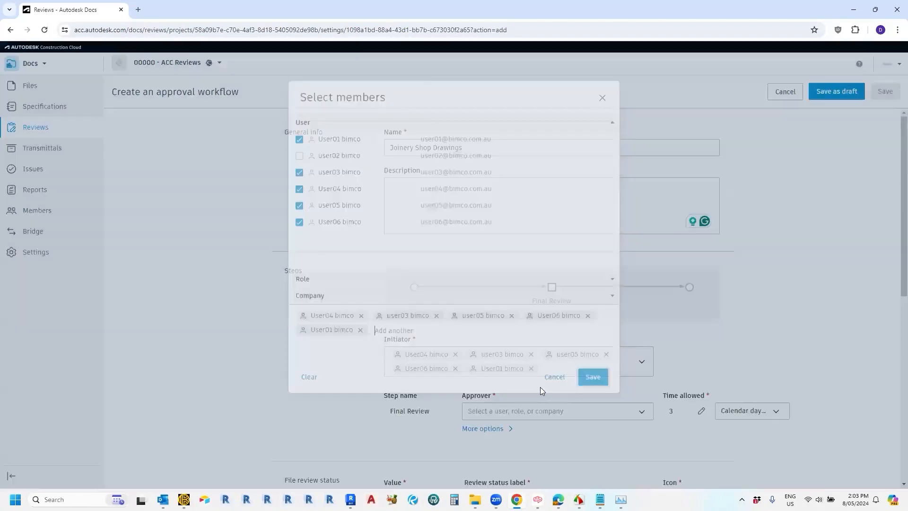
pyautogui.click(593, 377)
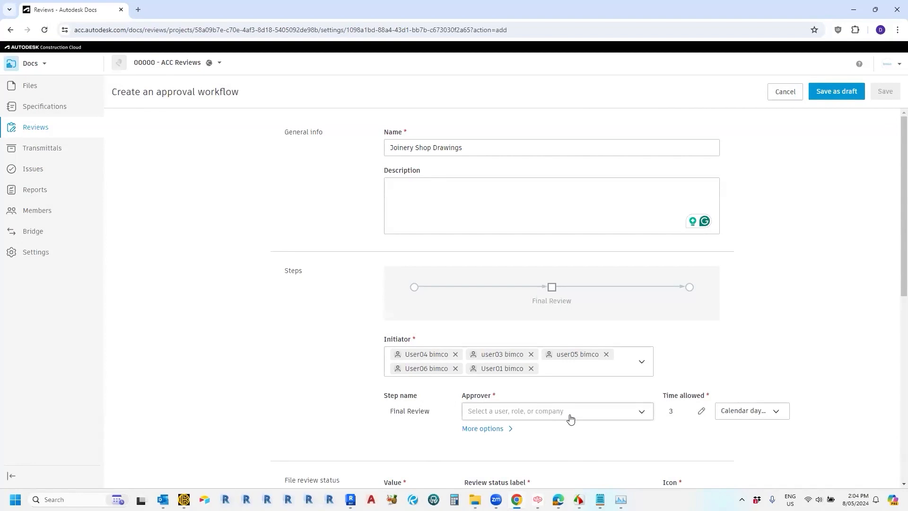
# Step: Make User01 the Final Review approver
pyautogui.click(558, 411)
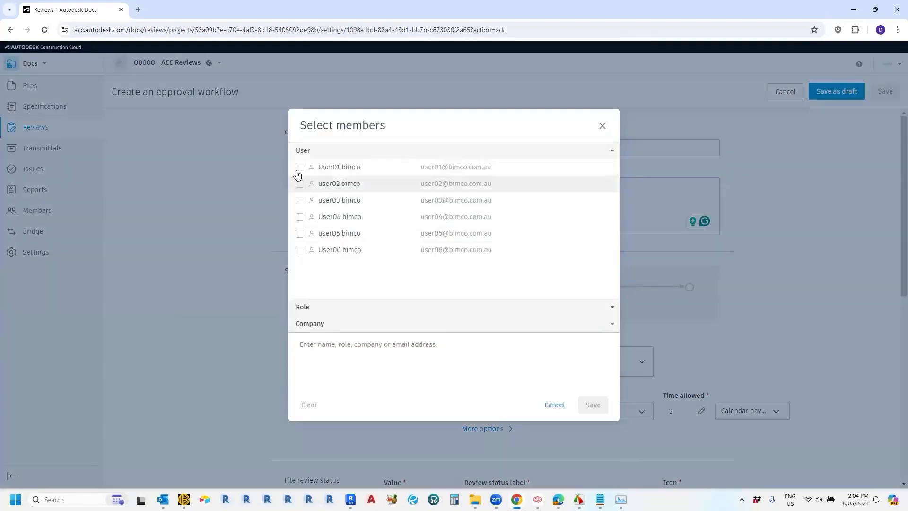
pyautogui.click(299, 167)
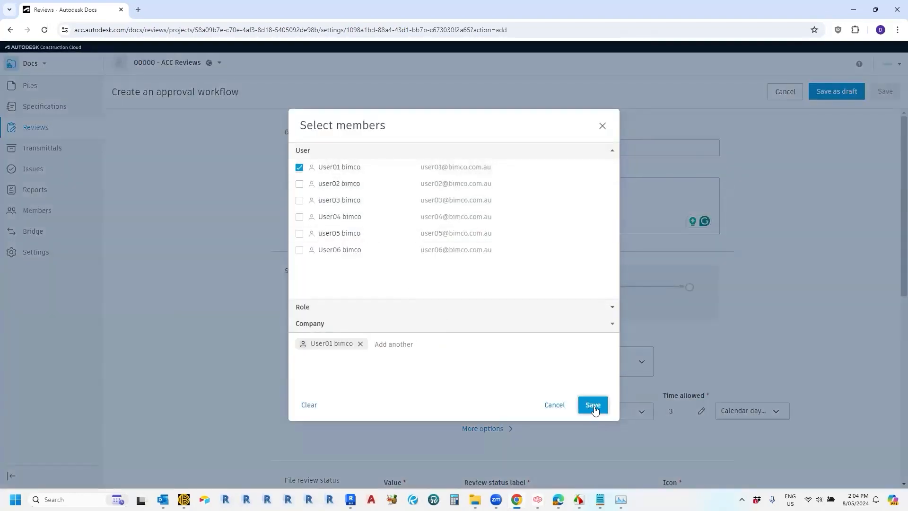
pyautogui.click(592, 404)
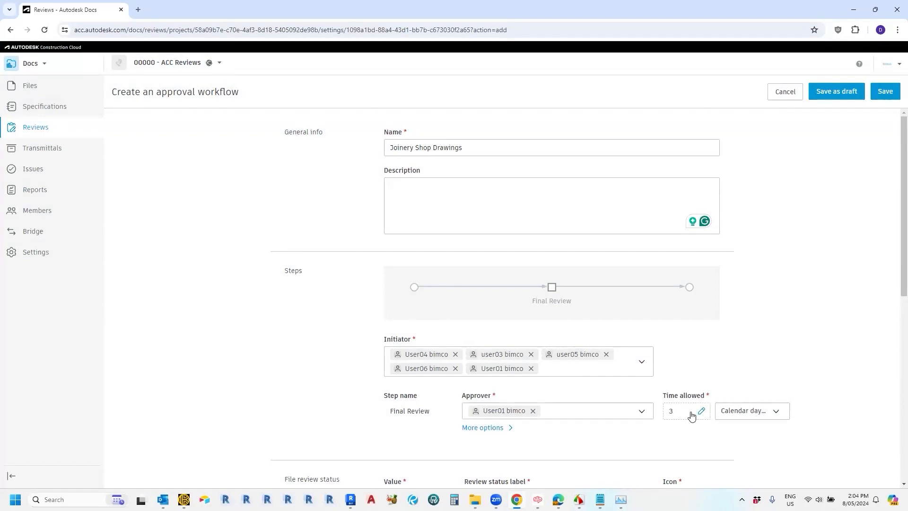
pyautogui.moveTo(684, 430)
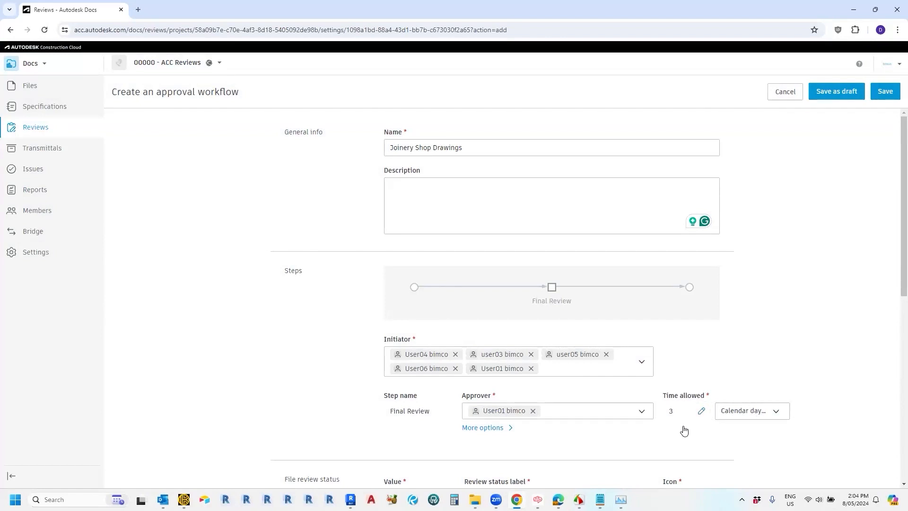
# Step: Scroll past the Approved, Rejected and Approved w/ comments statuses to the completion actions
pyautogui.scroll(-3)
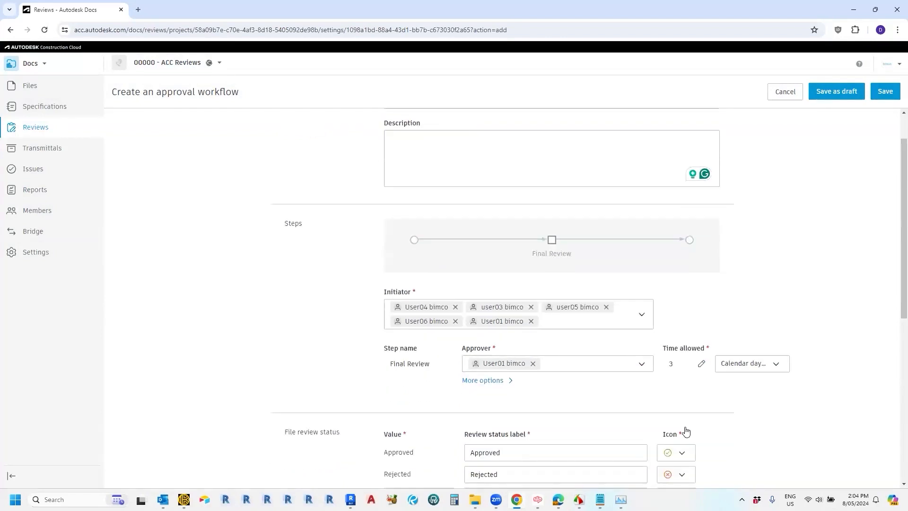
pyautogui.scroll(-3)
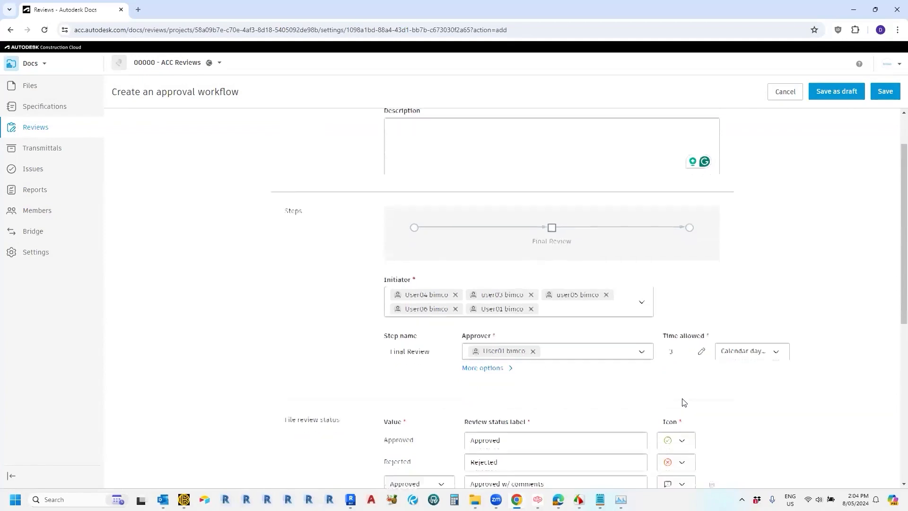
pyautogui.scroll(-3)
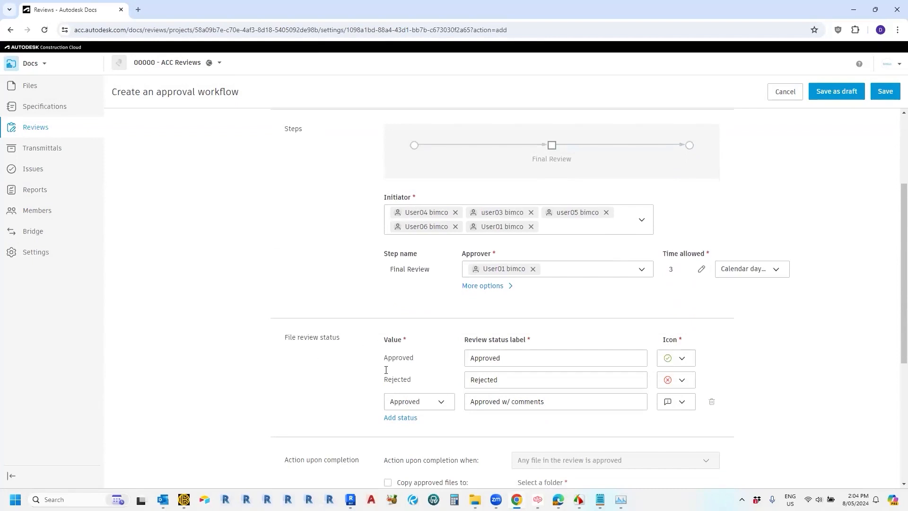
pyautogui.moveTo(668, 359)
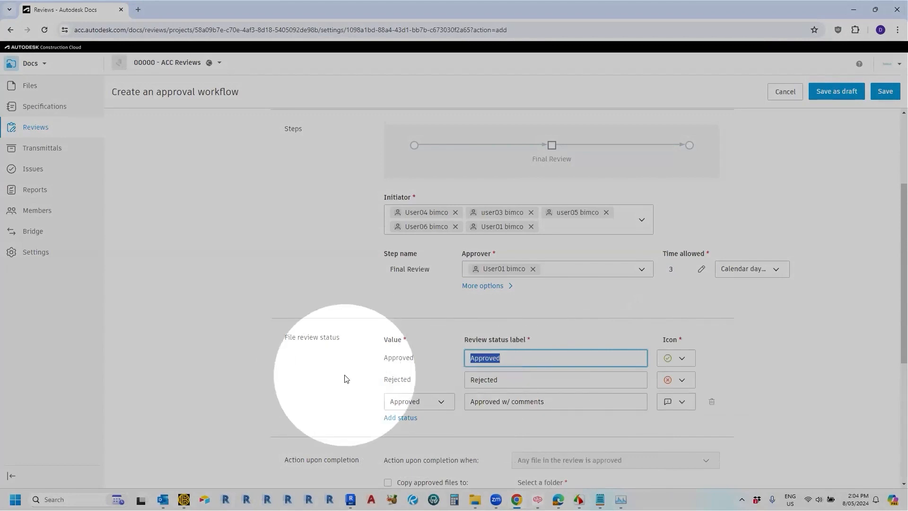
pyautogui.scroll(-3)
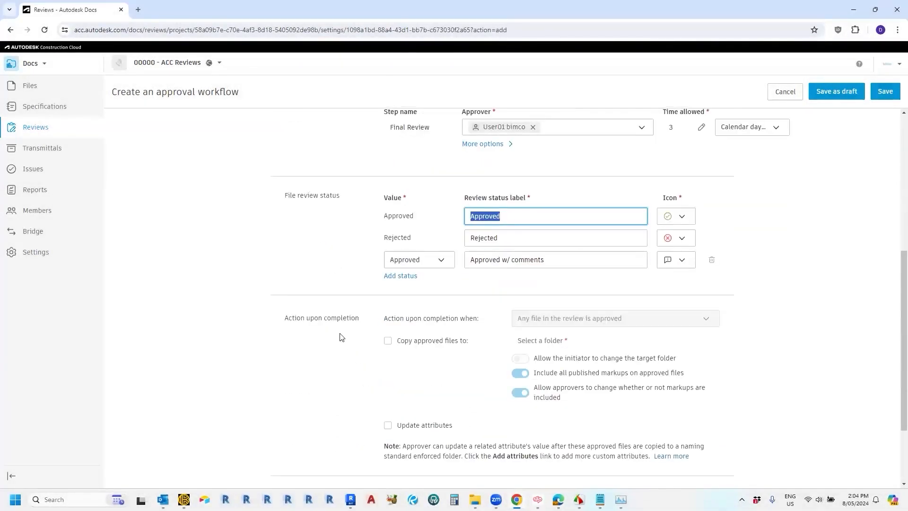
pyautogui.scroll(-3)
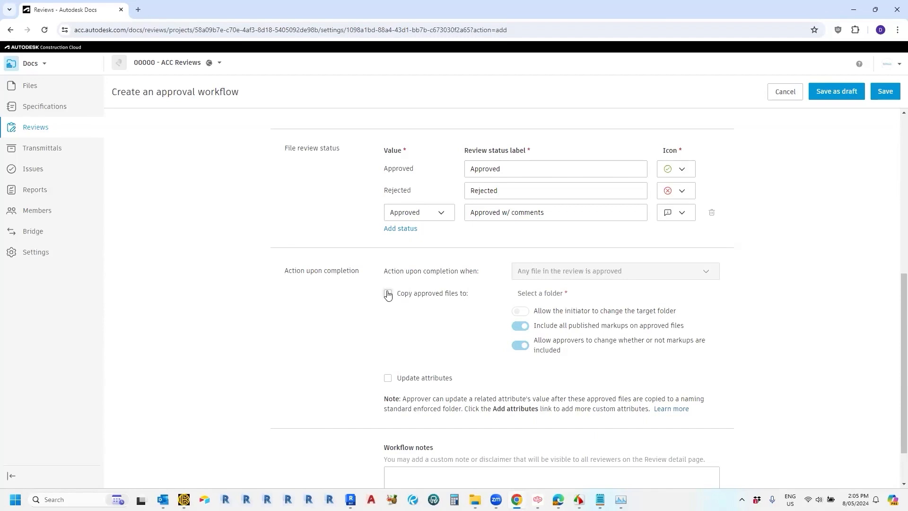
# Step: Enable Copy approved files to the Bespoke Joinery 'Approved Shop Drawings' folder
pyautogui.click(387, 293)
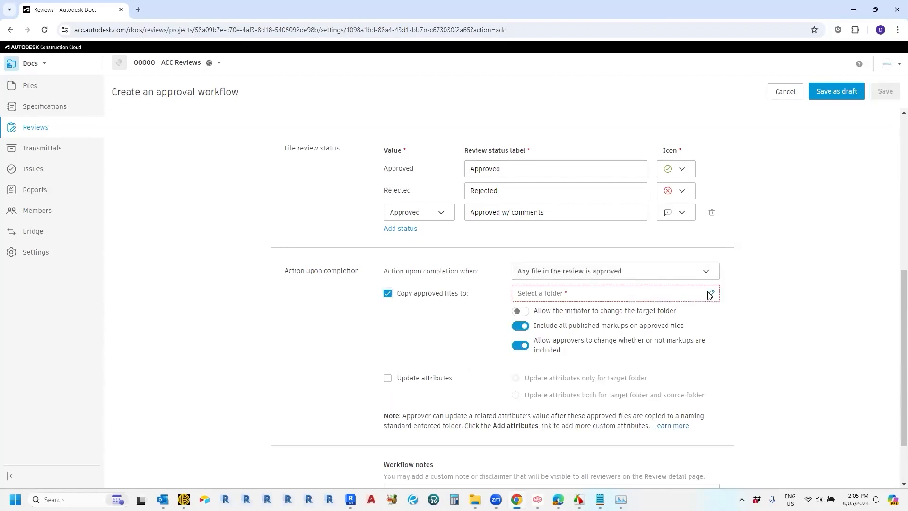
pyautogui.click(710, 294)
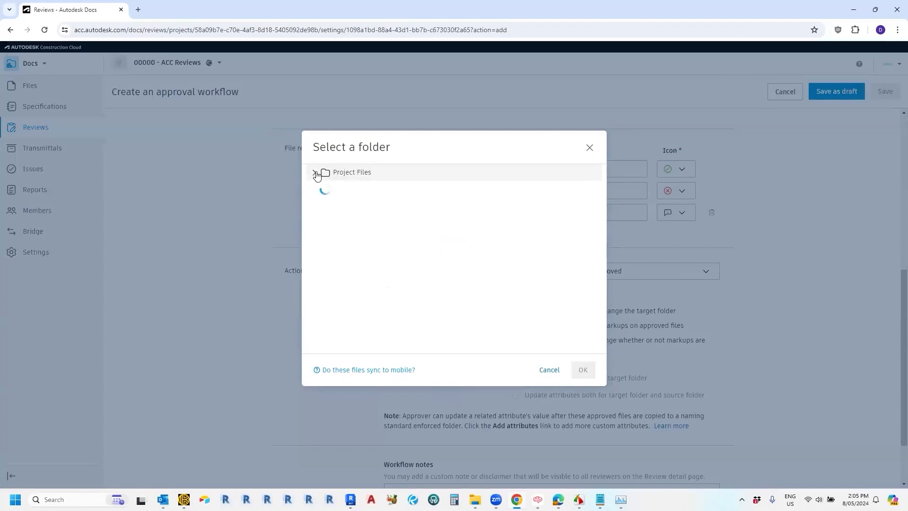
pyautogui.click(316, 173)
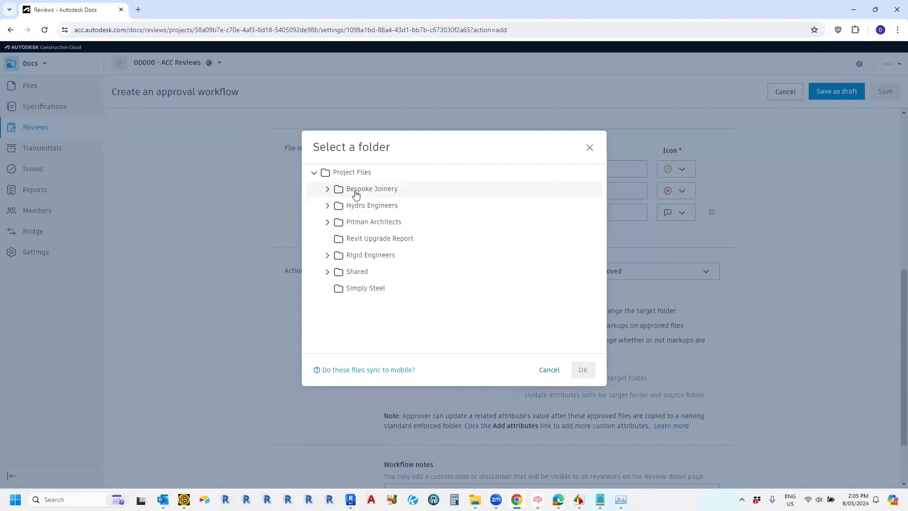
pyautogui.click(371, 188)
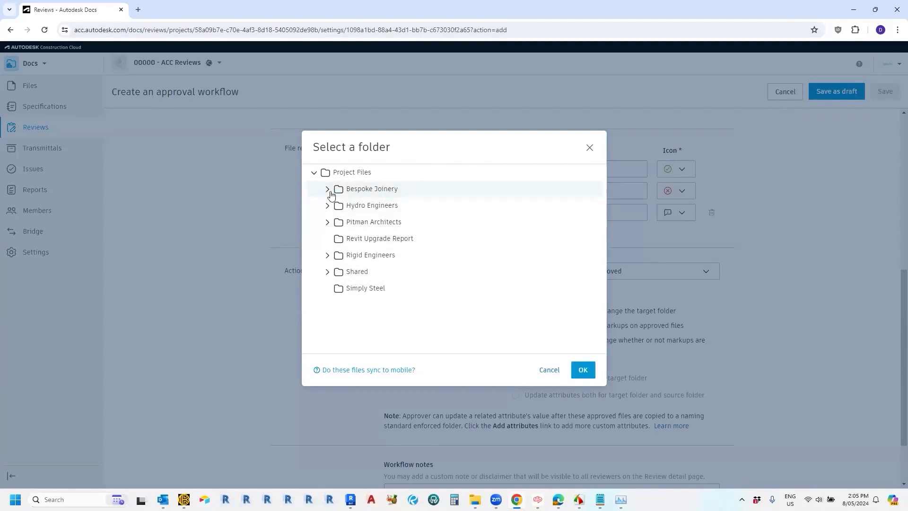
pyautogui.click(328, 188)
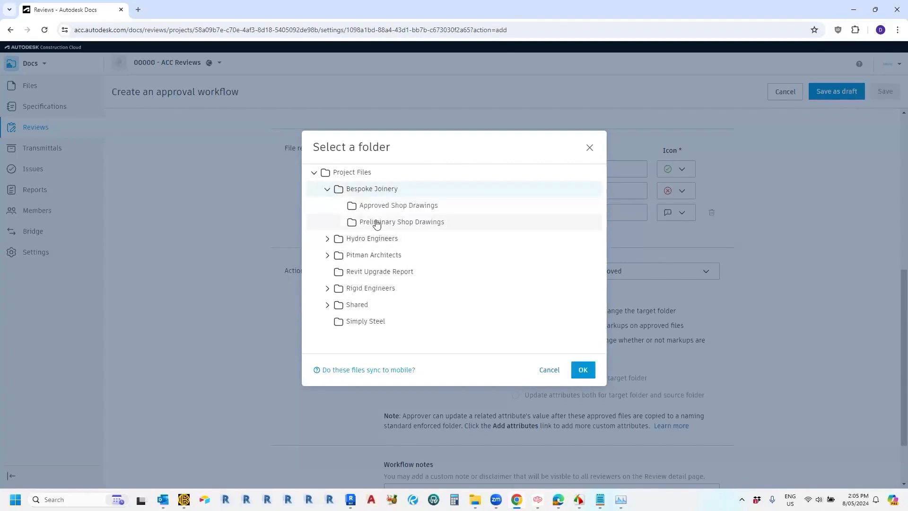
pyautogui.moveTo(381, 211)
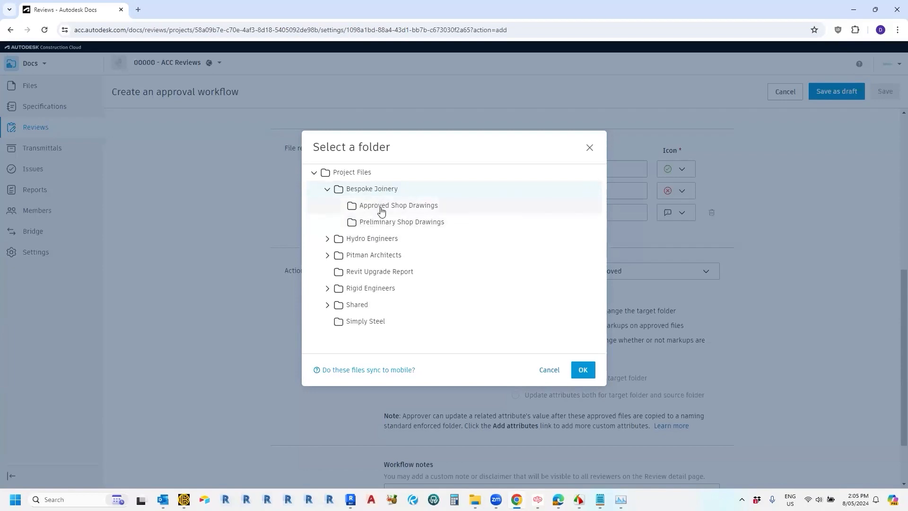
pyautogui.click(397, 205)
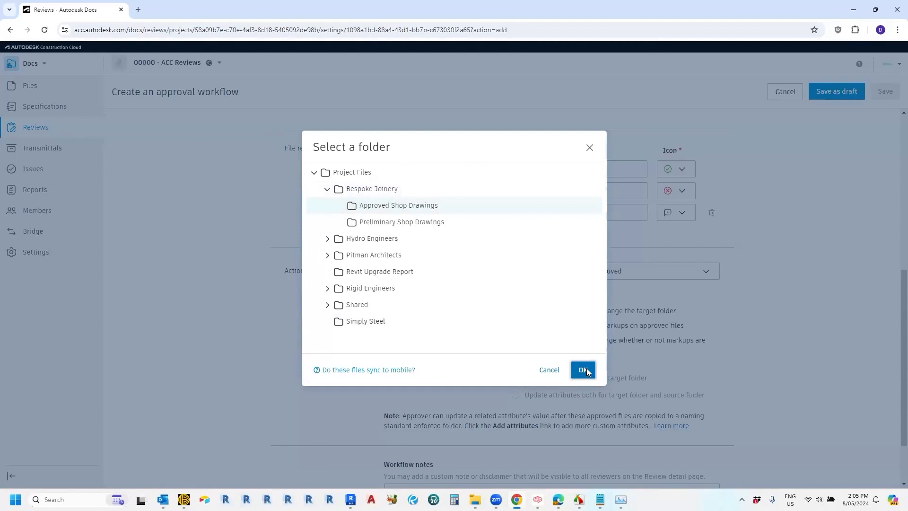
pyautogui.click(583, 370)
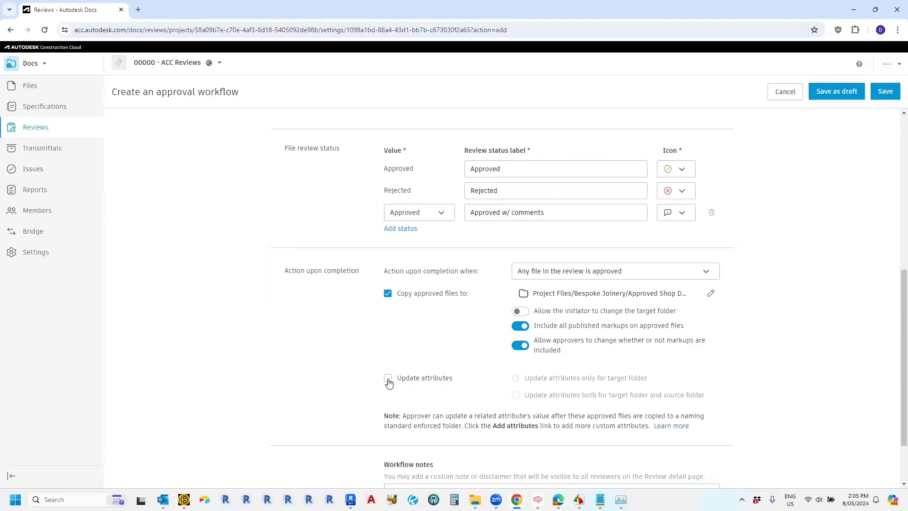
# Step: Turn on Update attributes, limited to the target folder only
pyautogui.click(387, 378)
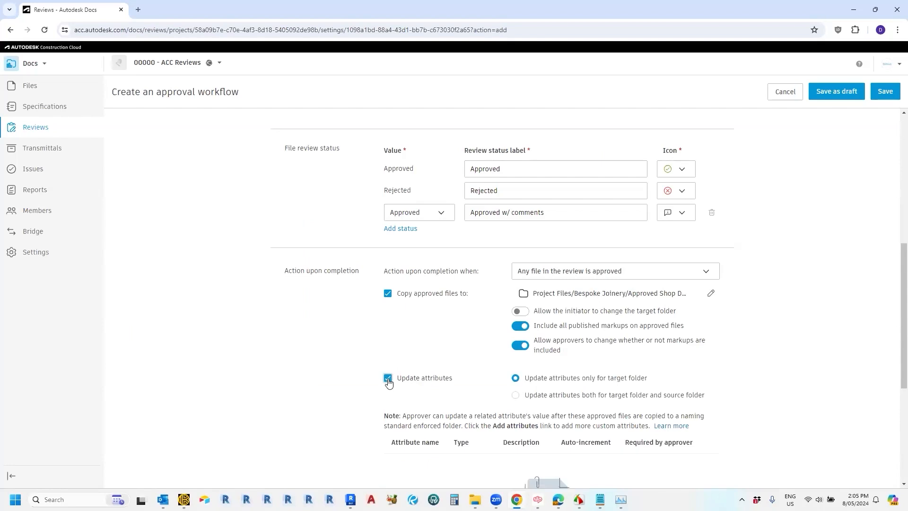
pyautogui.scroll(-3)
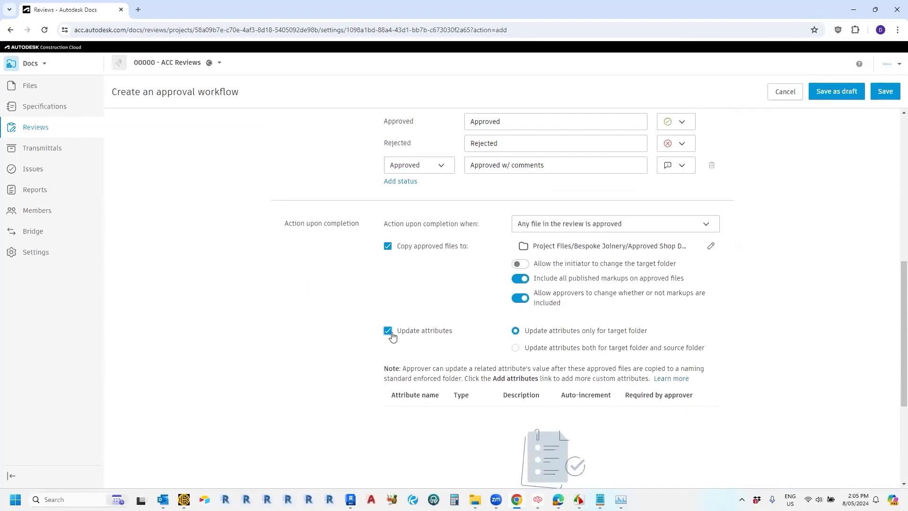
pyautogui.scroll(-3)
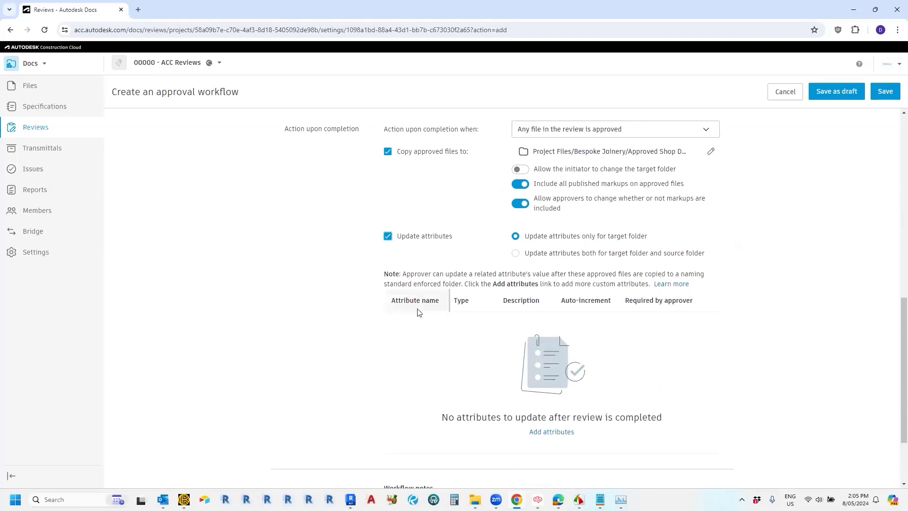
pyautogui.moveTo(519, 303)
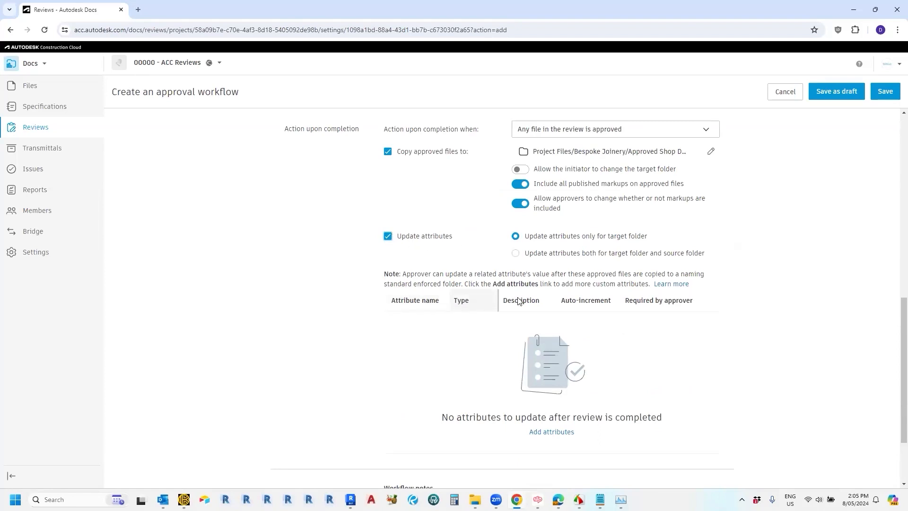
pyautogui.scroll(-3)
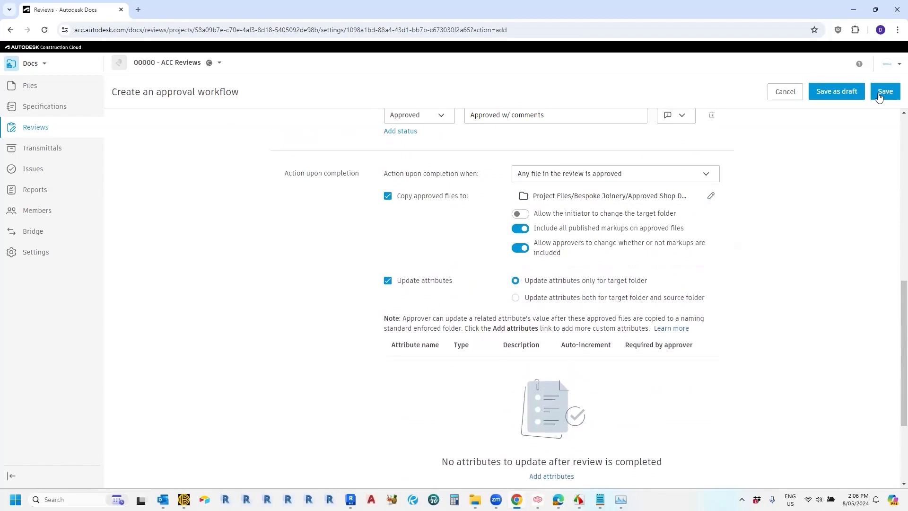
# Step: Save the Joinery Shop Drawings workflow
pyautogui.click(885, 91)
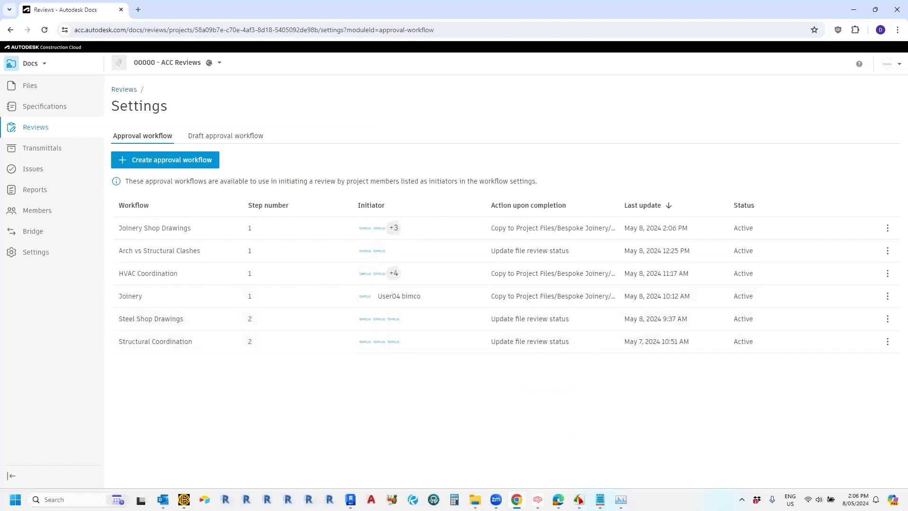
pyautogui.moveTo(44, 106)
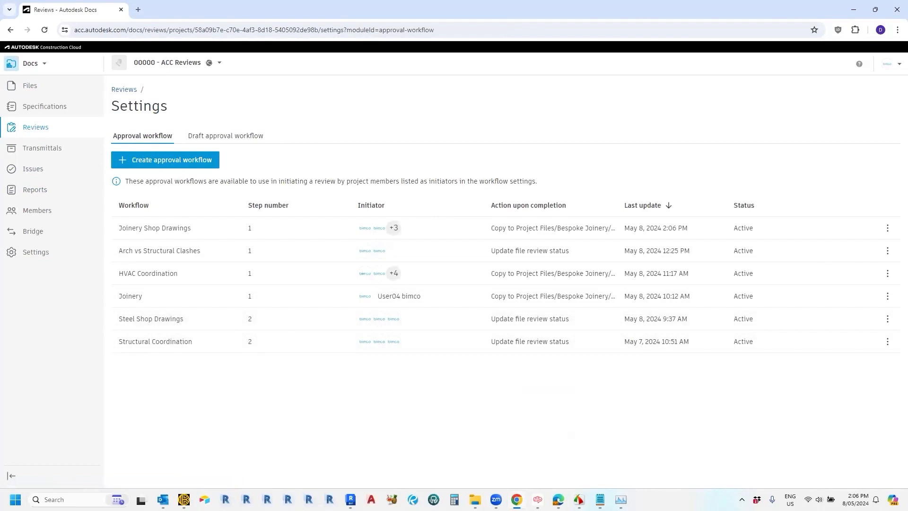
pyautogui.moveTo(26, 95)
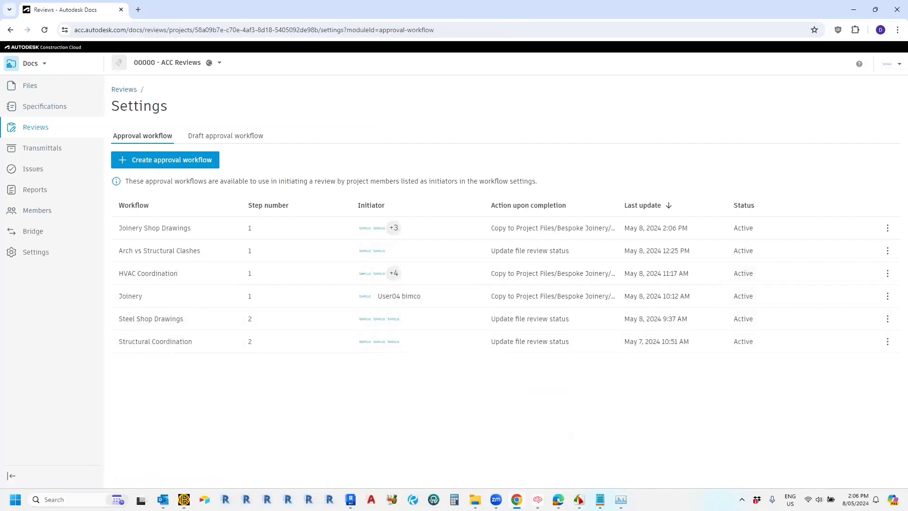
pyautogui.moveTo(40, 129)
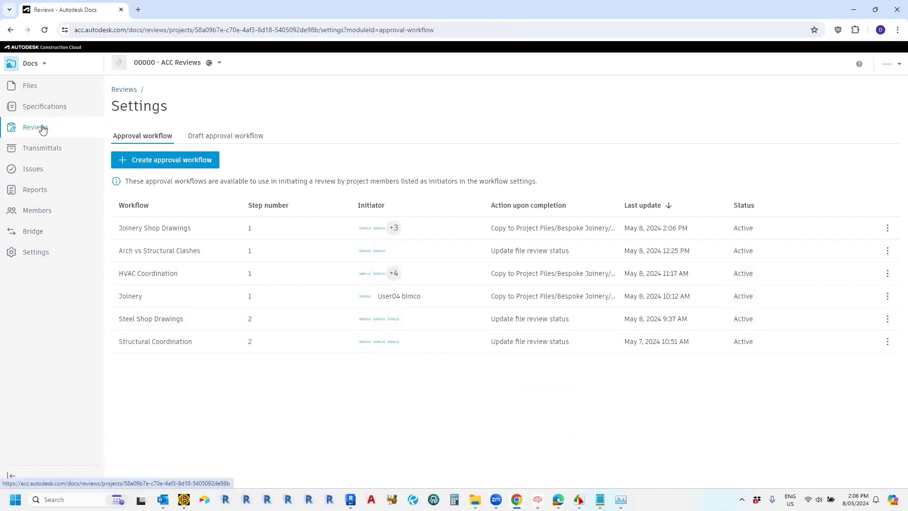
# Step: Return to the Reviews page showing six reviews
pyautogui.click(35, 127)
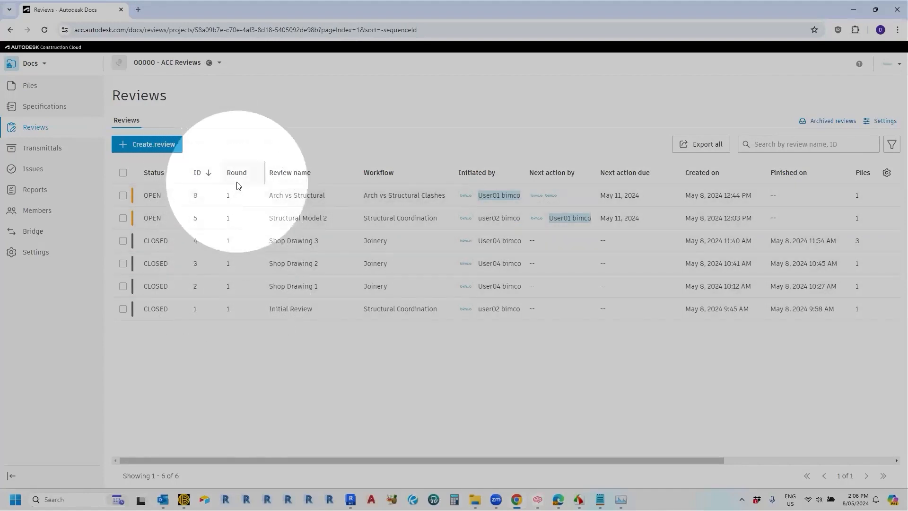
pyautogui.moveTo(296, 280)
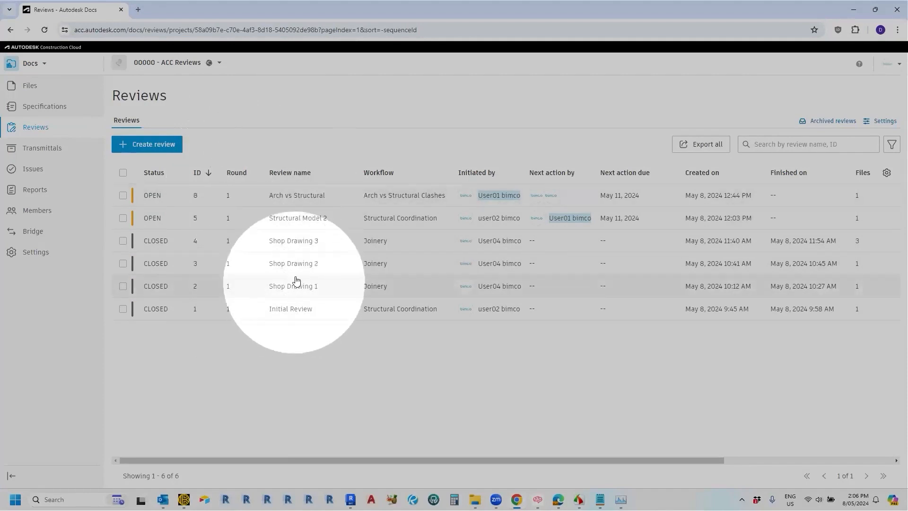
pyautogui.moveTo(286, 233)
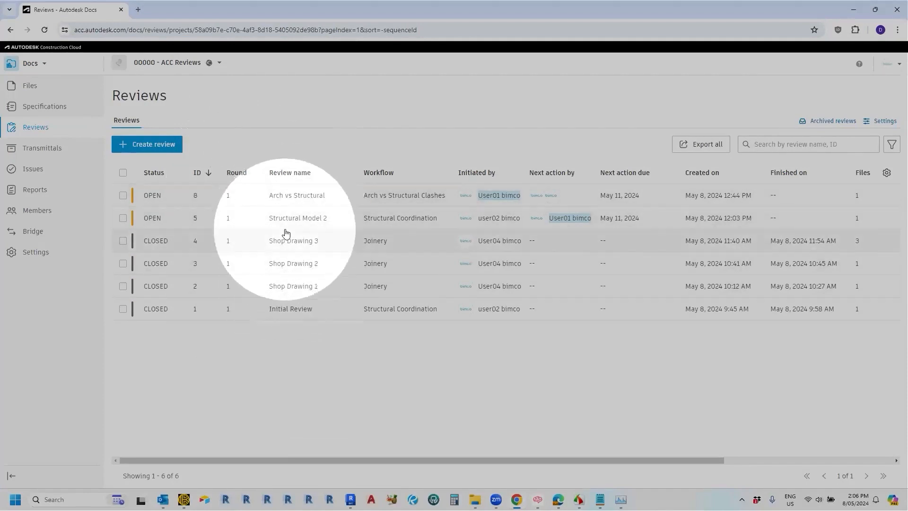
pyautogui.moveTo(375, 180)
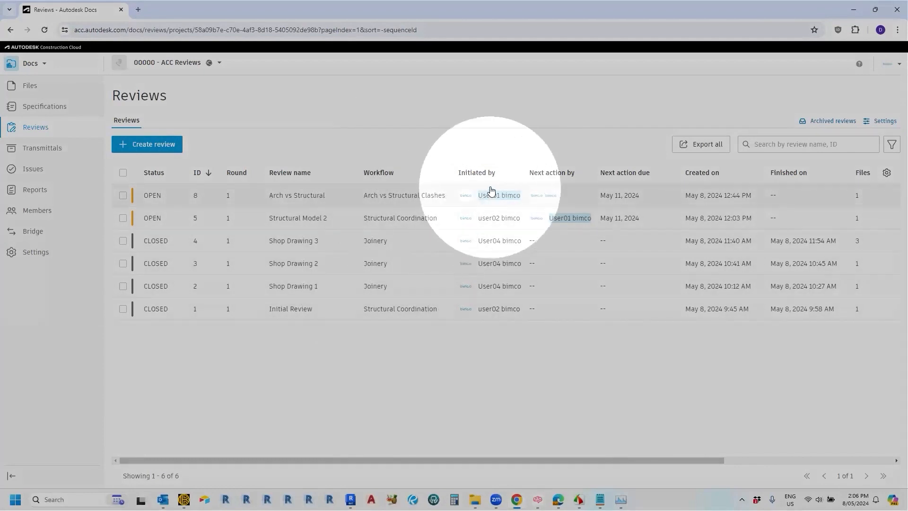
pyautogui.moveTo(487, 232)
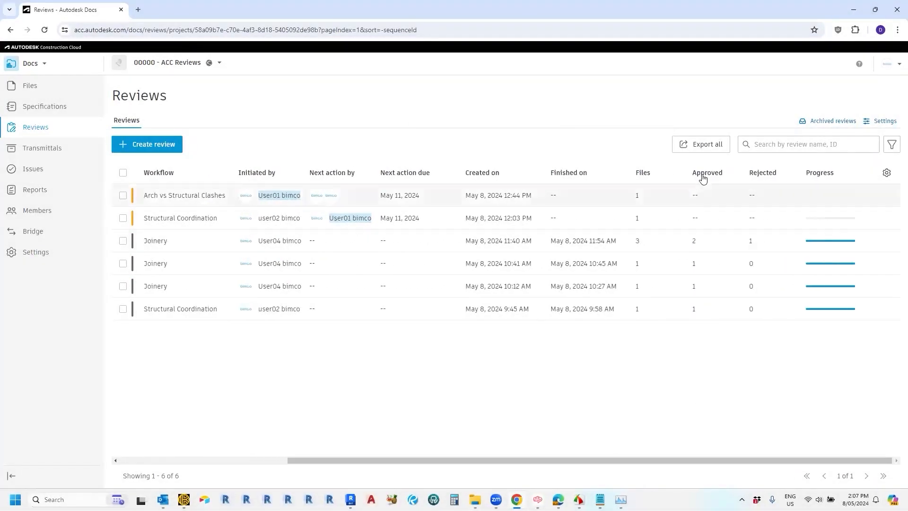
pyautogui.moveTo(813, 196)
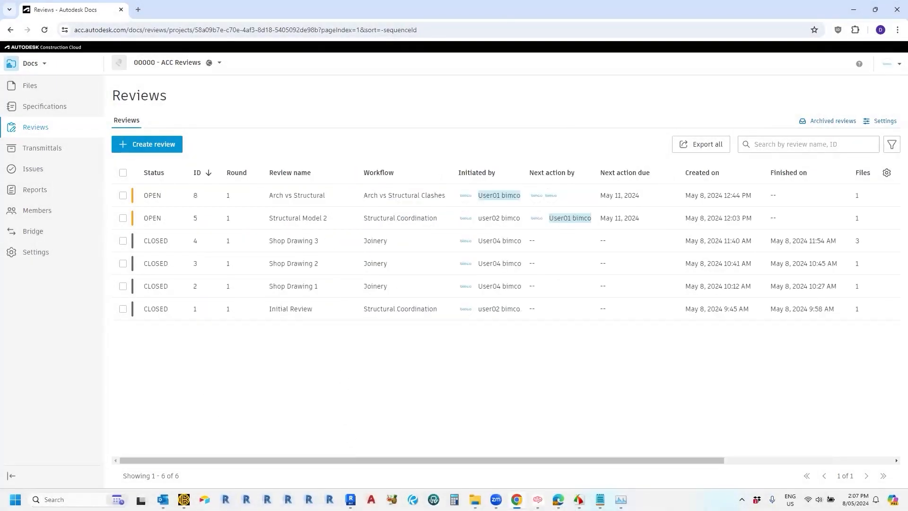
pyautogui.moveTo(63, 325)
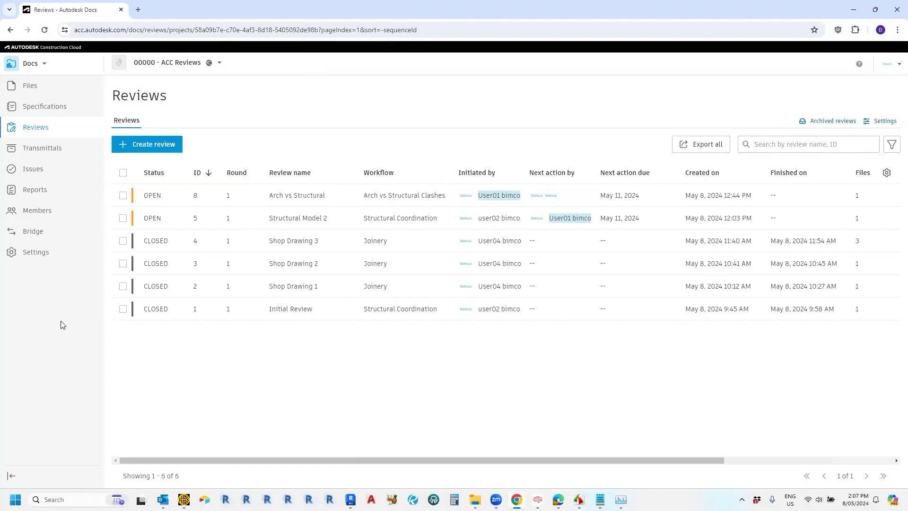
pyautogui.moveTo(510, 420)
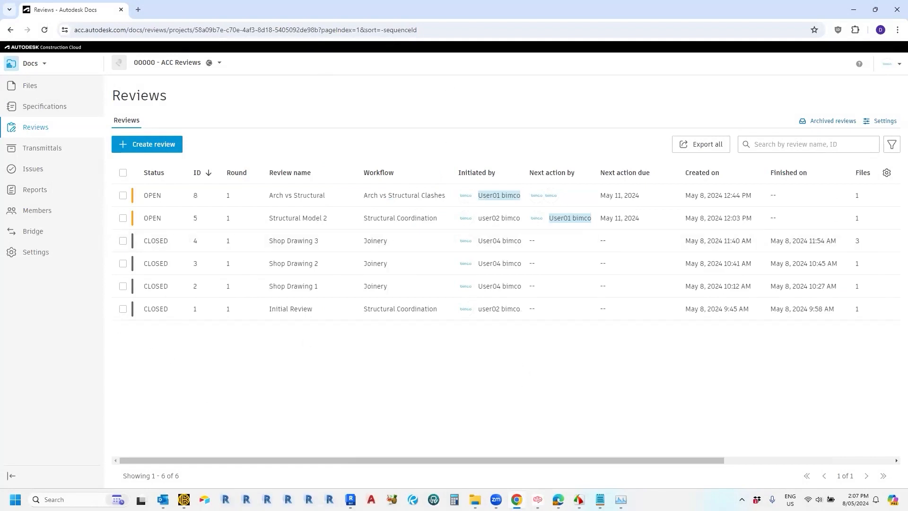
pyautogui.moveTo(483, 414)
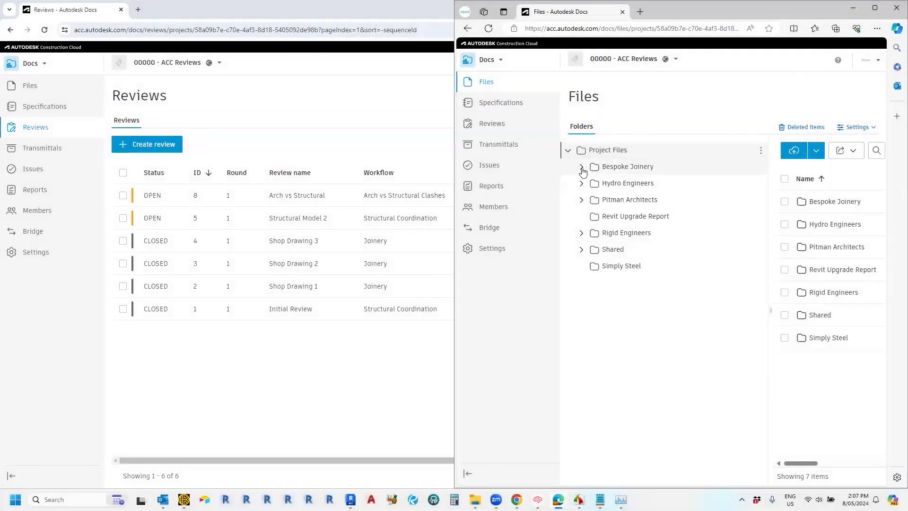
# Step: In Preliminary Shop Drawings, select OF-1015-2CS.pdf, 4H_FRA_Assembly.pdf and 4H_SHE_2.pdf
pyautogui.click(582, 170)
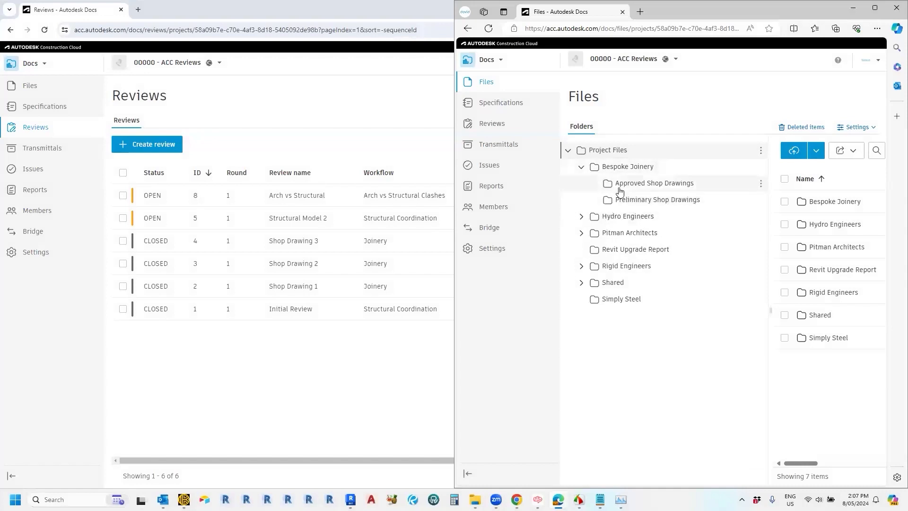
pyautogui.click(658, 200)
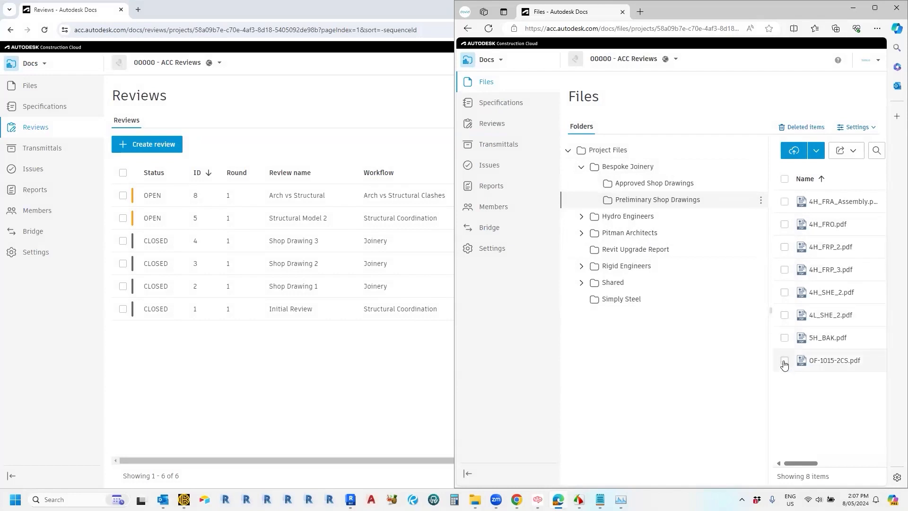
pyautogui.click(784, 360)
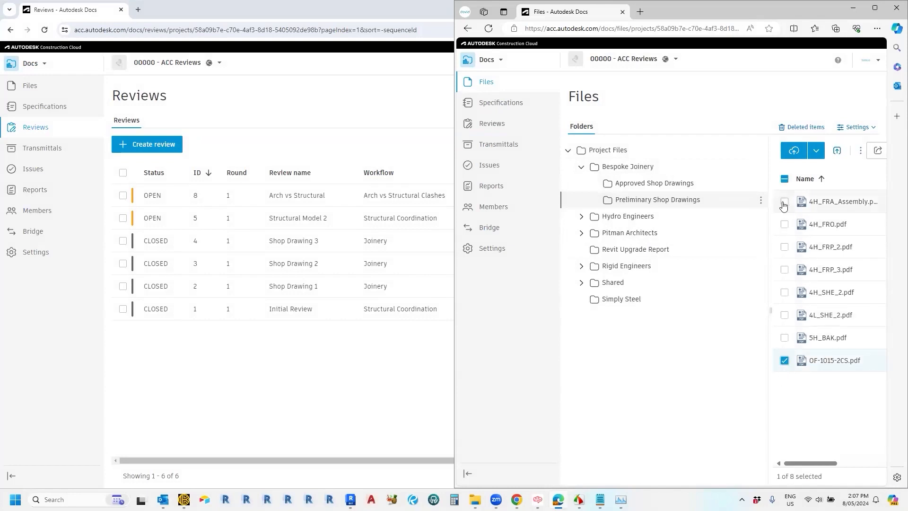
pyautogui.click(784, 201)
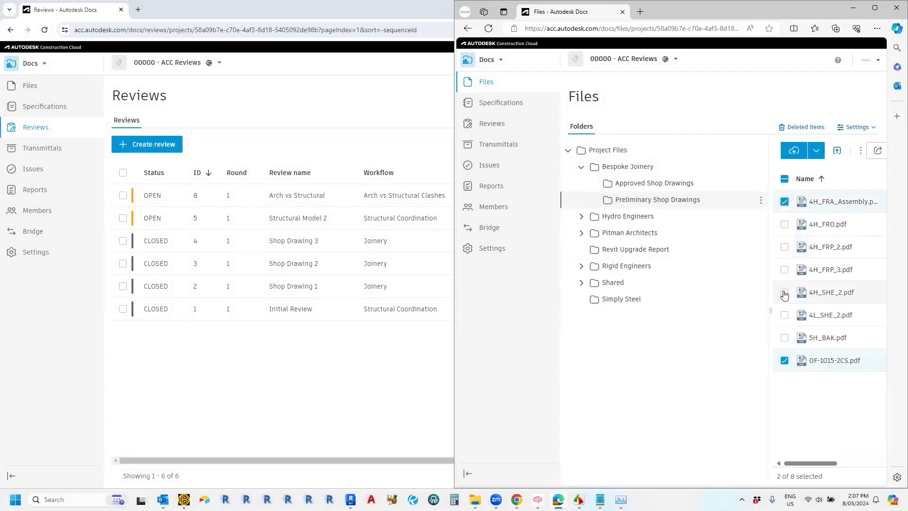
pyautogui.click(785, 293)
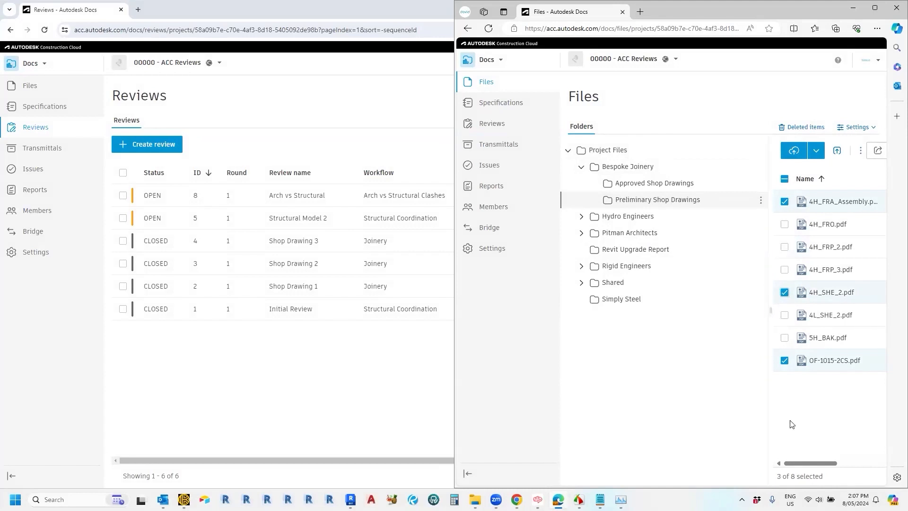
pyautogui.moveTo(878, 202)
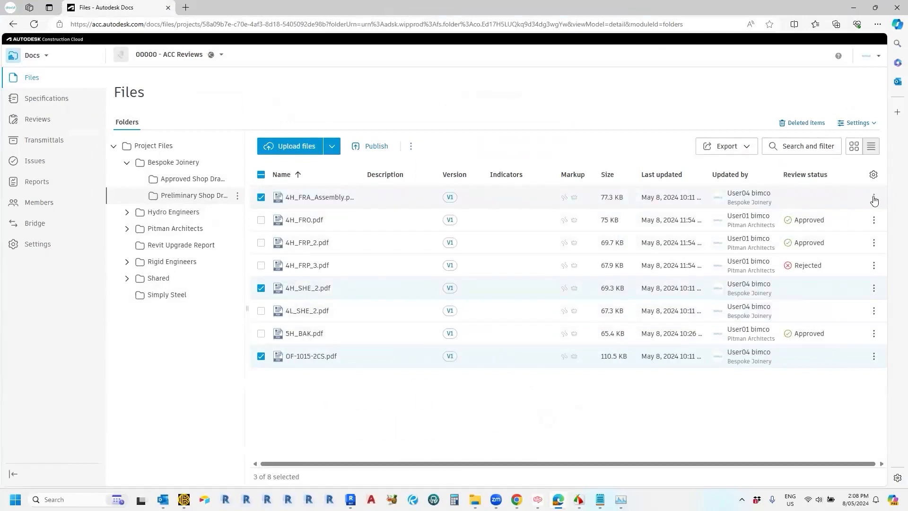
# Step: Open the Submit for review form for the three checked drawings
pyautogui.click(874, 199)
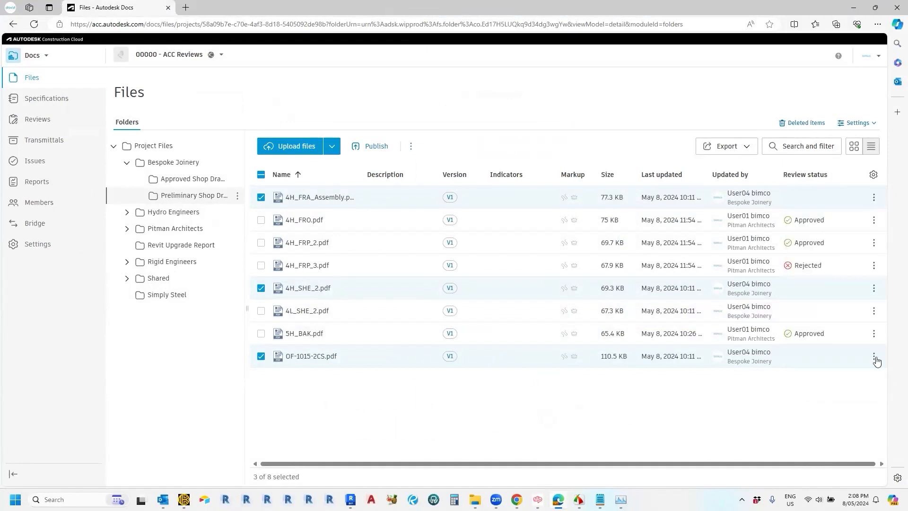
pyautogui.click(874, 358)
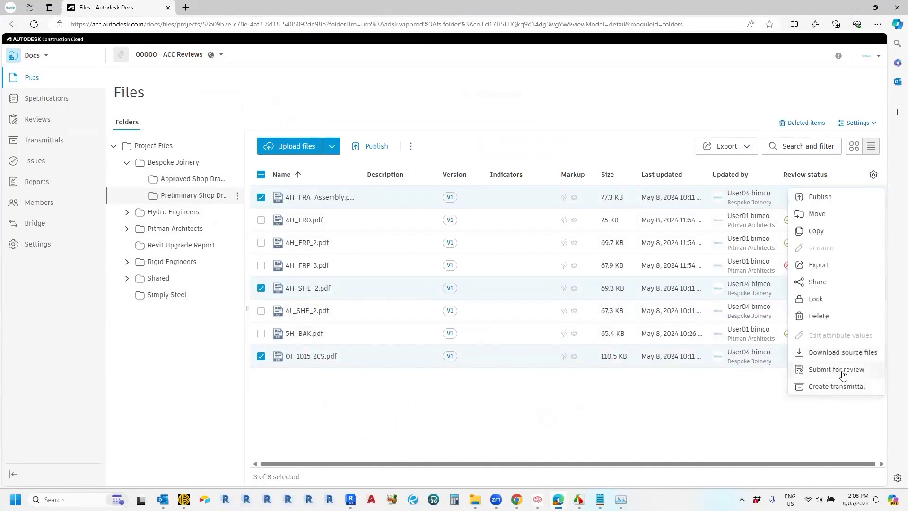
pyautogui.click(836, 369)
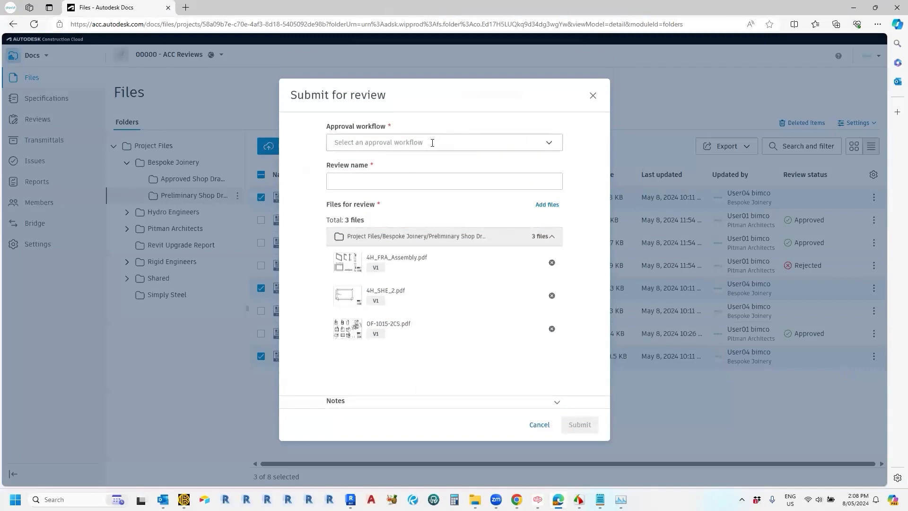
# Step: Submit the three drawings as review 'Shop Drawings 4' using the Joinery Shop Drawings workflow
pyautogui.click(444, 142)
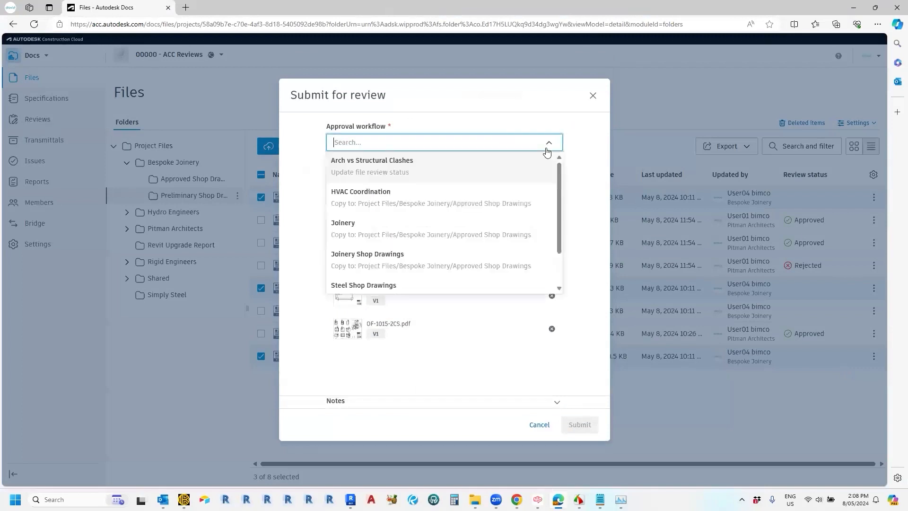
pyautogui.moveTo(452, 265)
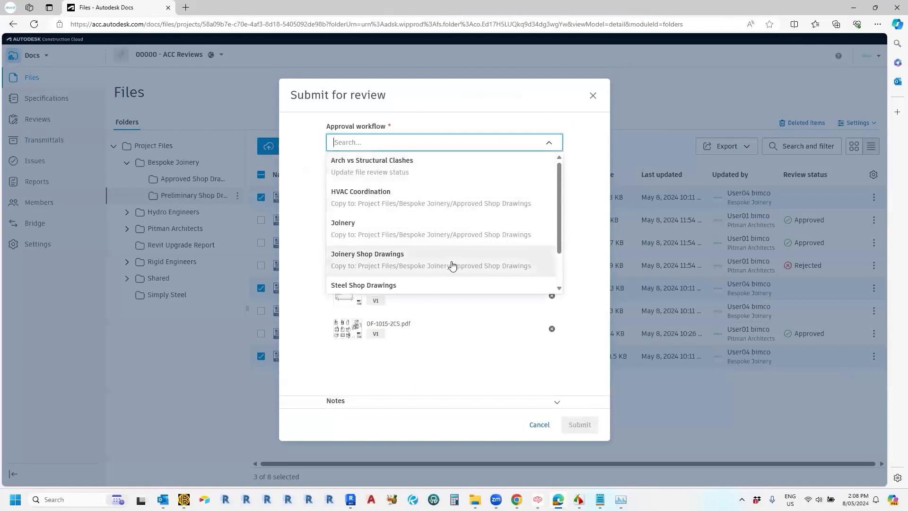
pyautogui.click(368, 254)
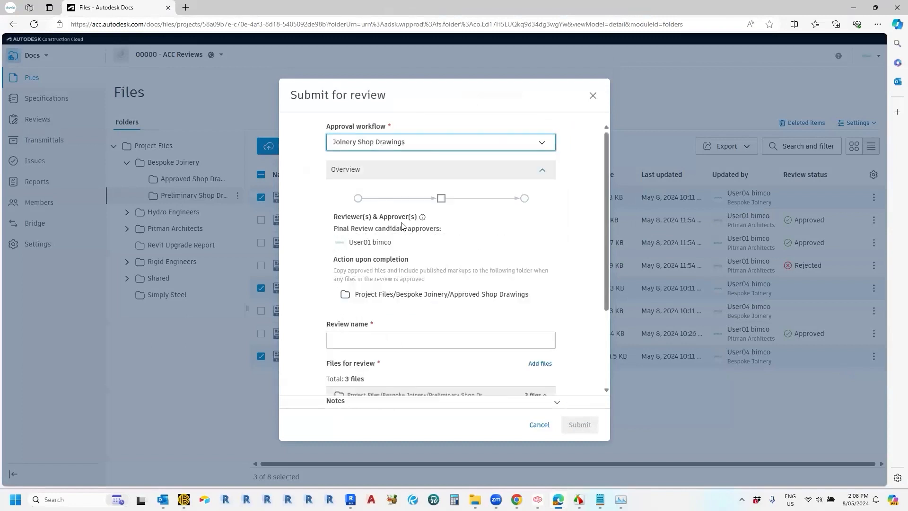
pyautogui.moveTo(496, 204)
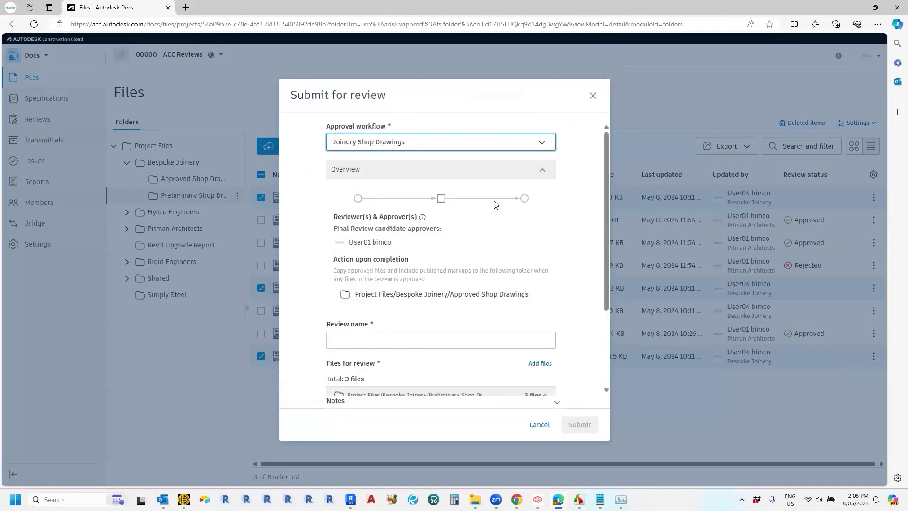
pyautogui.moveTo(482, 201)
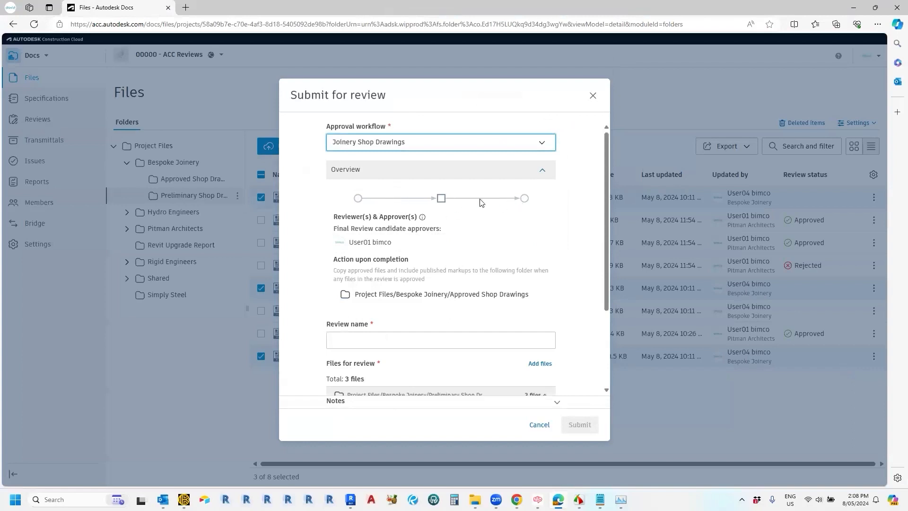
pyautogui.moveTo(361, 290)
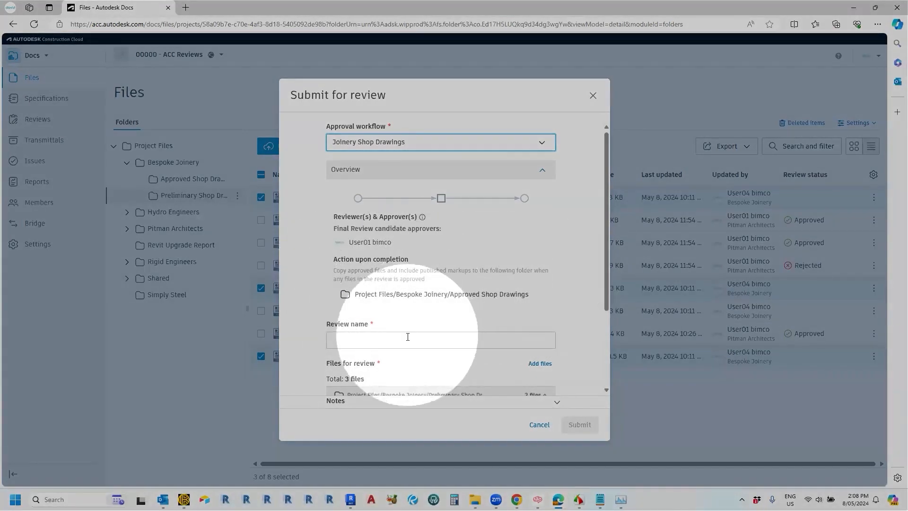
pyautogui.write('s')
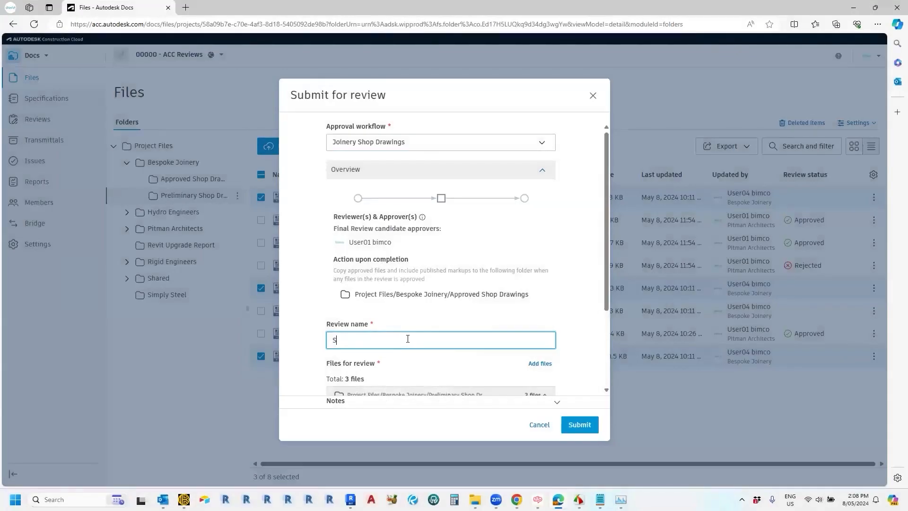
pyautogui.write('hop Drawings 4')
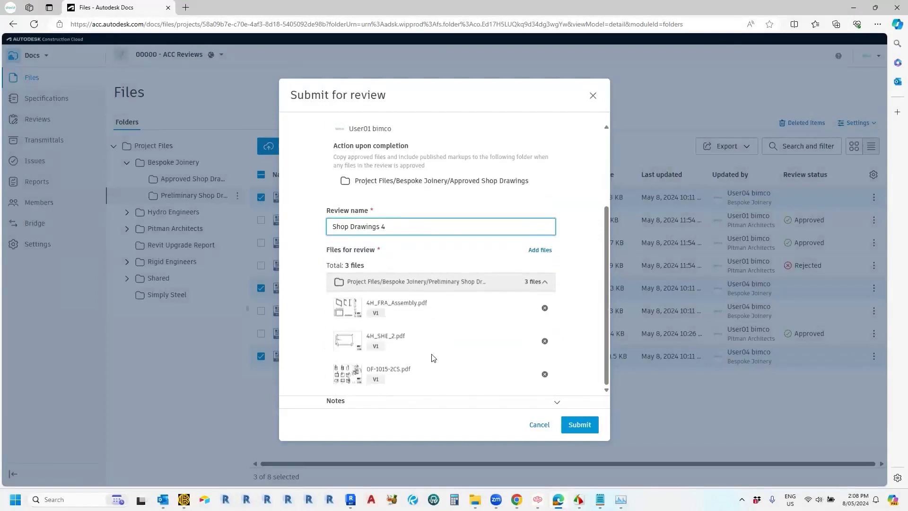
pyautogui.moveTo(365, 366)
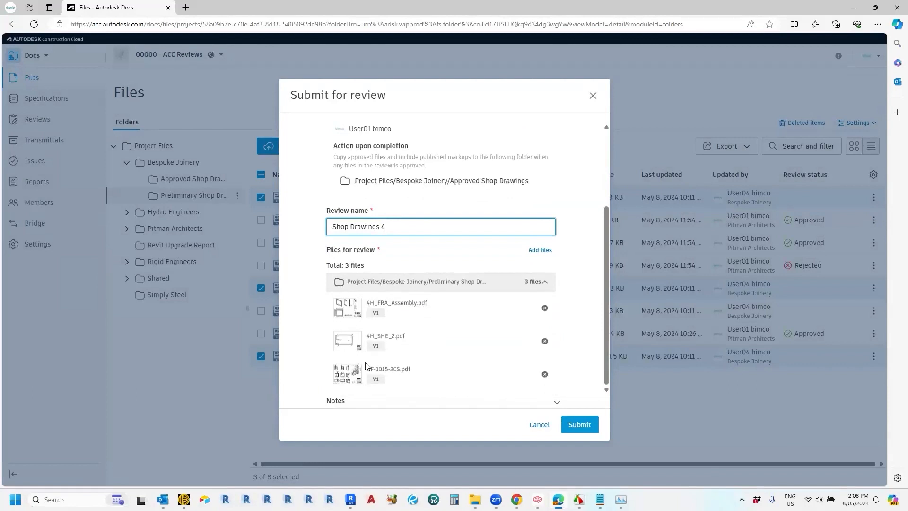
pyautogui.moveTo(585, 430)
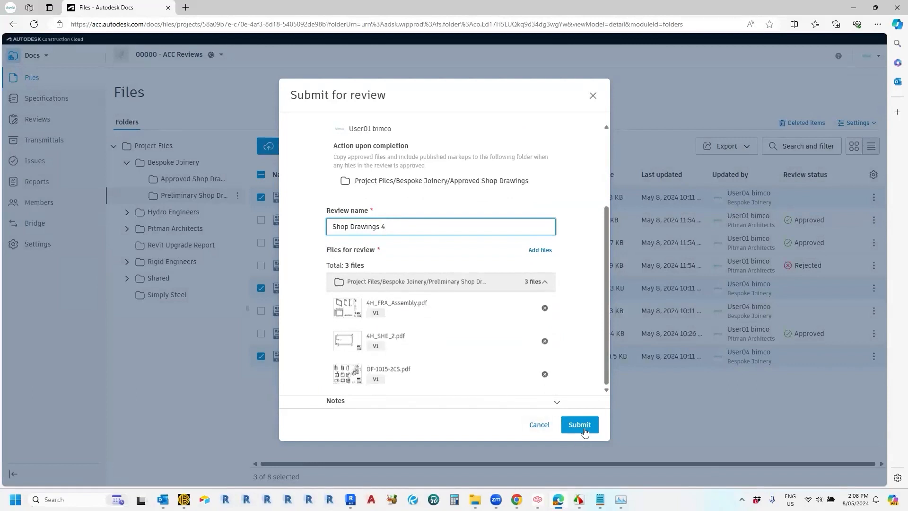
pyautogui.click(580, 425)
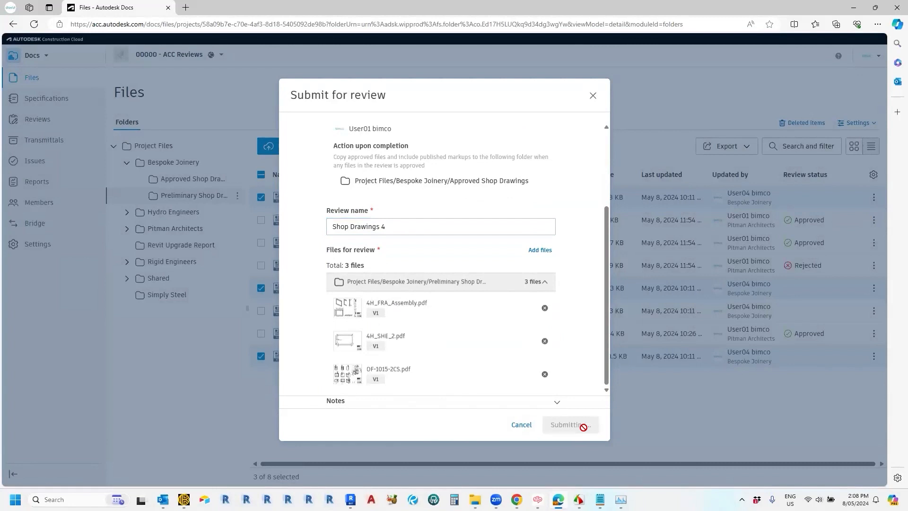
pyautogui.click(568, 425)
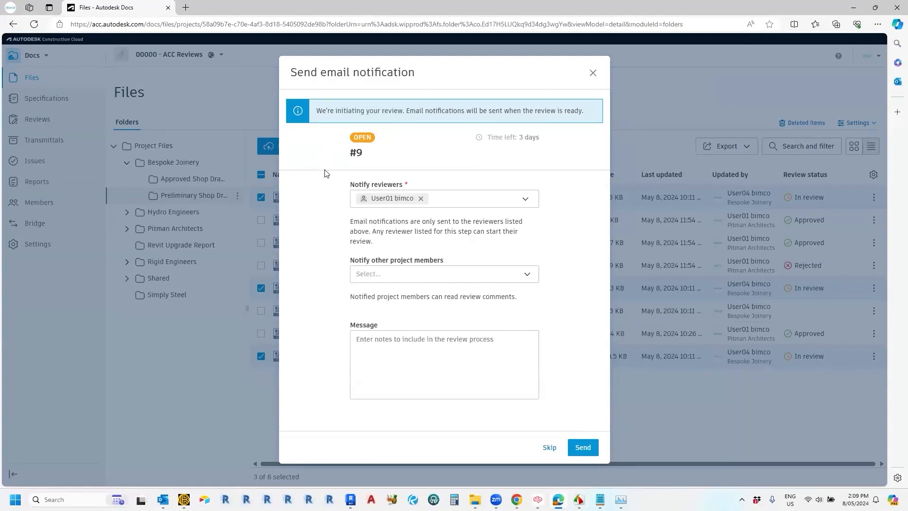
pyautogui.moveTo(389, 198)
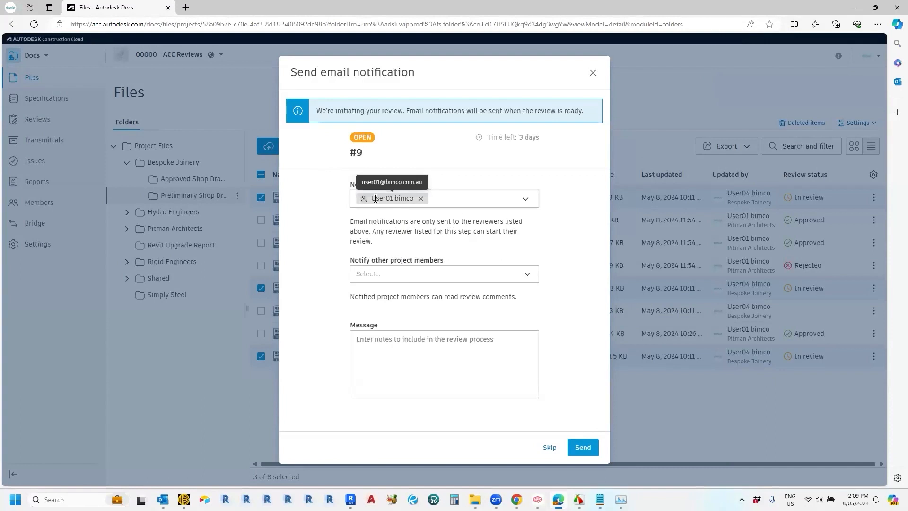
pyautogui.moveTo(524, 275)
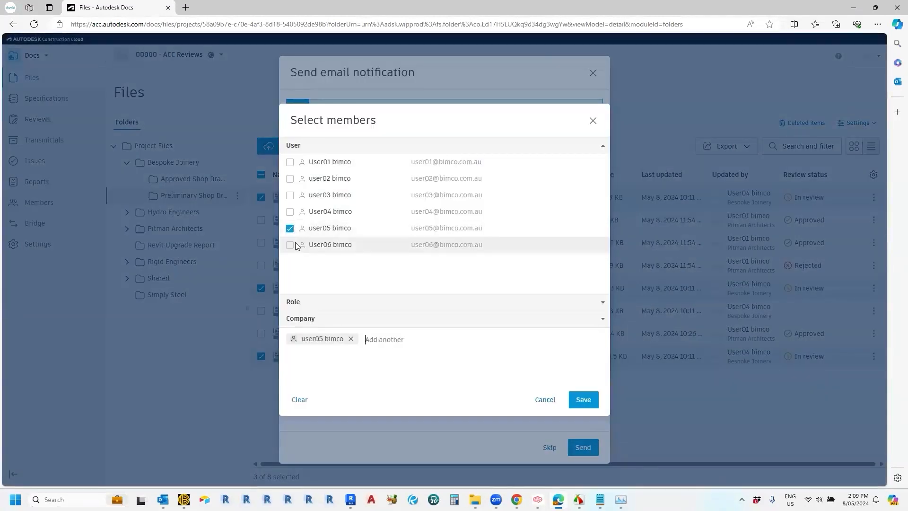
# Step: Add user05 and User06 as members to notify and send review #9's email notification
pyautogui.click(290, 244)
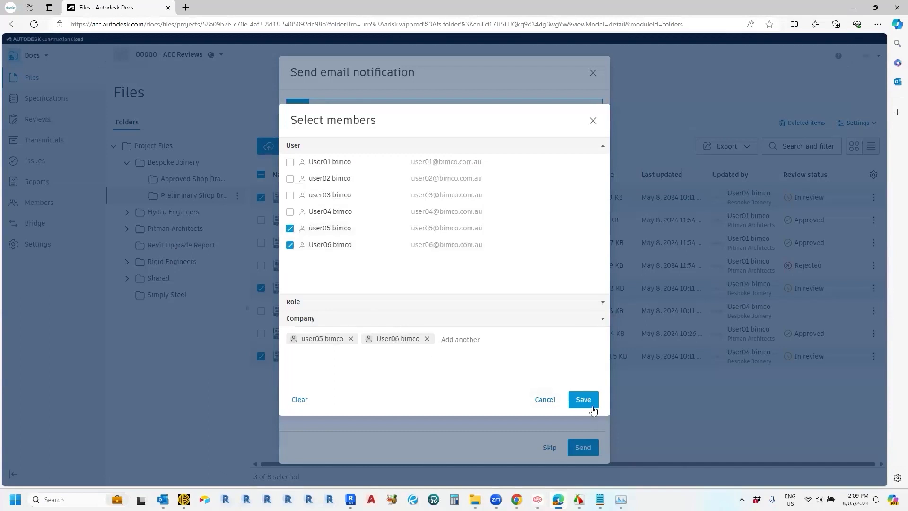
pyautogui.click(583, 400)
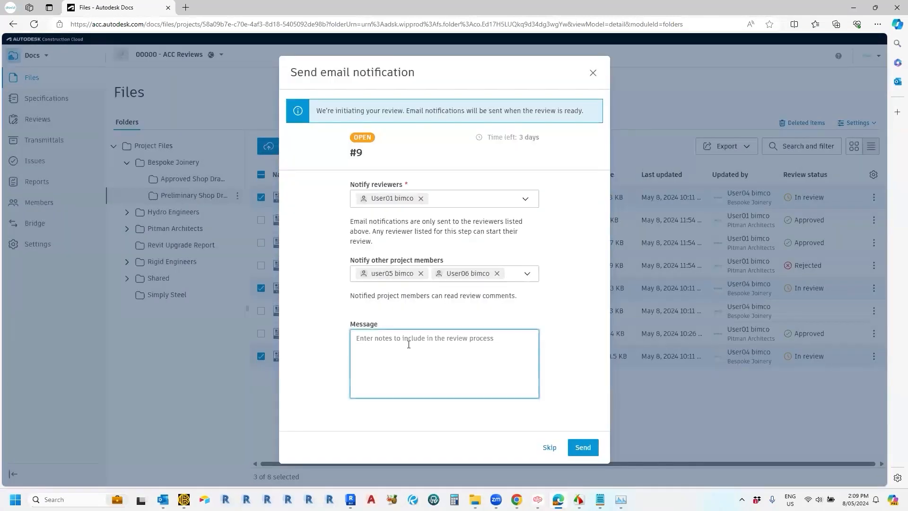
pyautogui.click(408, 344)
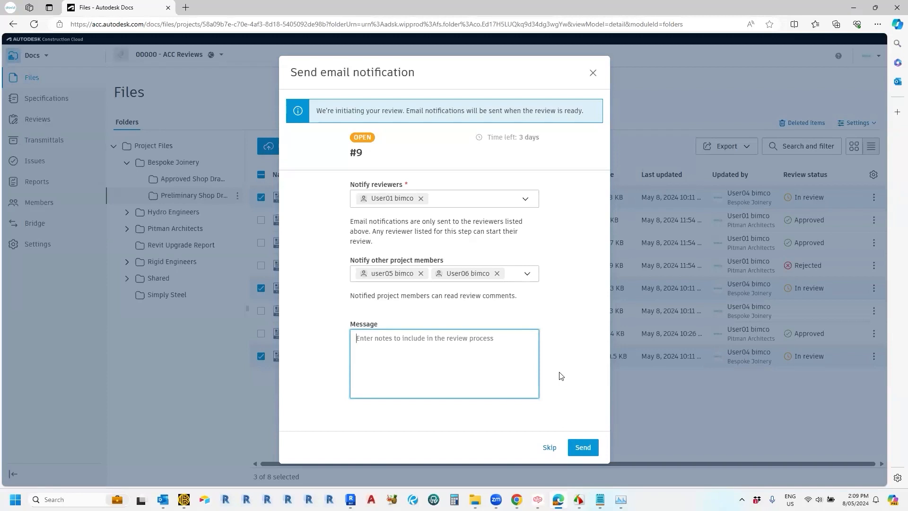
pyautogui.click(583, 447)
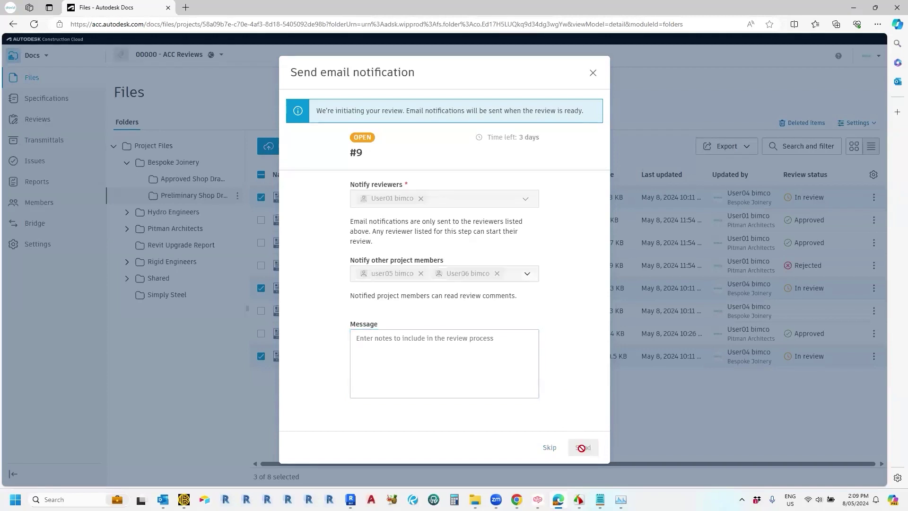
pyautogui.click(583, 447)
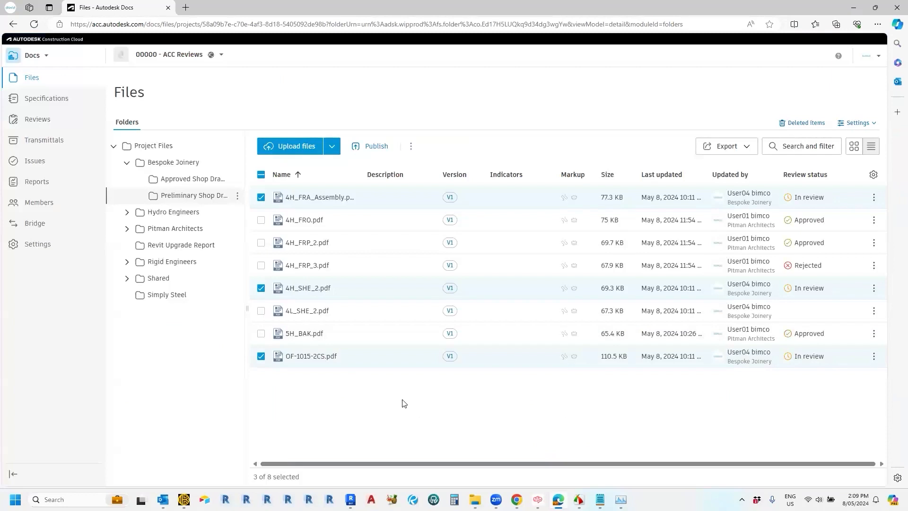
pyautogui.moveTo(417, 10)
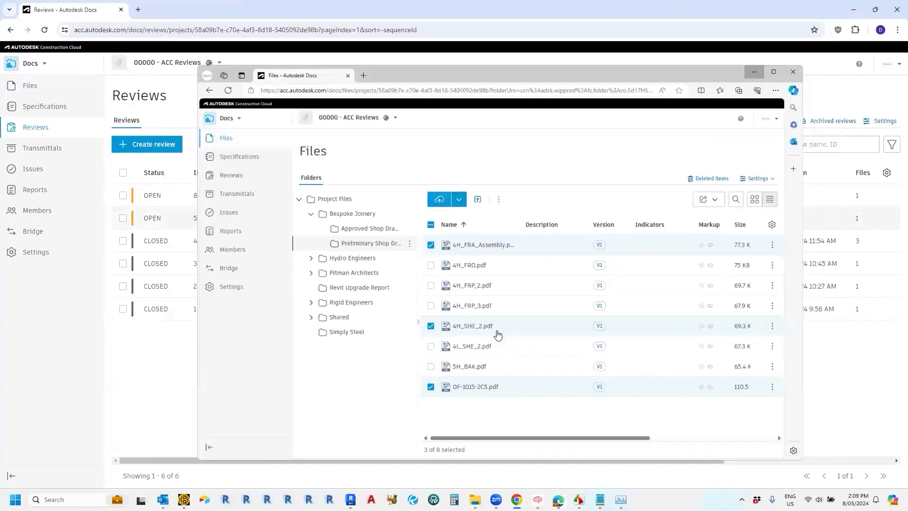
# Step: Return to the refreshed Reviews list and open review #9, Shop Drawings 4
pyautogui.click(792, 72)
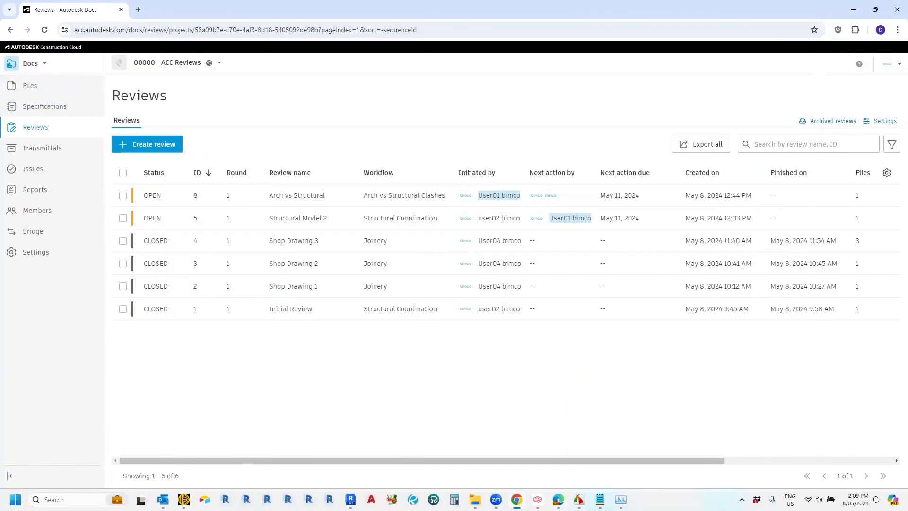
pyautogui.moveTo(90, 243)
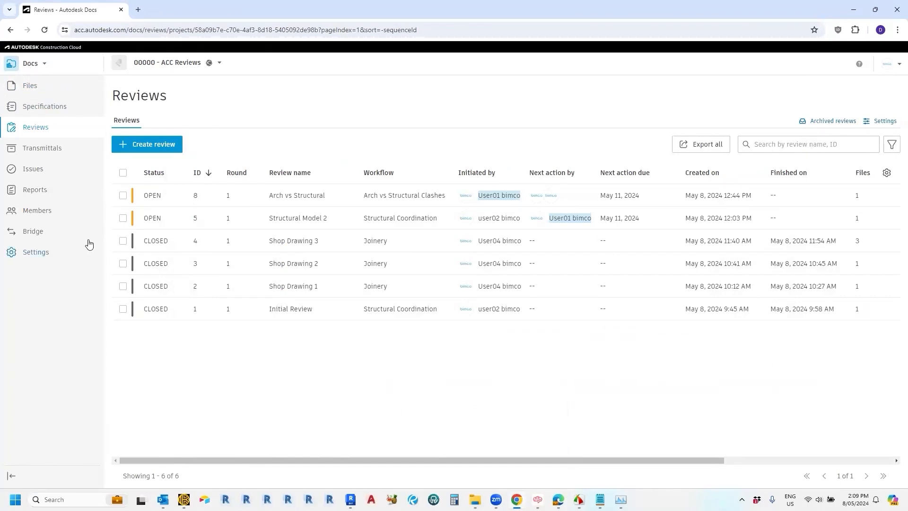
pyautogui.click(47, 28)
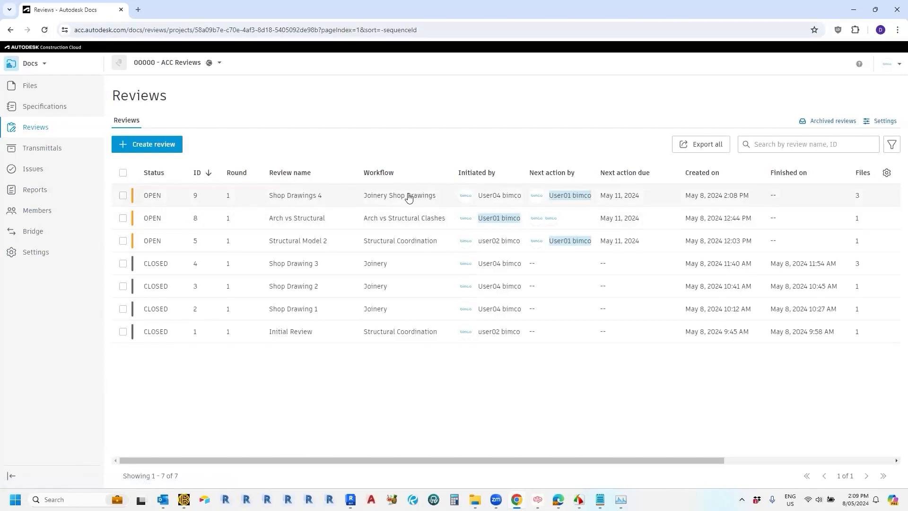
pyautogui.moveTo(302, 201)
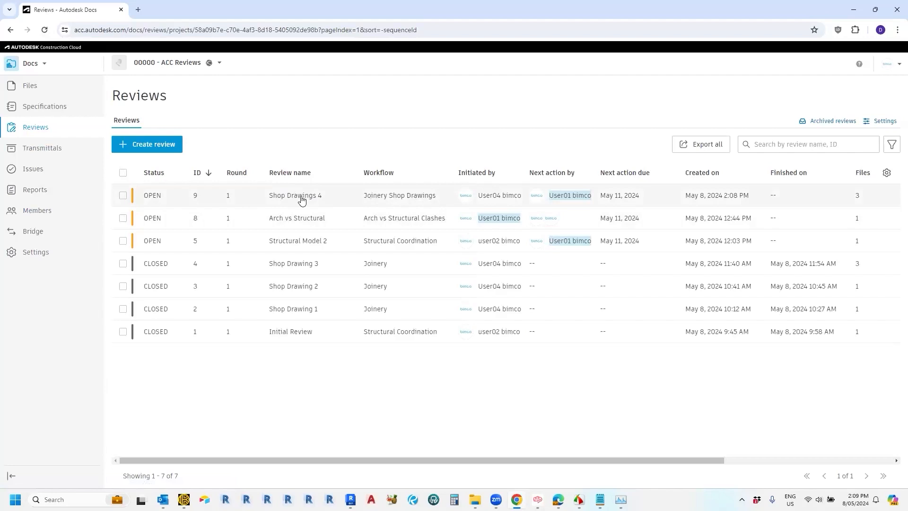
pyautogui.click(295, 196)
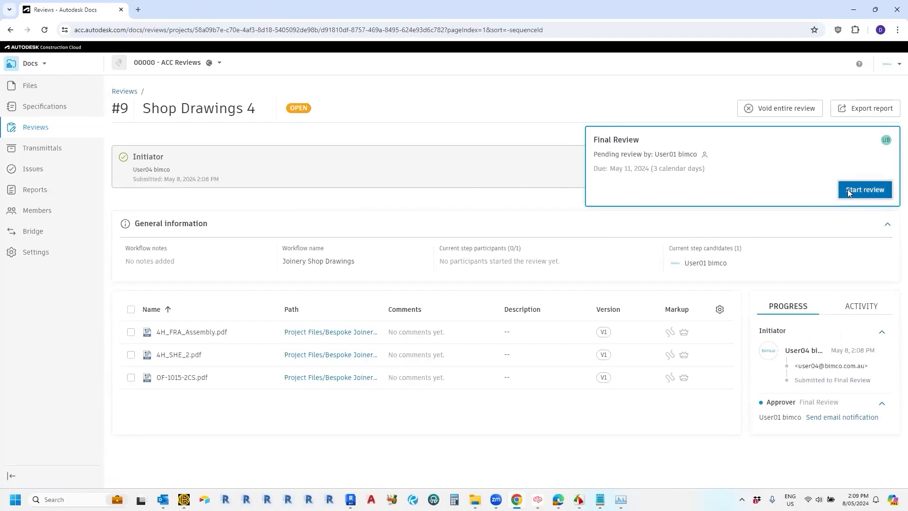
# Step: Start review #9's Final Review step and open OF-1015-2CS.pdf
pyautogui.click(865, 190)
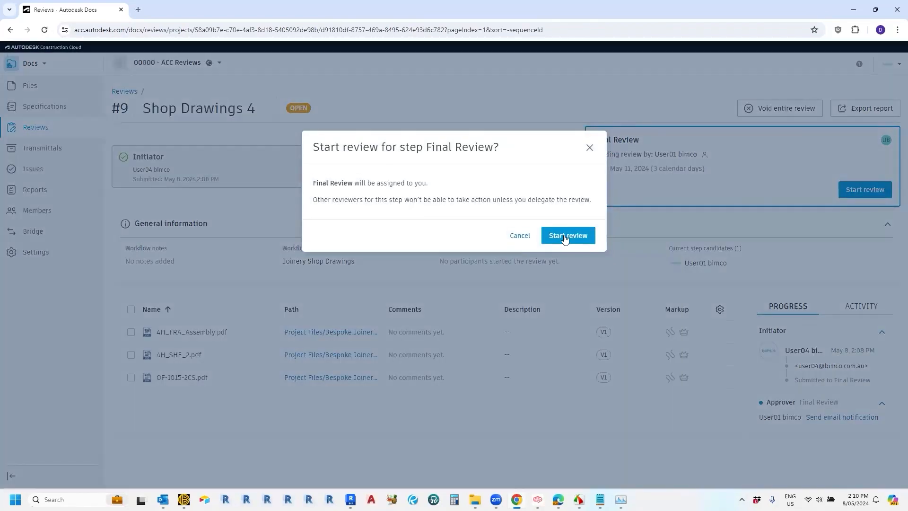
pyautogui.click(568, 235)
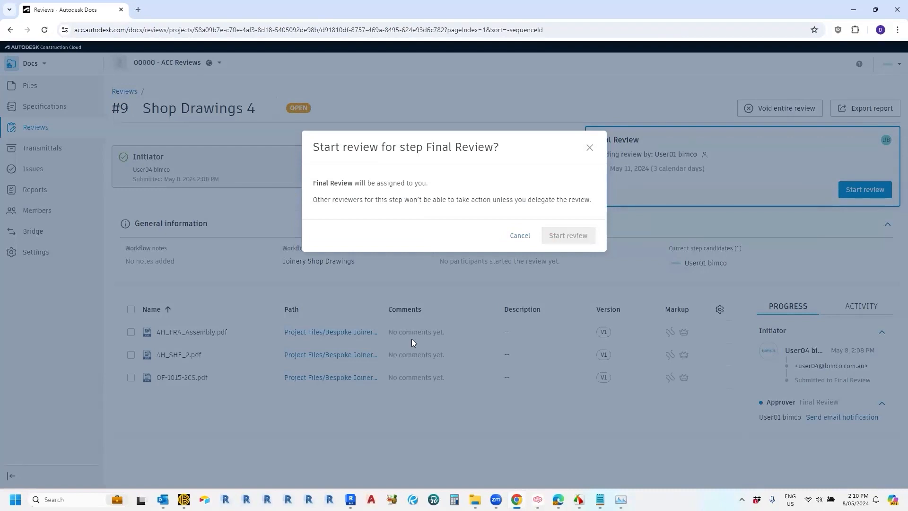
pyautogui.click(568, 235)
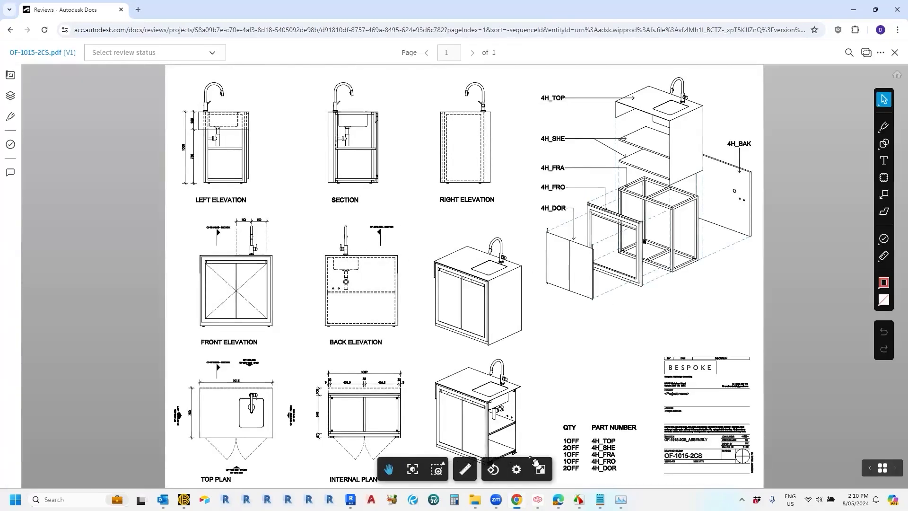
pyautogui.moveTo(884, 178)
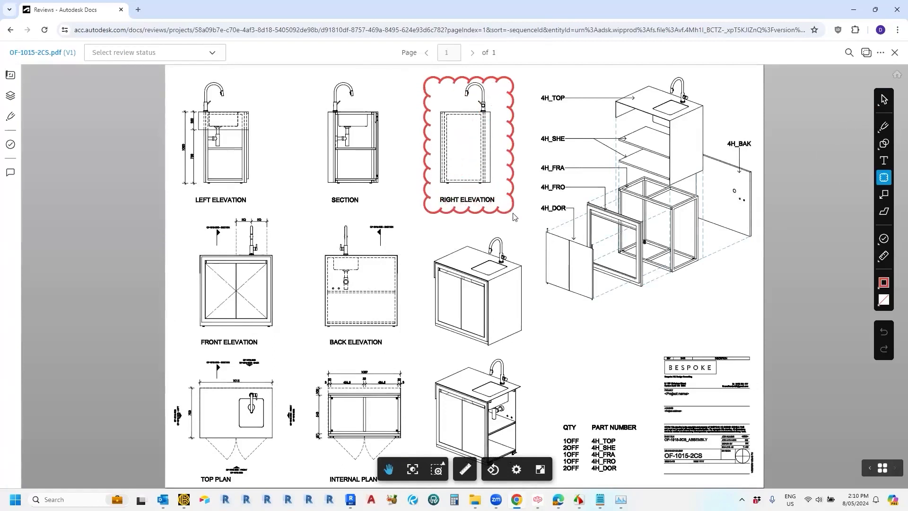
# Step: Add an 'OK Complete' text box markup to OF-1015-2CS and exit the viewer
pyautogui.click(884, 161)
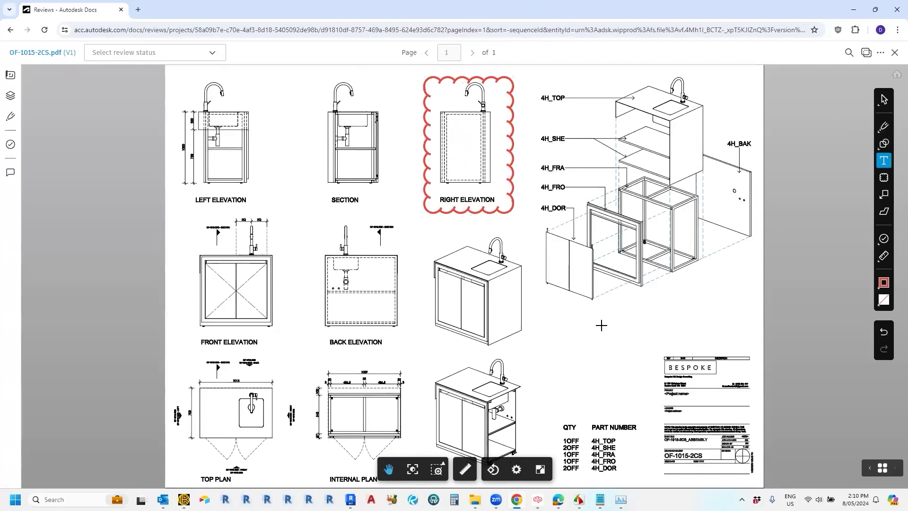
pyautogui.moveTo(576, 285); pyautogui.dragTo(653, 366)
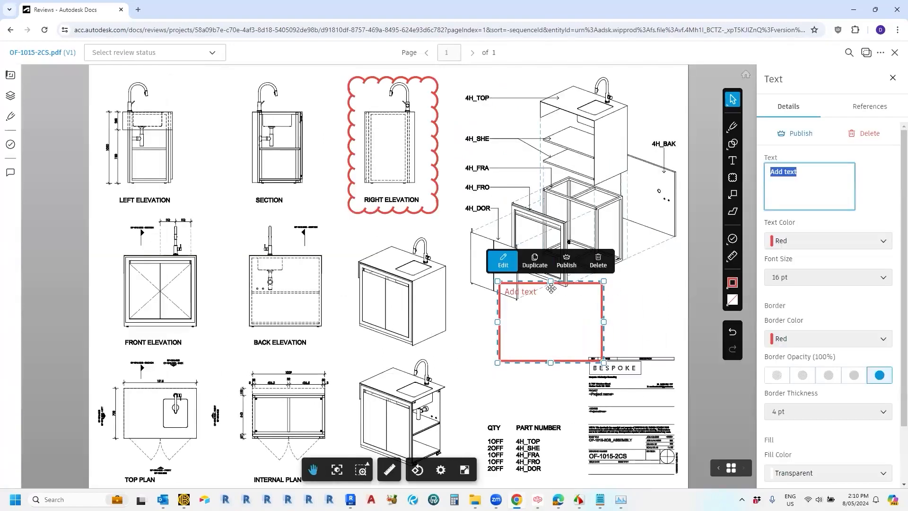
pyautogui.write('0')
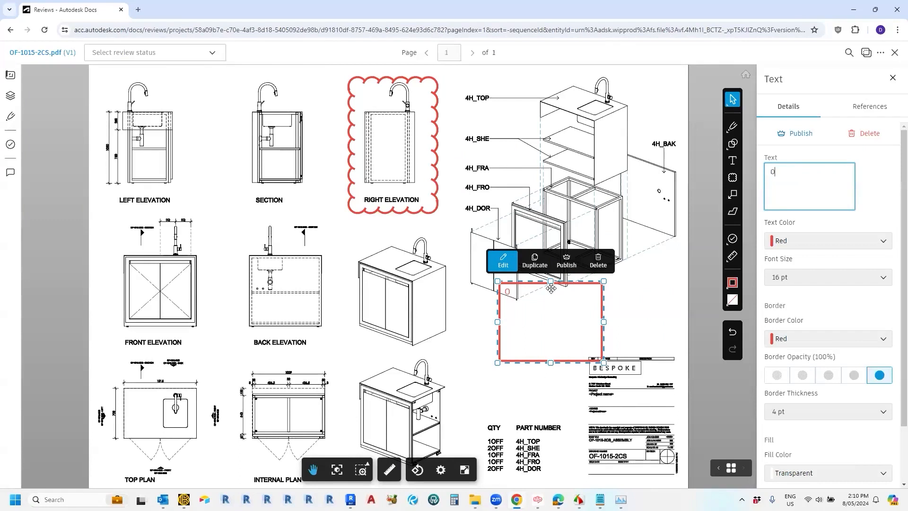
pyautogui.write('OK Com')
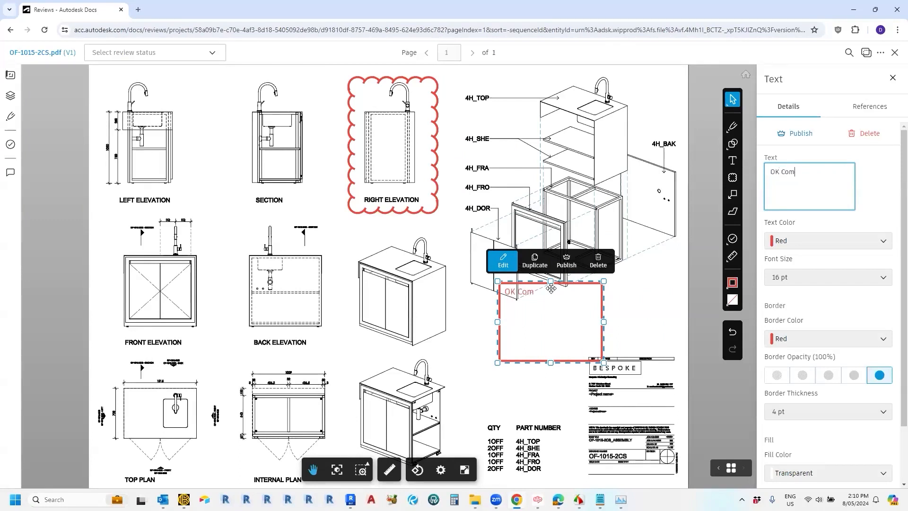
pyautogui.write('plete')
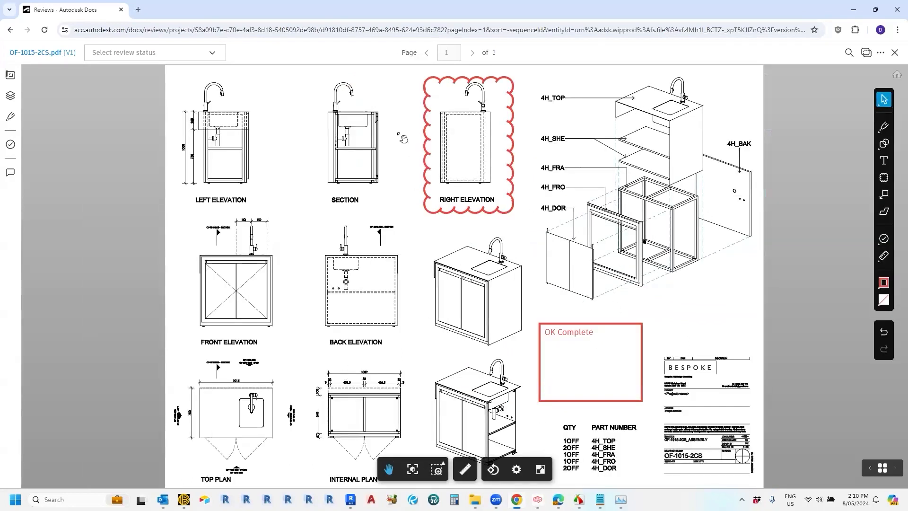
pyautogui.moveTo(898, 48)
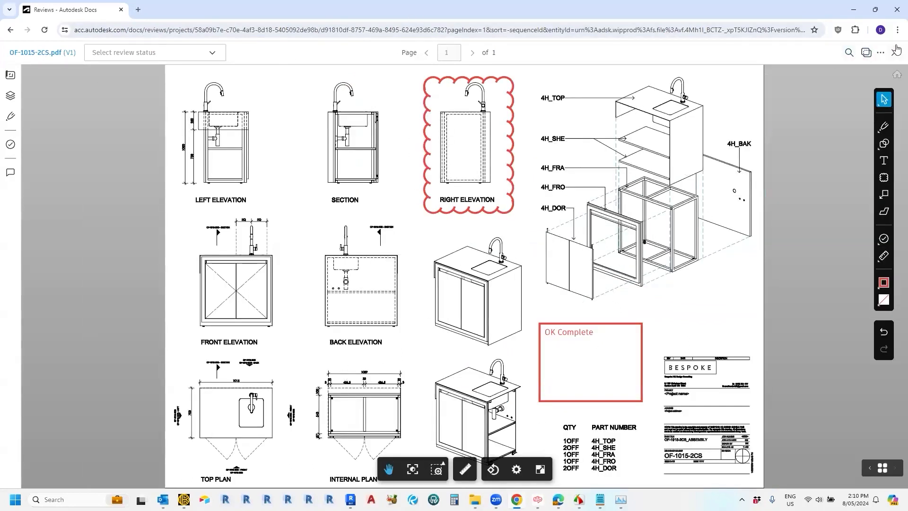
pyautogui.moveTo(894, 52)
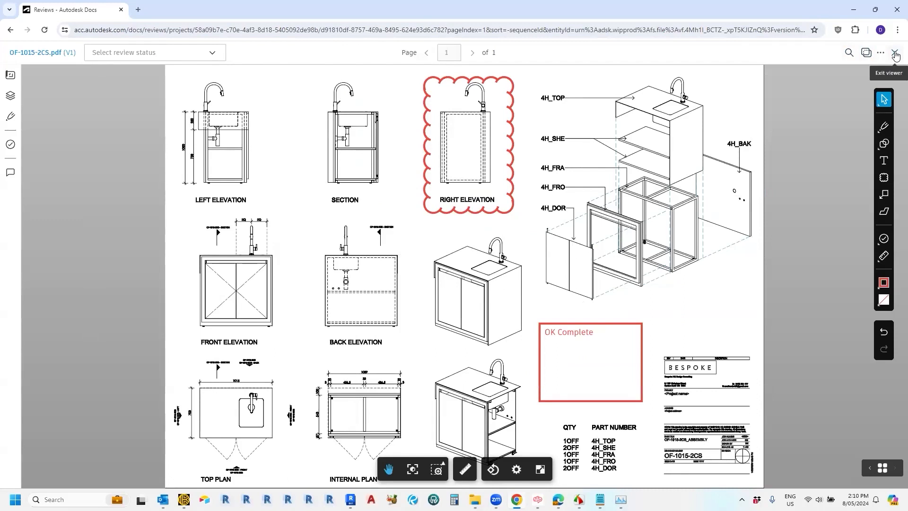
pyautogui.click(897, 54)
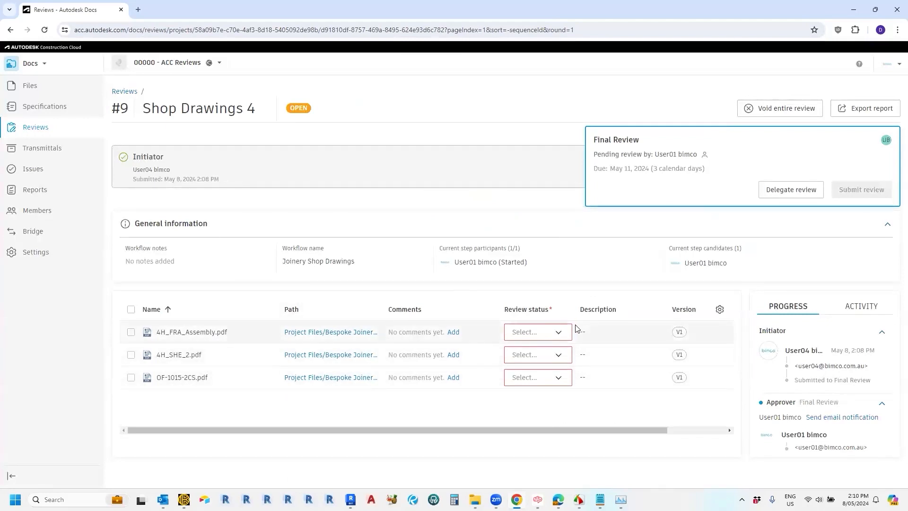
# Step: Set the review status of 4H_FRA_Assembly.pdf
pyautogui.click(537, 332)
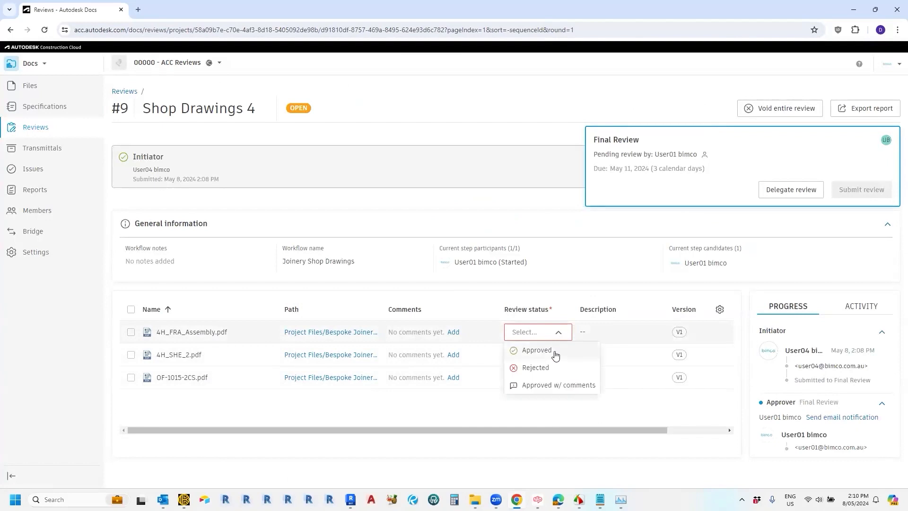
pyautogui.moveTo(561, 390)
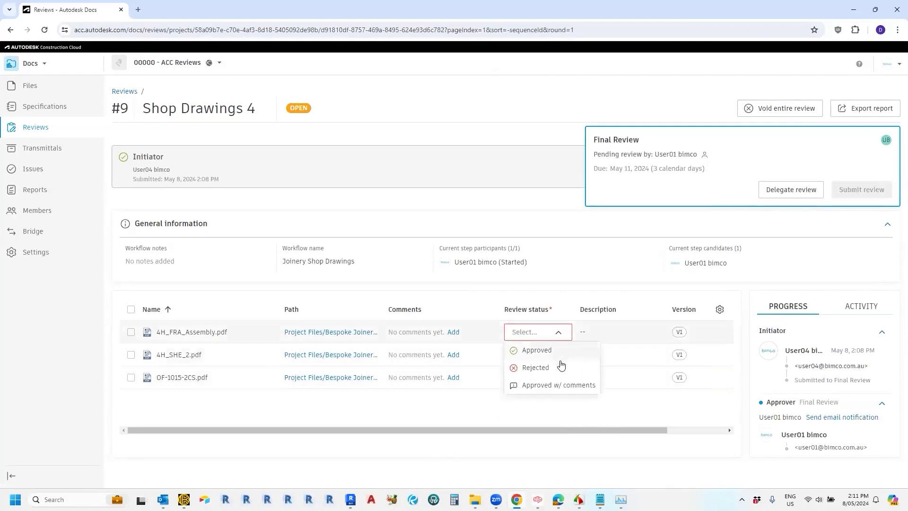
pyautogui.click(536, 350)
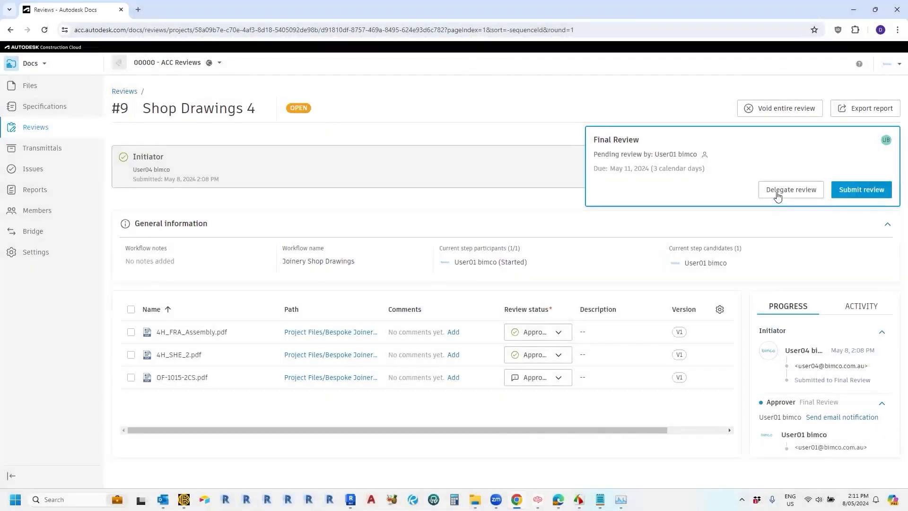
pyautogui.moveTo(228, 344)
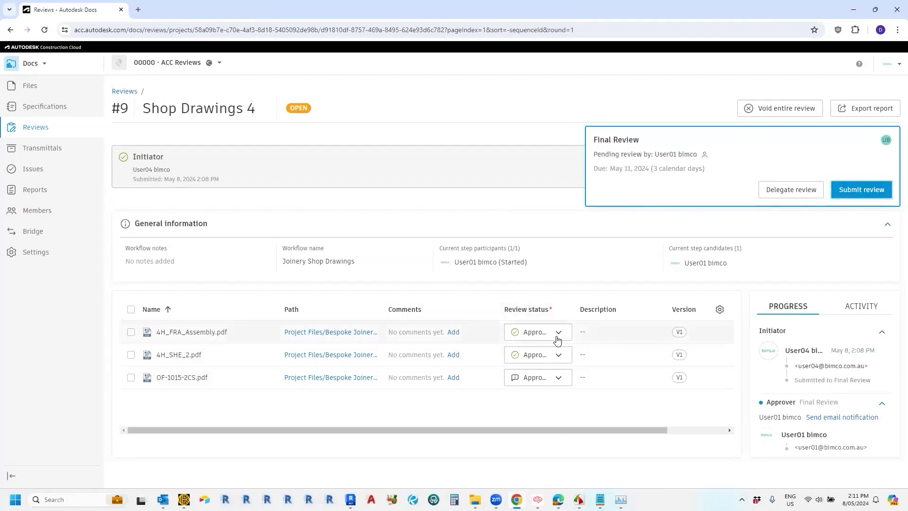
pyautogui.click(559, 332)
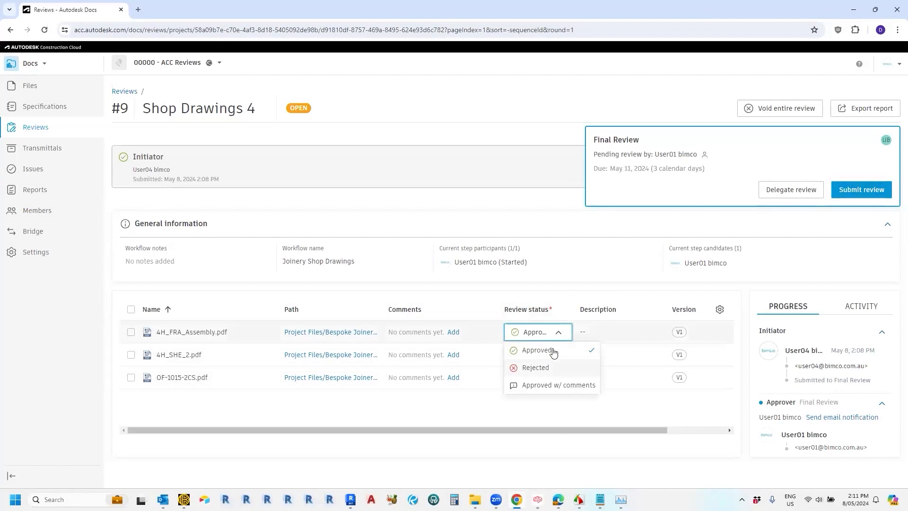
pyautogui.moveTo(588, 298)
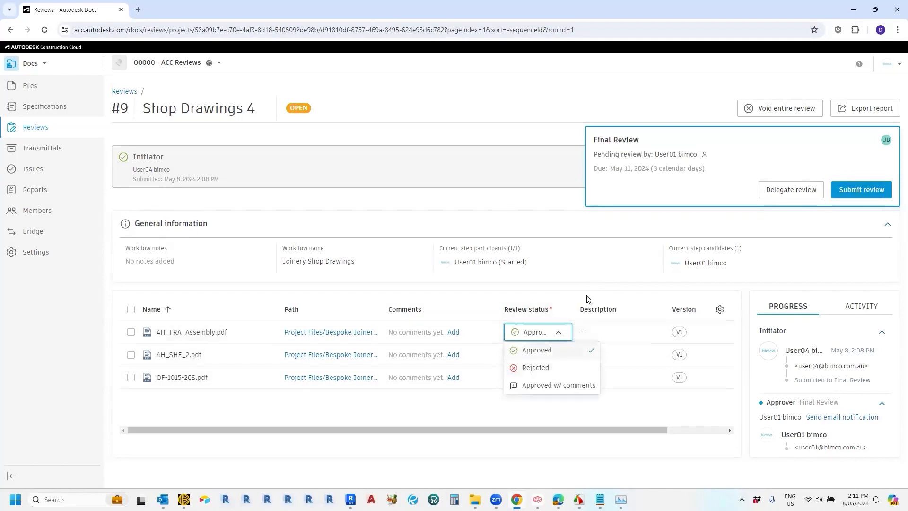
pyautogui.click(536, 350)
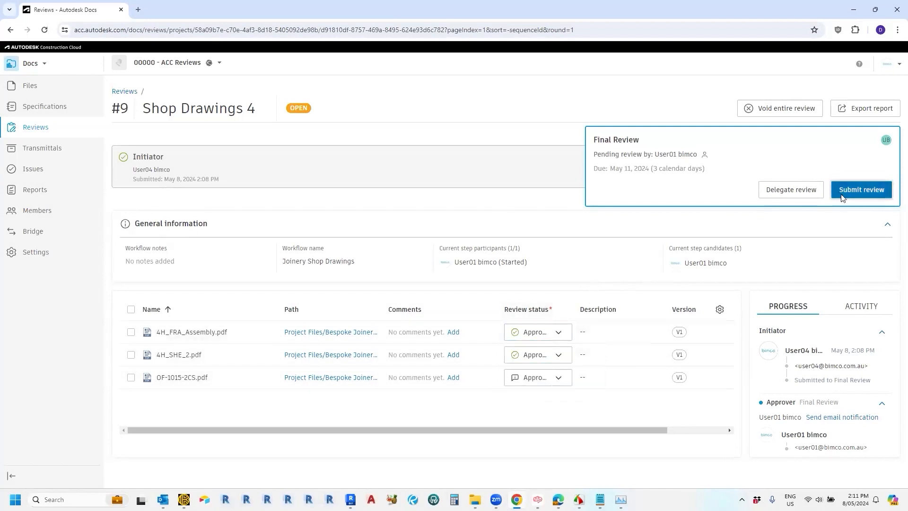
# Step: Submit the final review with the note 'Ok looks good', notifying another member
pyautogui.click(862, 190)
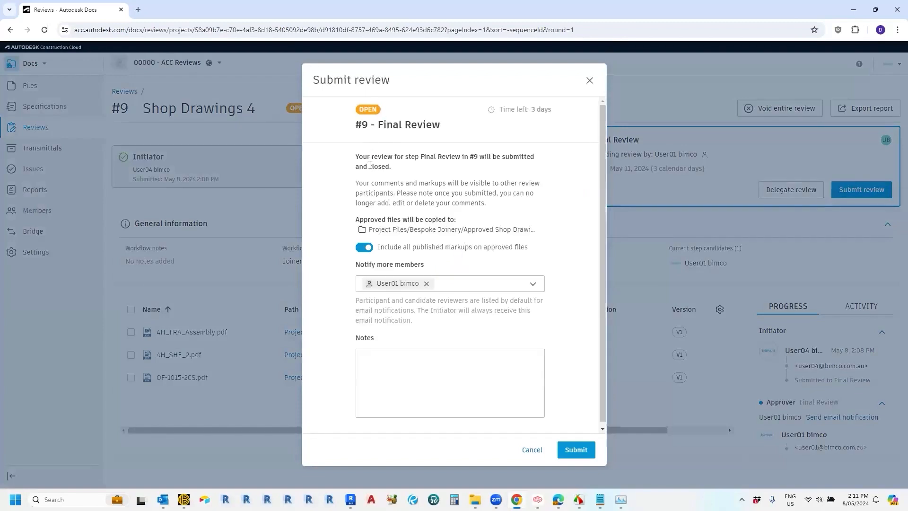
pyautogui.click(449, 382)
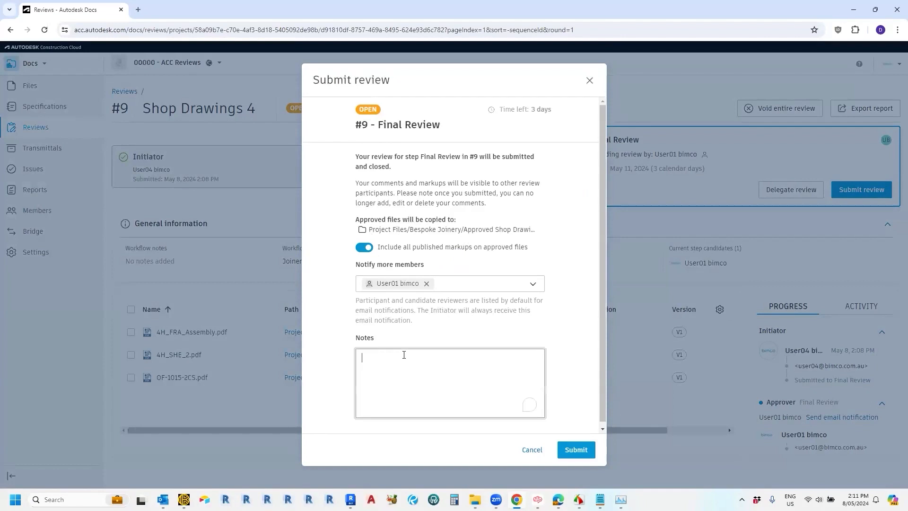
pyautogui.write('Ok')
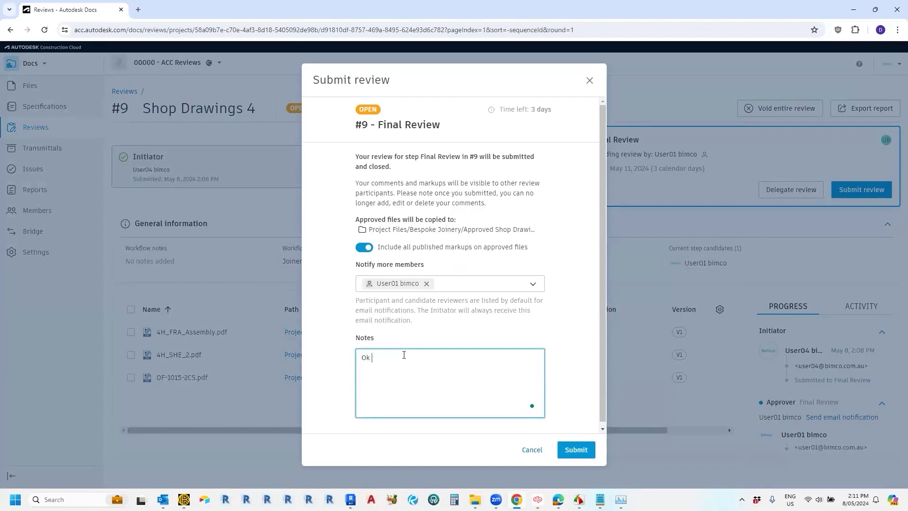
pyautogui.write('looks')
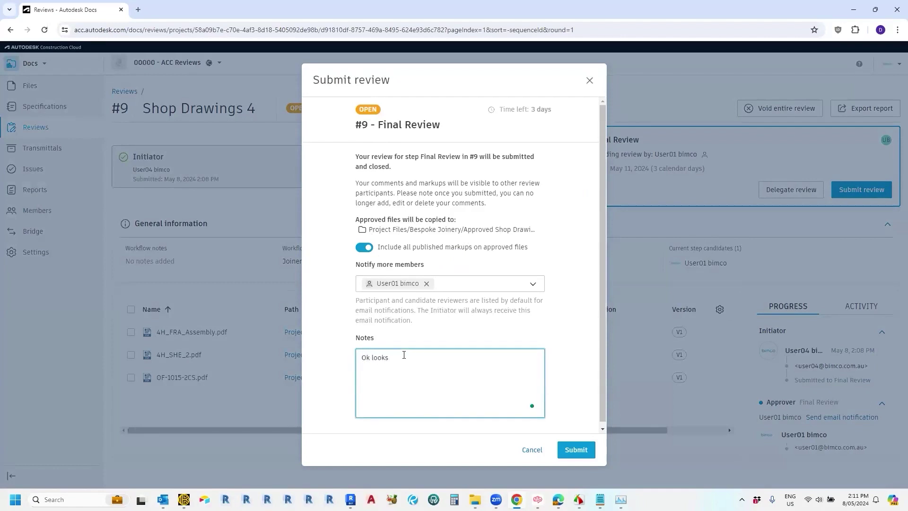
pyautogui.write('good')
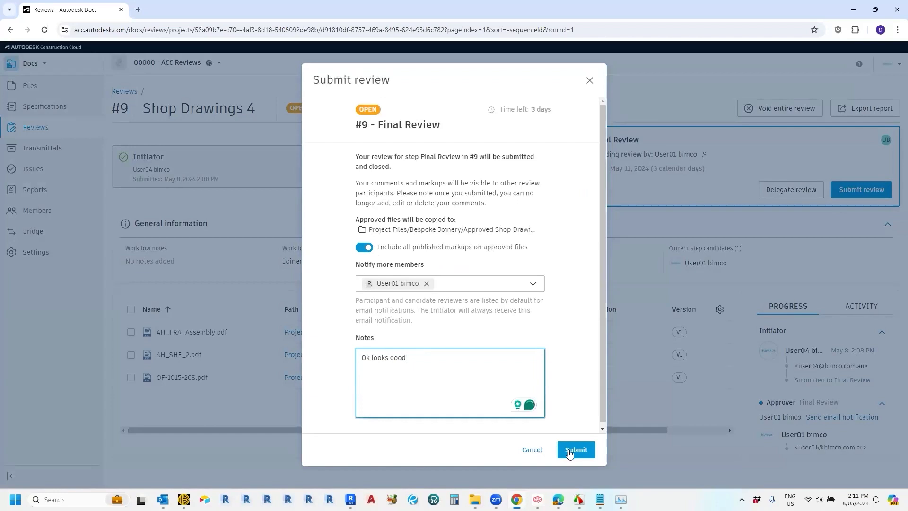
pyautogui.moveTo(540, 336)
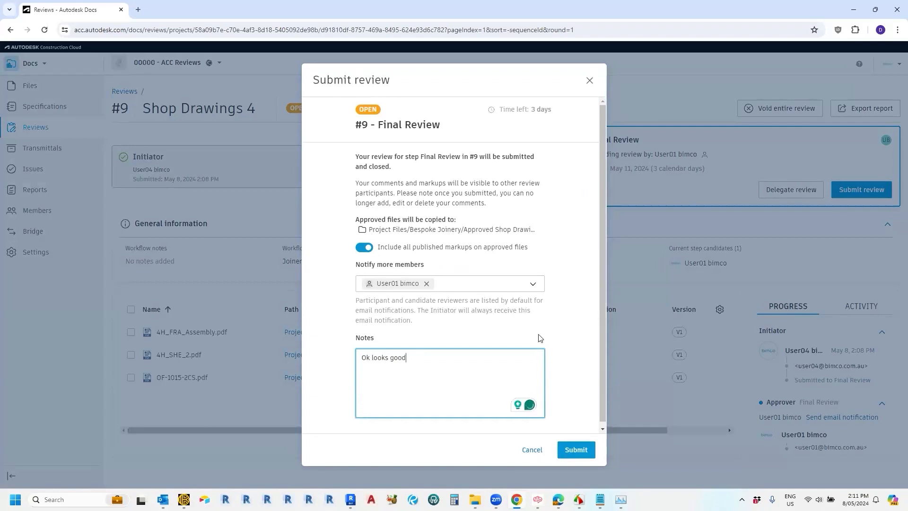
pyautogui.click(533, 283)
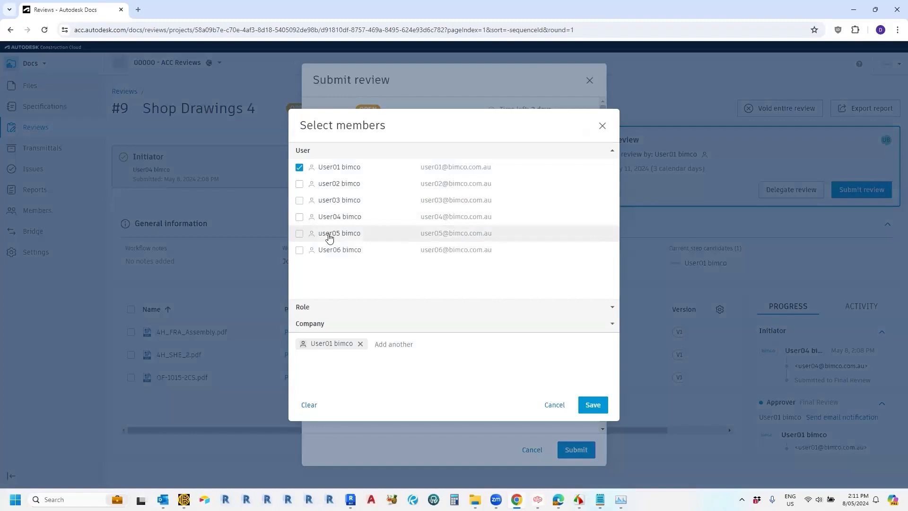
pyautogui.moveTo(303, 219)
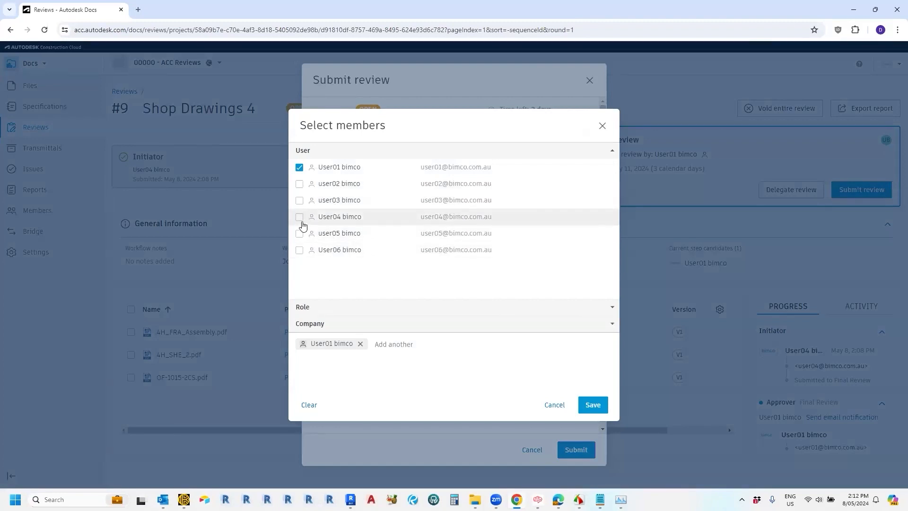
pyautogui.click(299, 233)
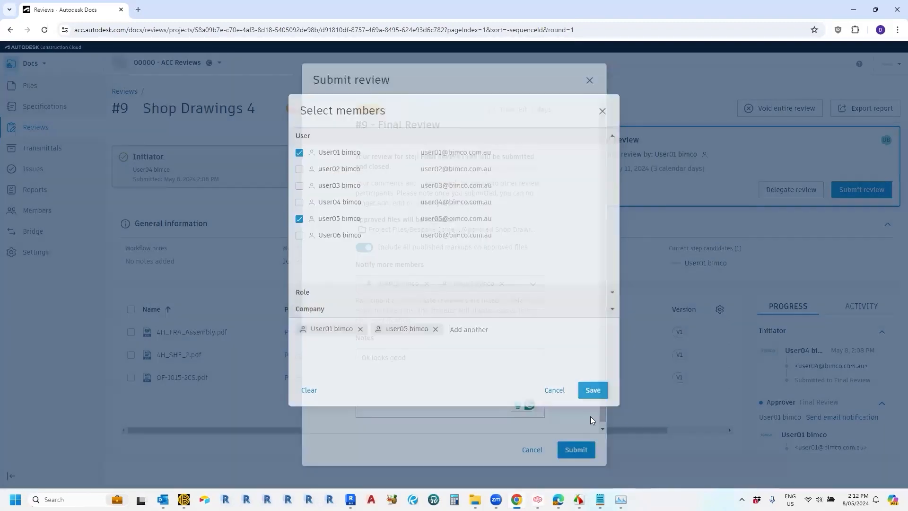
pyautogui.click(593, 390)
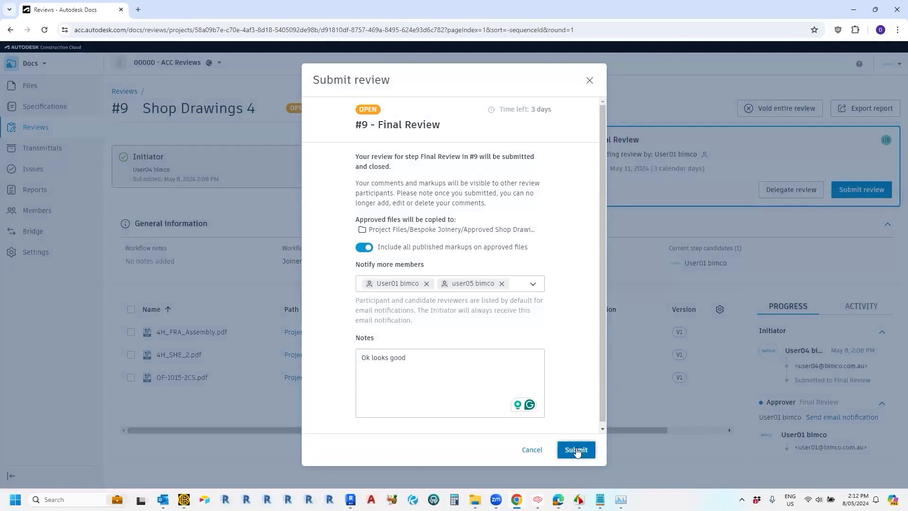
pyautogui.click(577, 450)
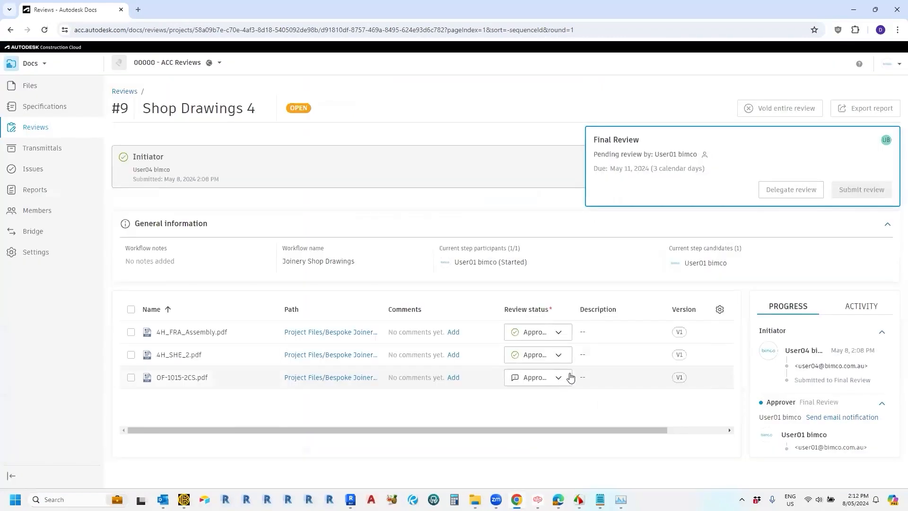
# Step: Confirm review #9 closed, with all three drawings approved and copied to the approved folder
pyautogui.click(861, 190)
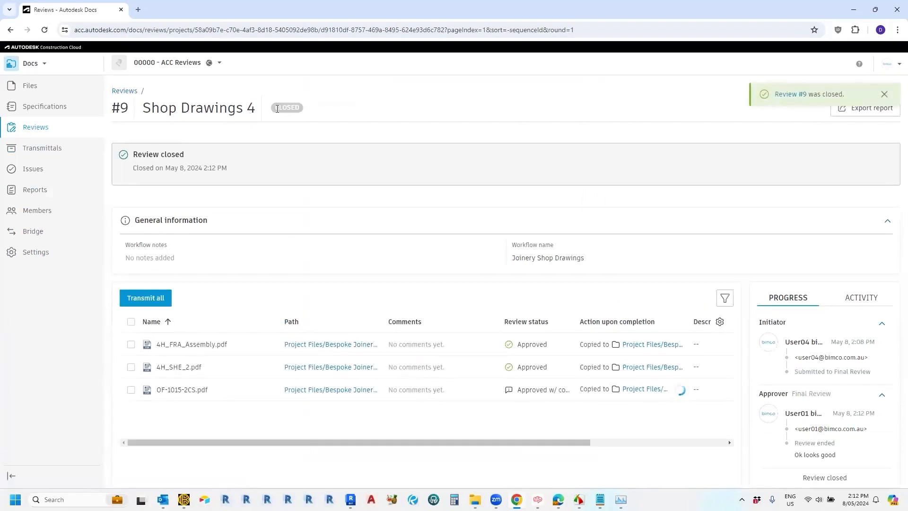
pyautogui.click(885, 95)
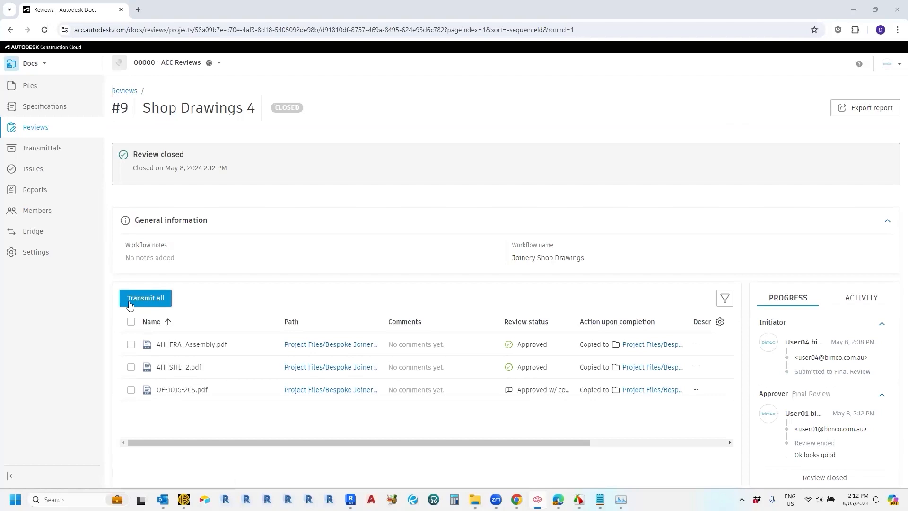
pyautogui.moveTo(147, 311)
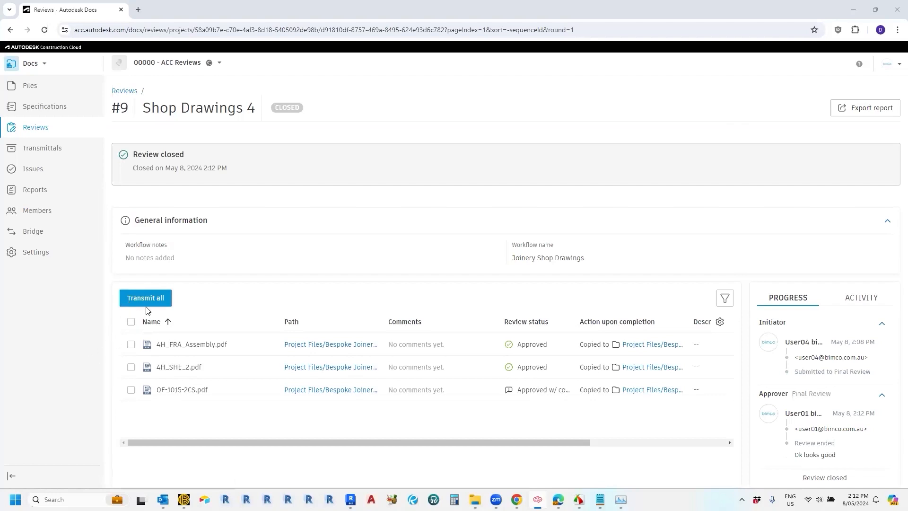
# Step: Send transmittal 'Shop Drawings' of all approved files to User04, emailing me a copy
pyautogui.click(146, 298)
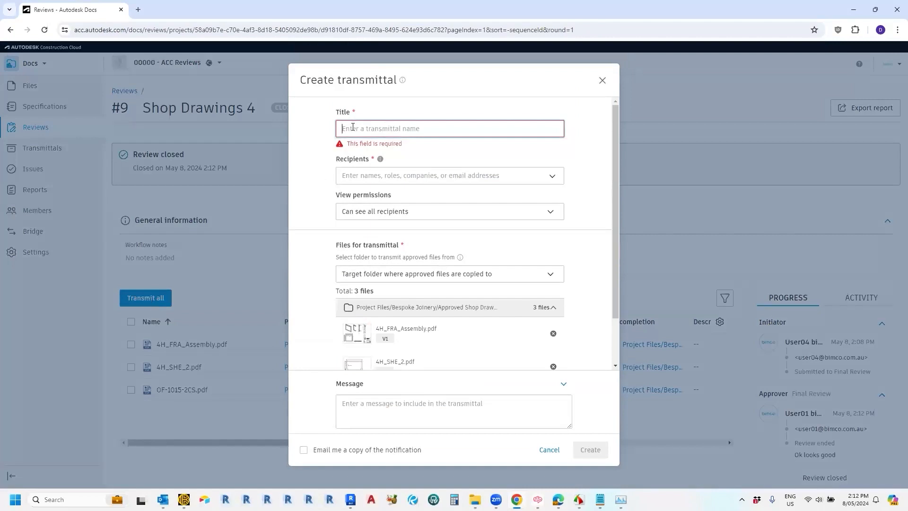
pyautogui.write('Shop Drawings')
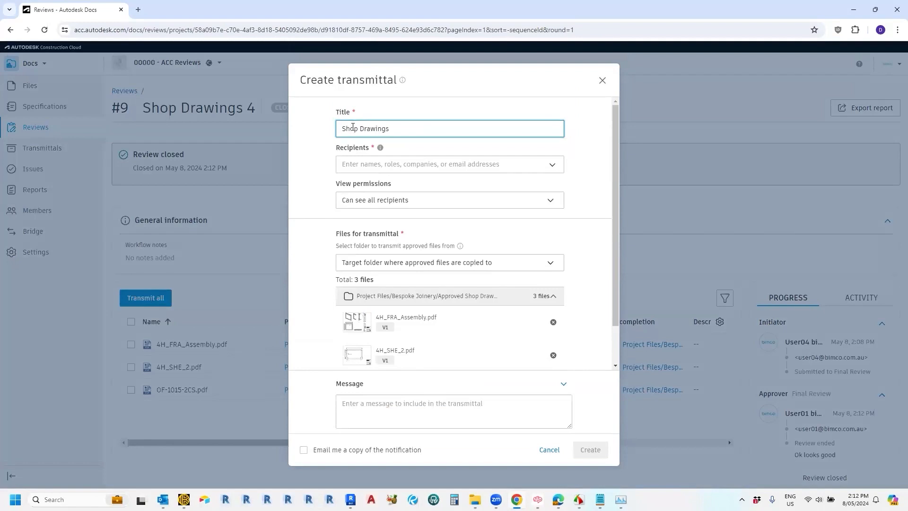
pyautogui.click(450, 164)
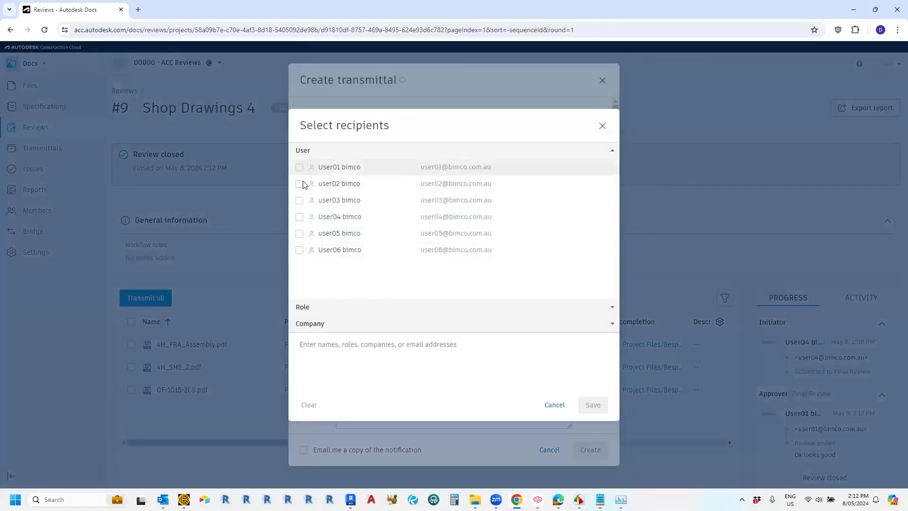
pyautogui.click(299, 217)
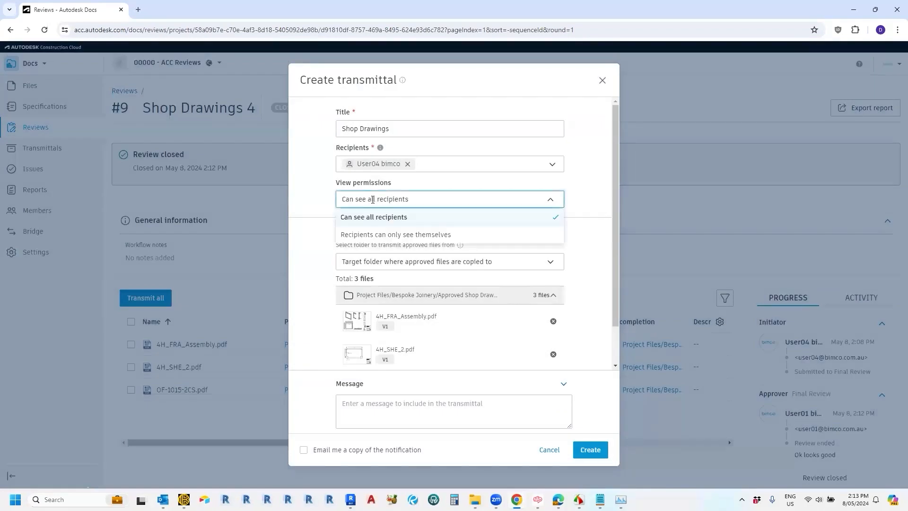
pyautogui.click(373, 217)
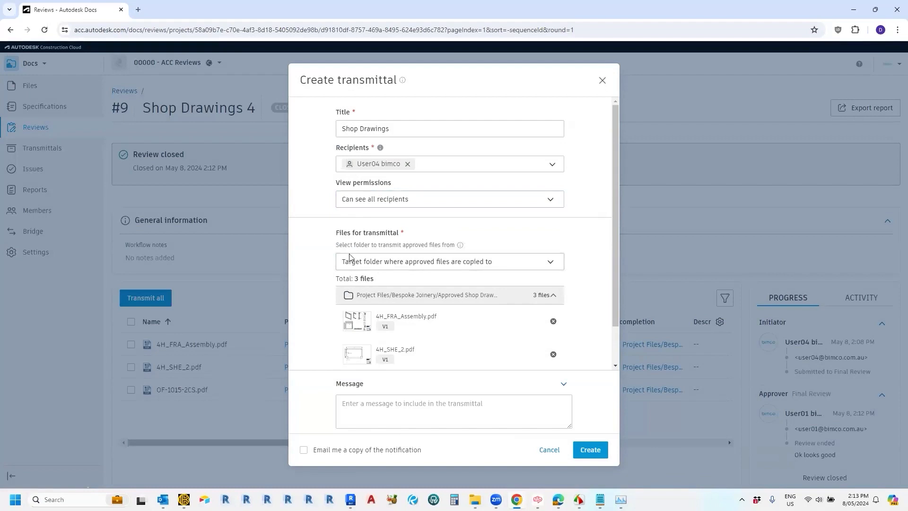
pyautogui.moveTo(417, 317)
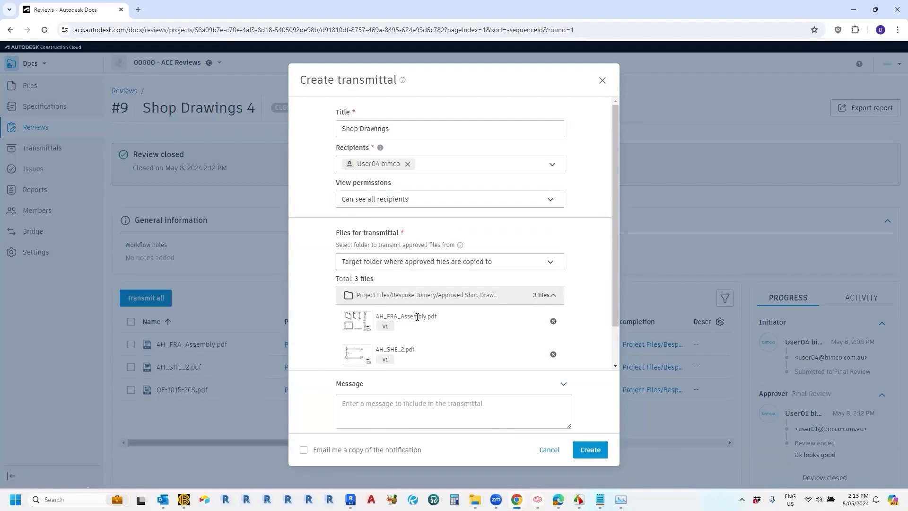
pyautogui.scroll(-3)
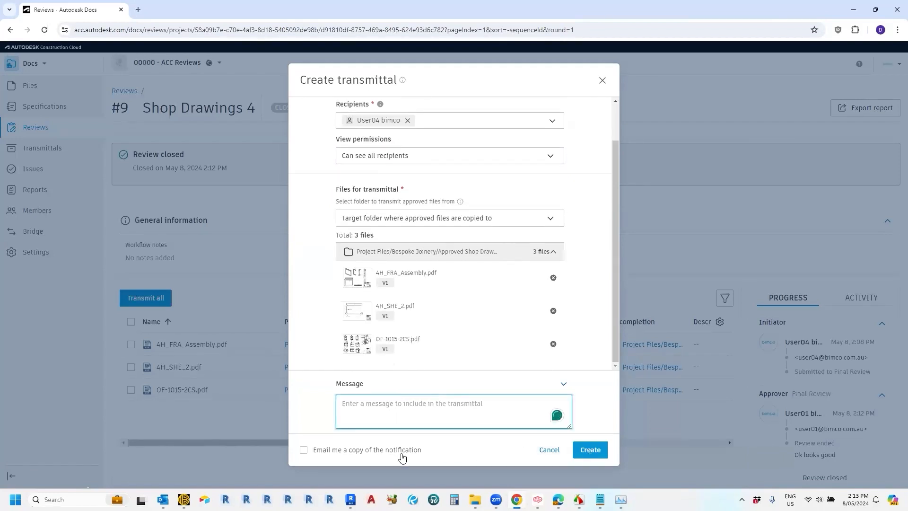
pyautogui.click(303, 449)
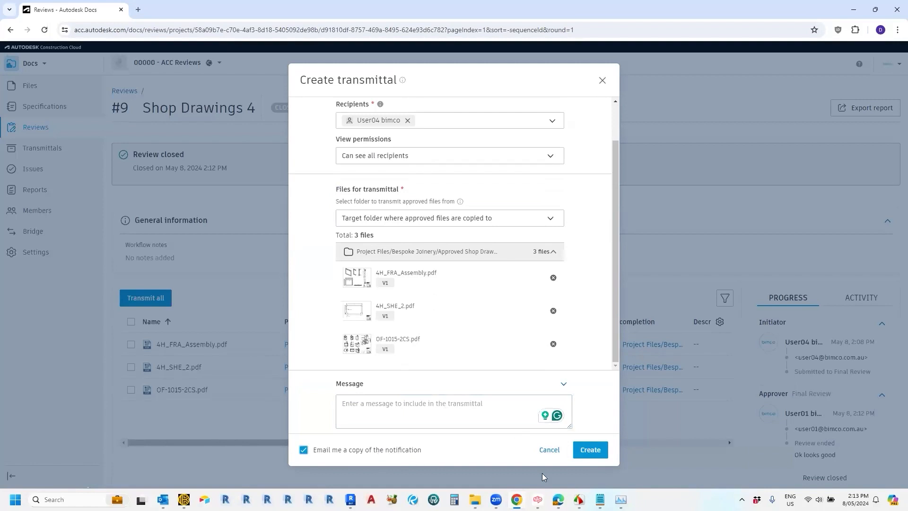
pyautogui.click(590, 450)
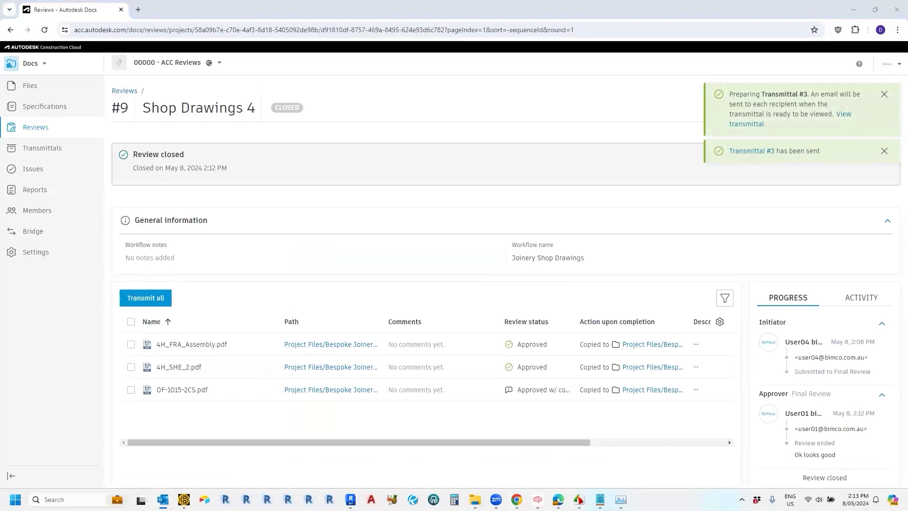
pyautogui.click(884, 94)
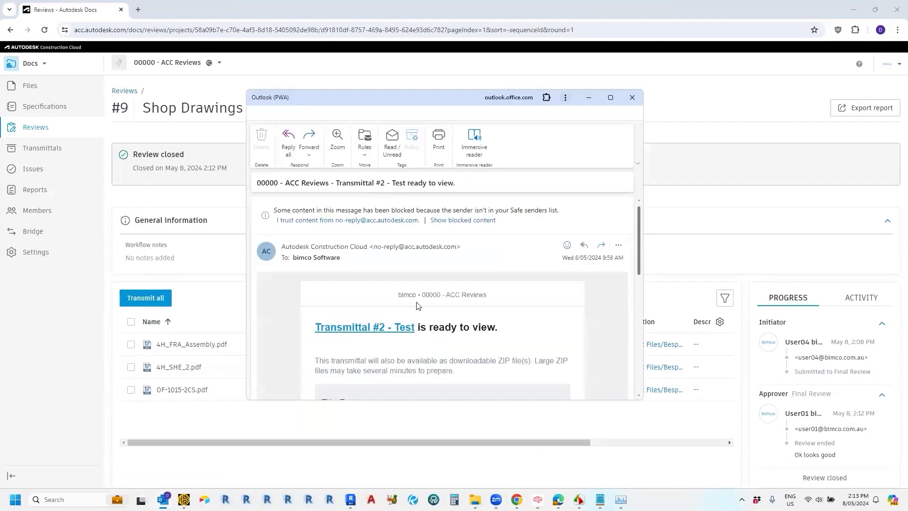
pyautogui.scroll(-3)
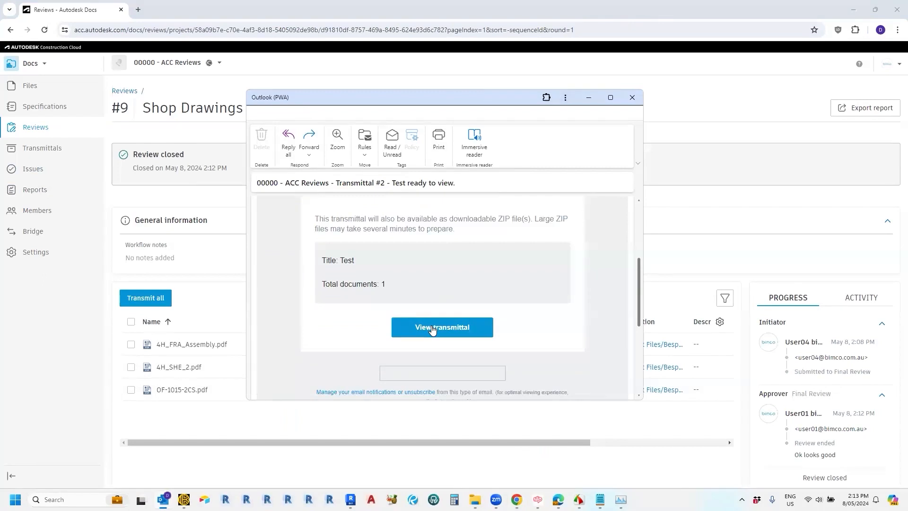
pyautogui.moveTo(435, 330)
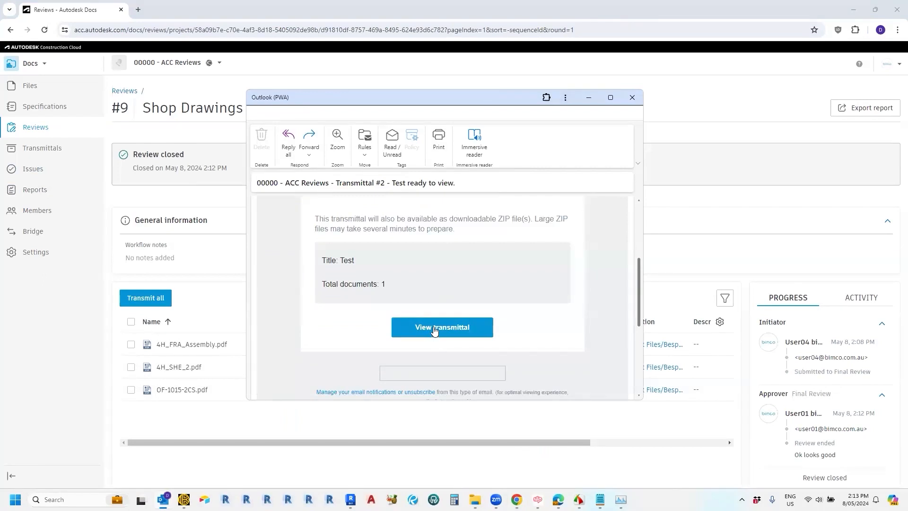
pyautogui.click(632, 98)
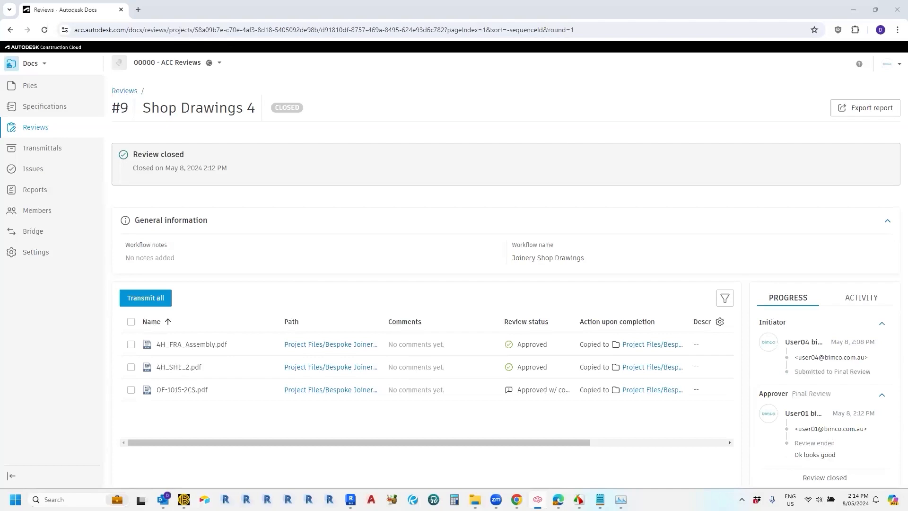
pyautogui.moveTo(83, 416)
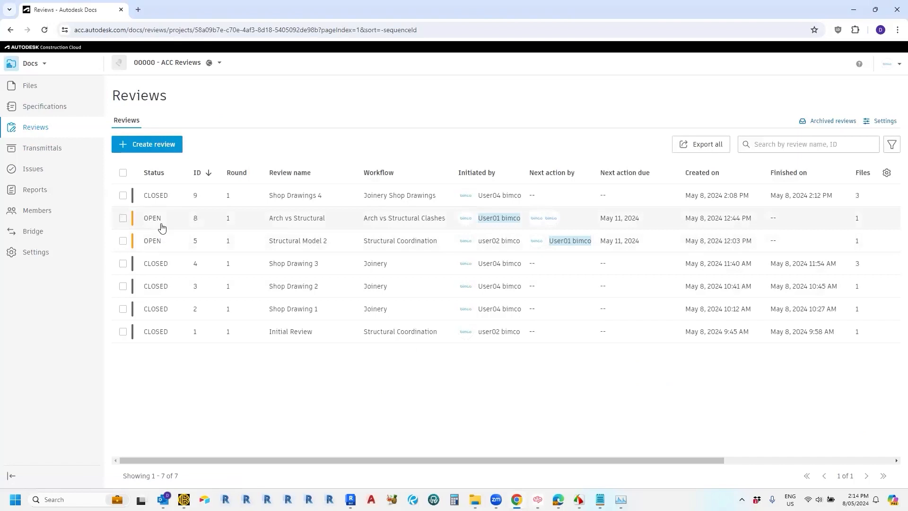
# Step: Open AR_20008_Pavilion_Building.rvt from the Arch vs Structural review
pyautogui.click(296, 218)
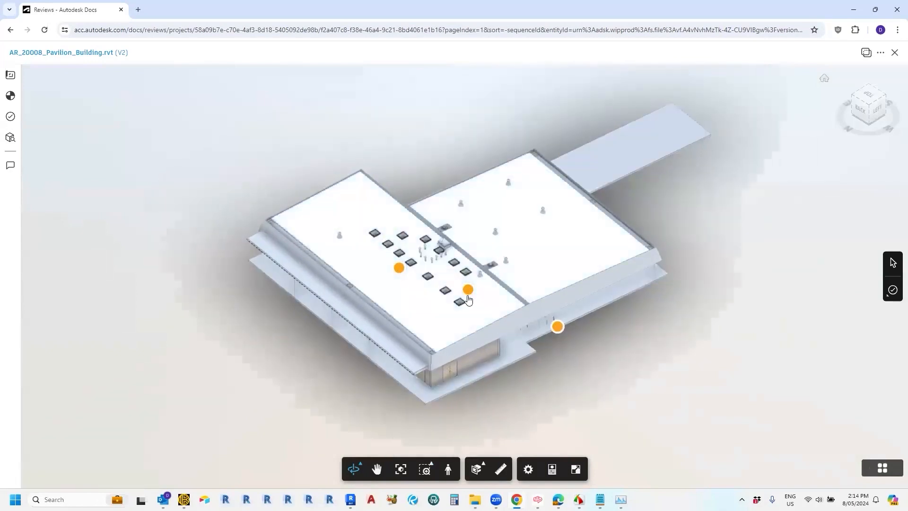
# Step: Drag the Pavilion model view to bring the roof skylights and Issue #1 pin close
pyautogui.moveTo(468, 299); pyautogui.dragTo(400, 318)
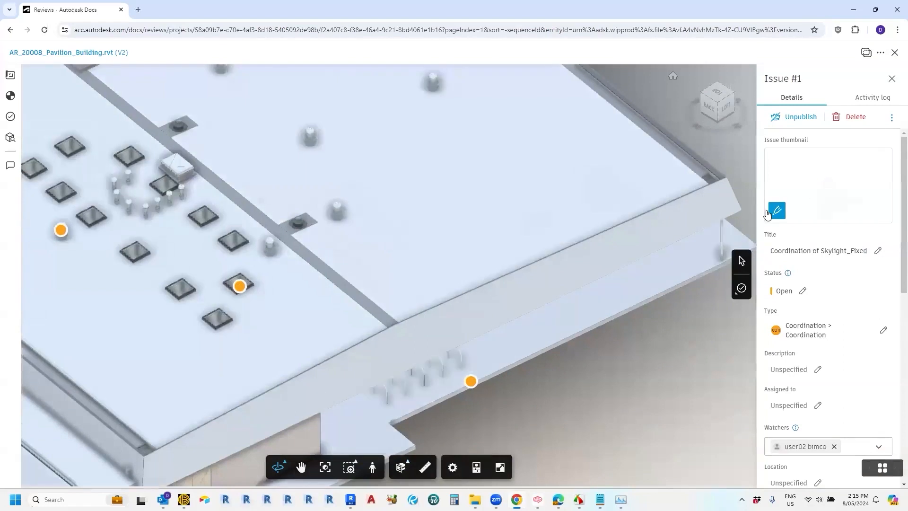
# Step: Mark up the Issue #1 thumbnail with a red box around the skylight and a 'comment' text note
pyautogui.click(780, 211)
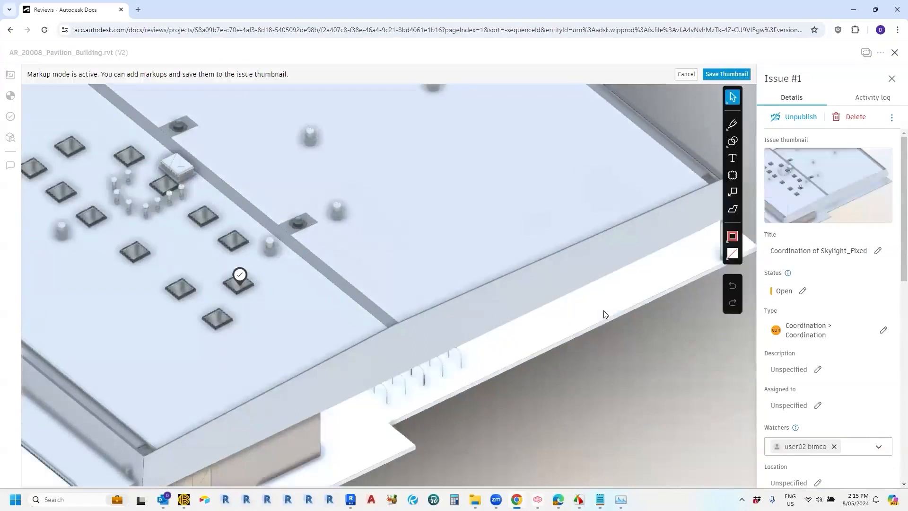
pyautogui.click(733, 175)
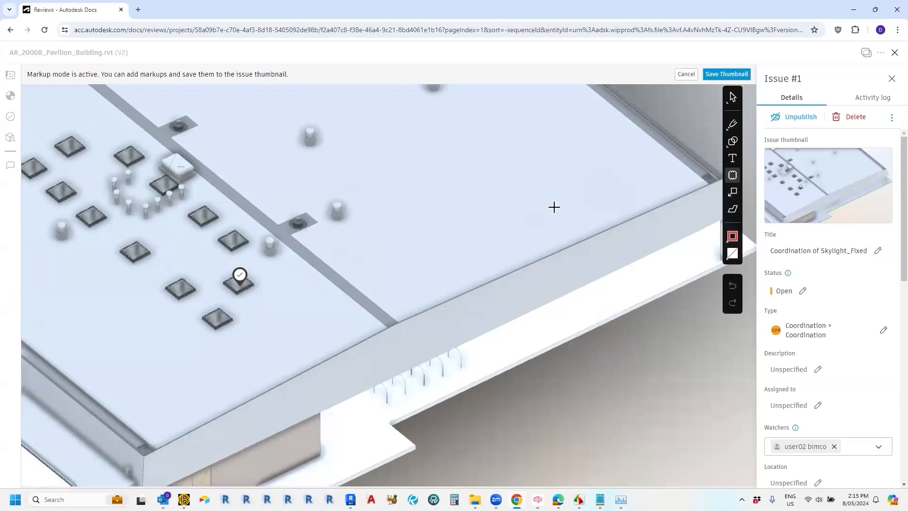
pyautogui.click(240, 276)
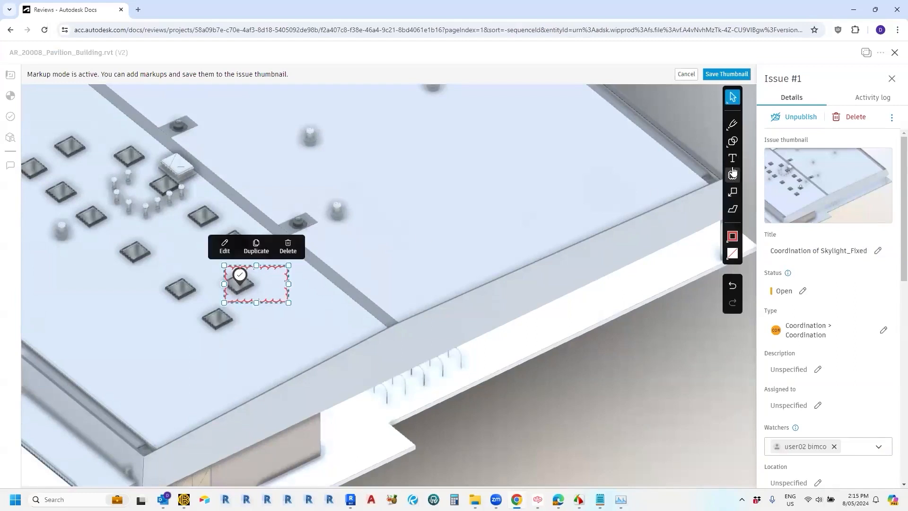
pyautogui.click(733, 157)
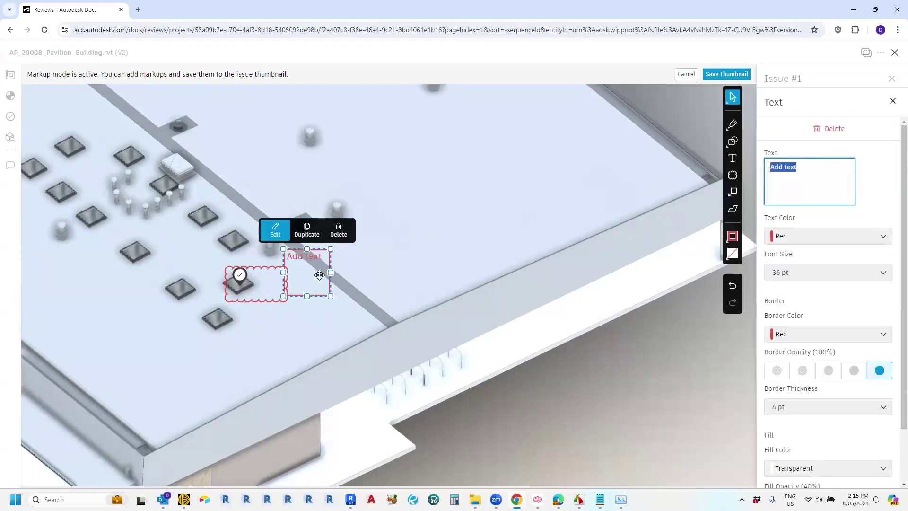
pyautogui.write('comment')
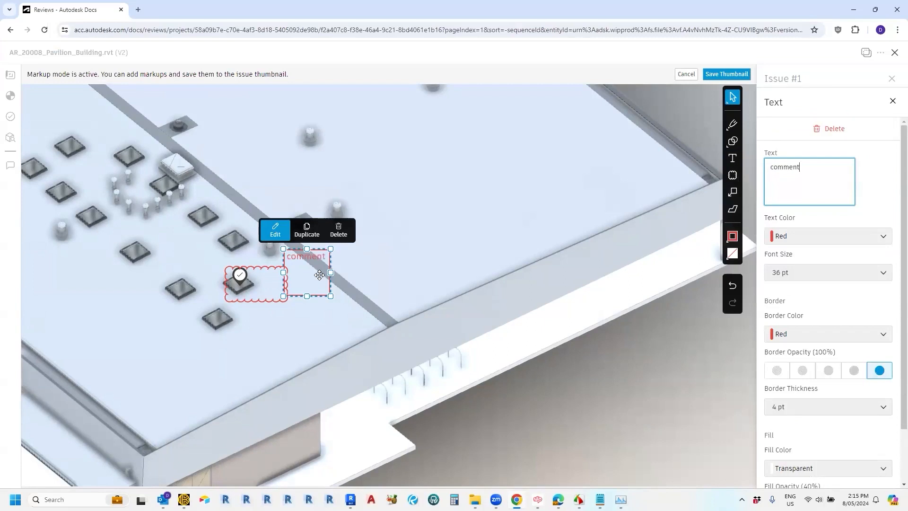